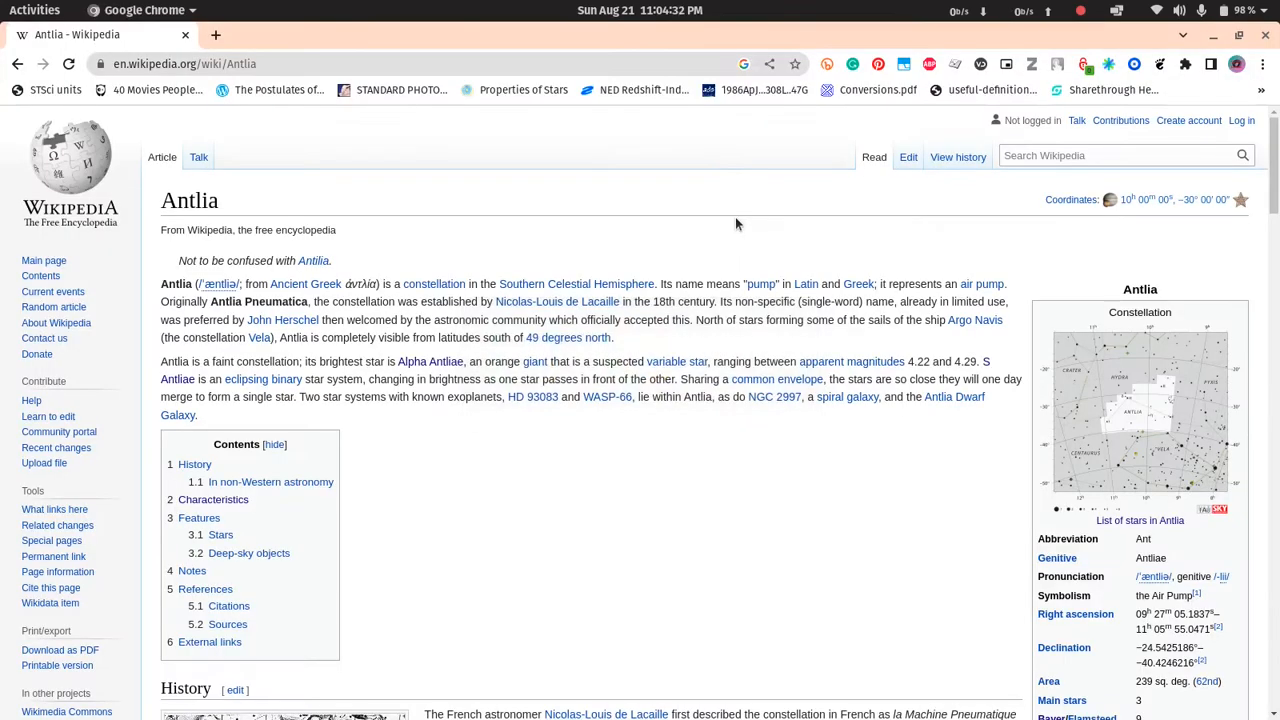
mouse_move(592, 354)
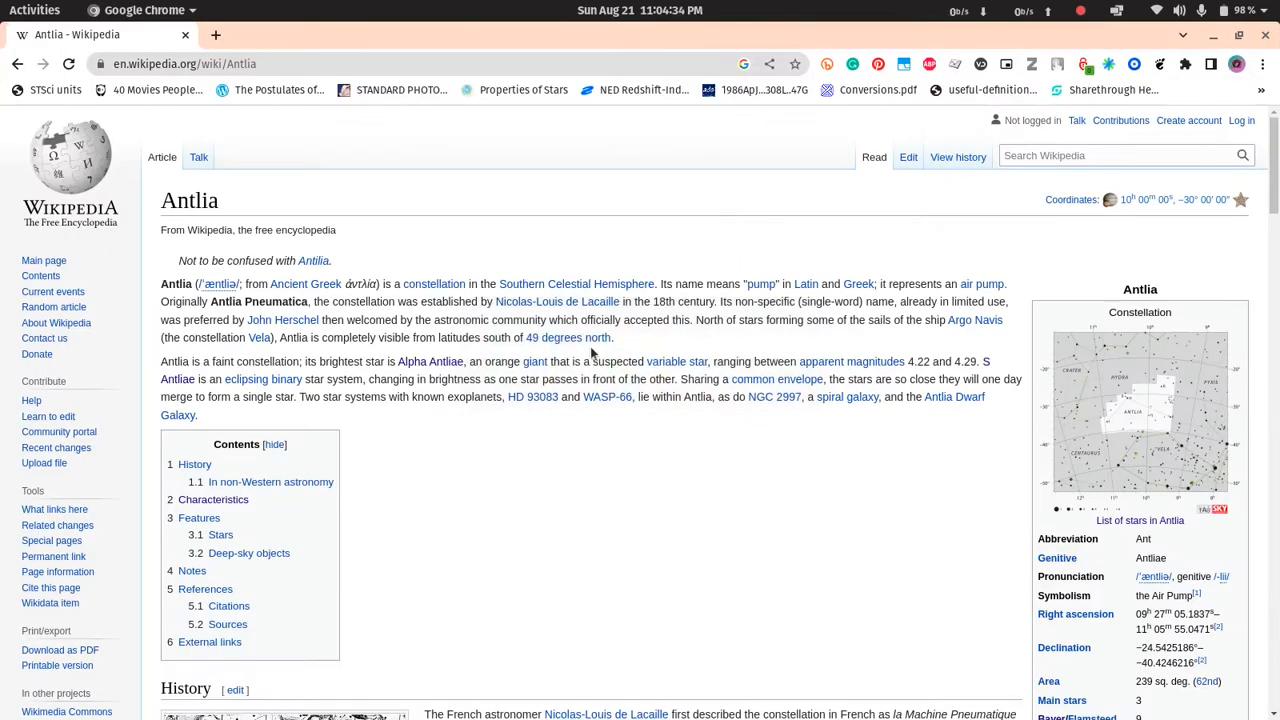
Jump to Characteristics, highlight Antlia's area in square degrees, and follow the Antlia IAU.svg image link
left_click(212, 500)
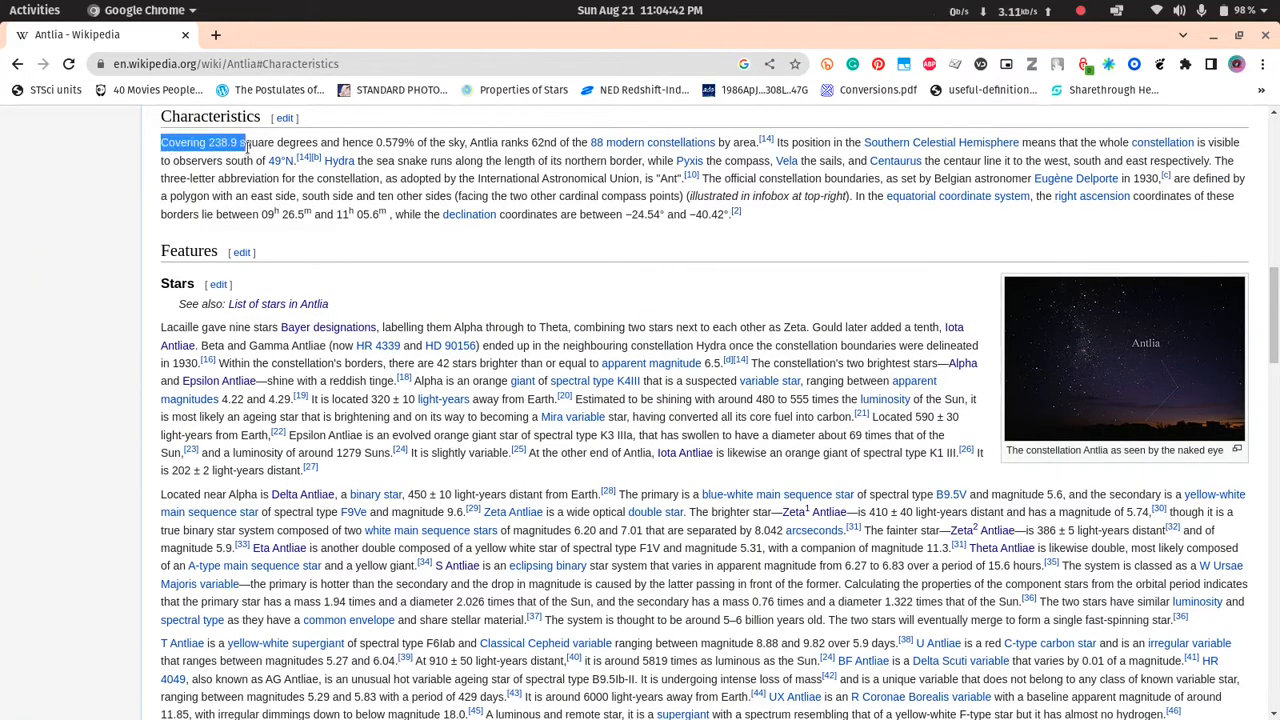
left_click_drag(244, 142, 344, 142)
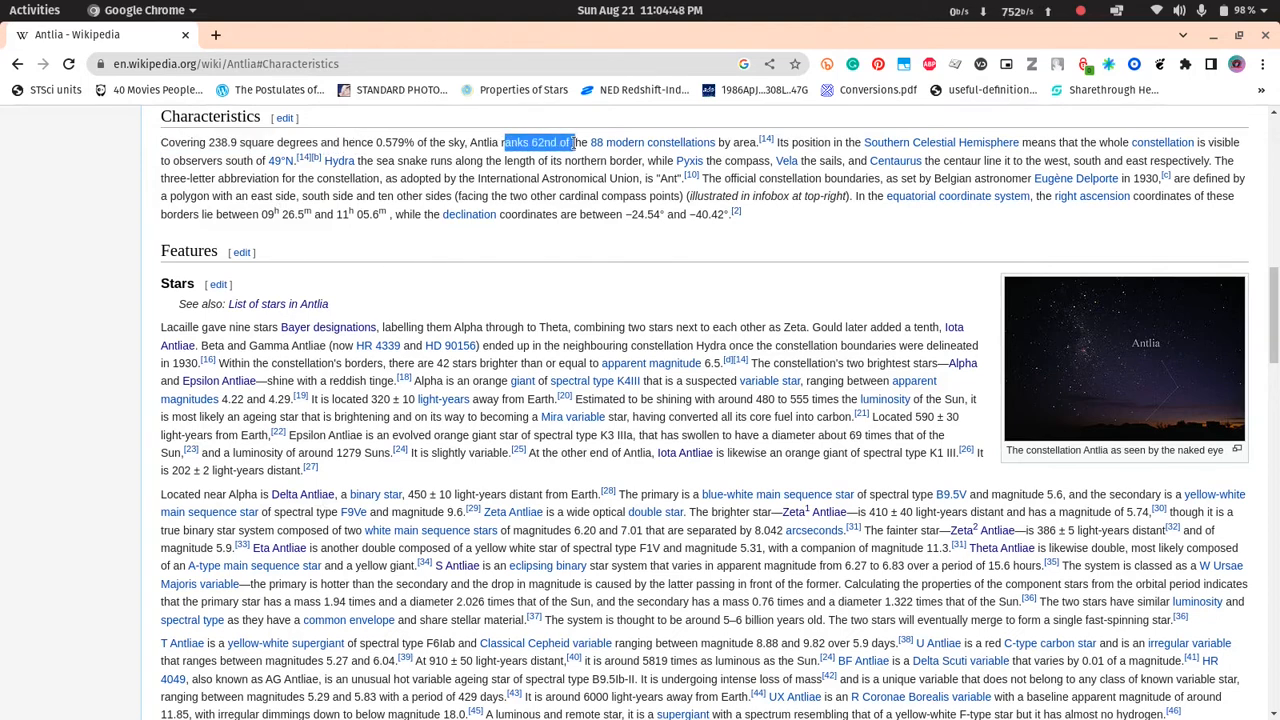
left_click(544, 252)
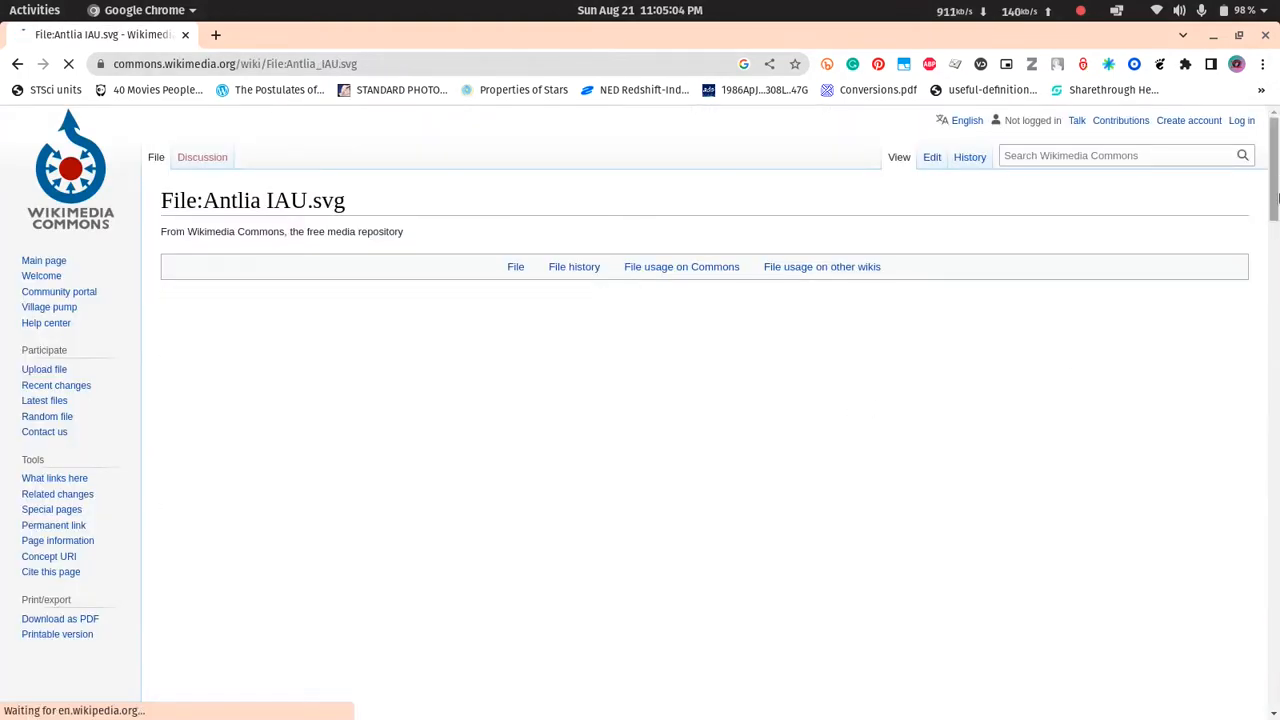
Scroll the File:Antlia IAU.svg page toward the full-size chart image
scroll("down", 3)
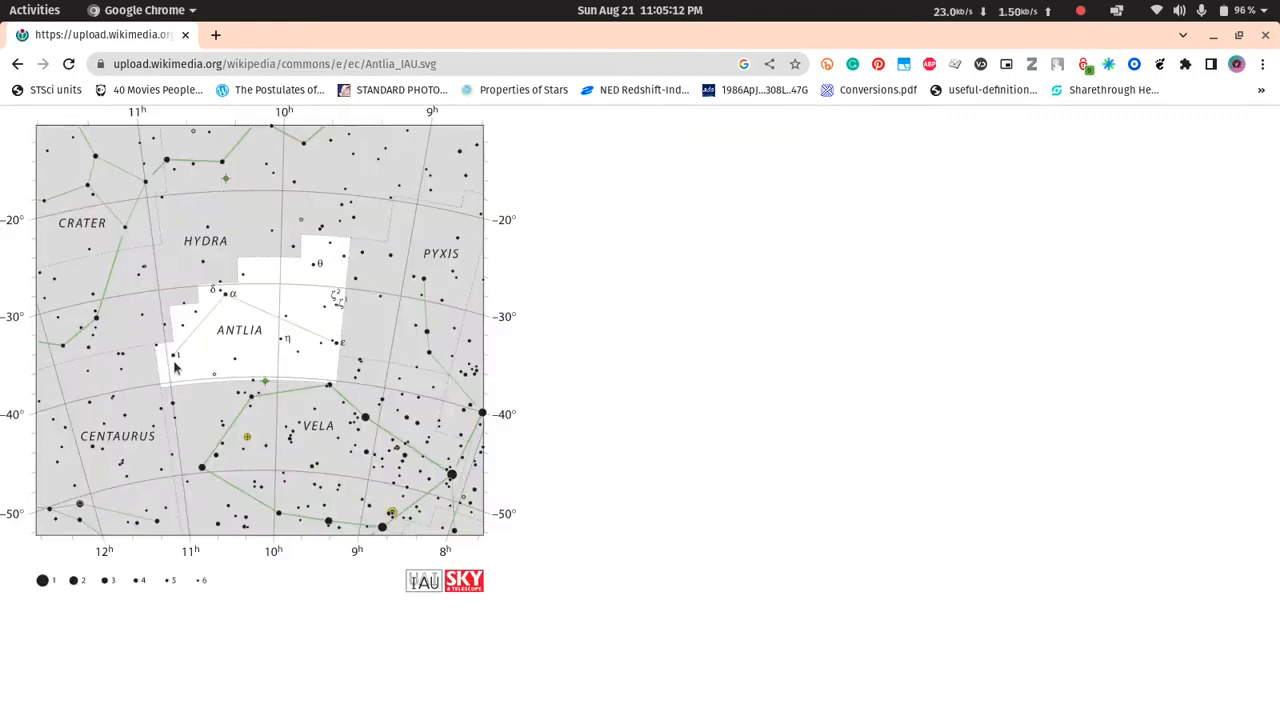
mouse_move(228, 302)
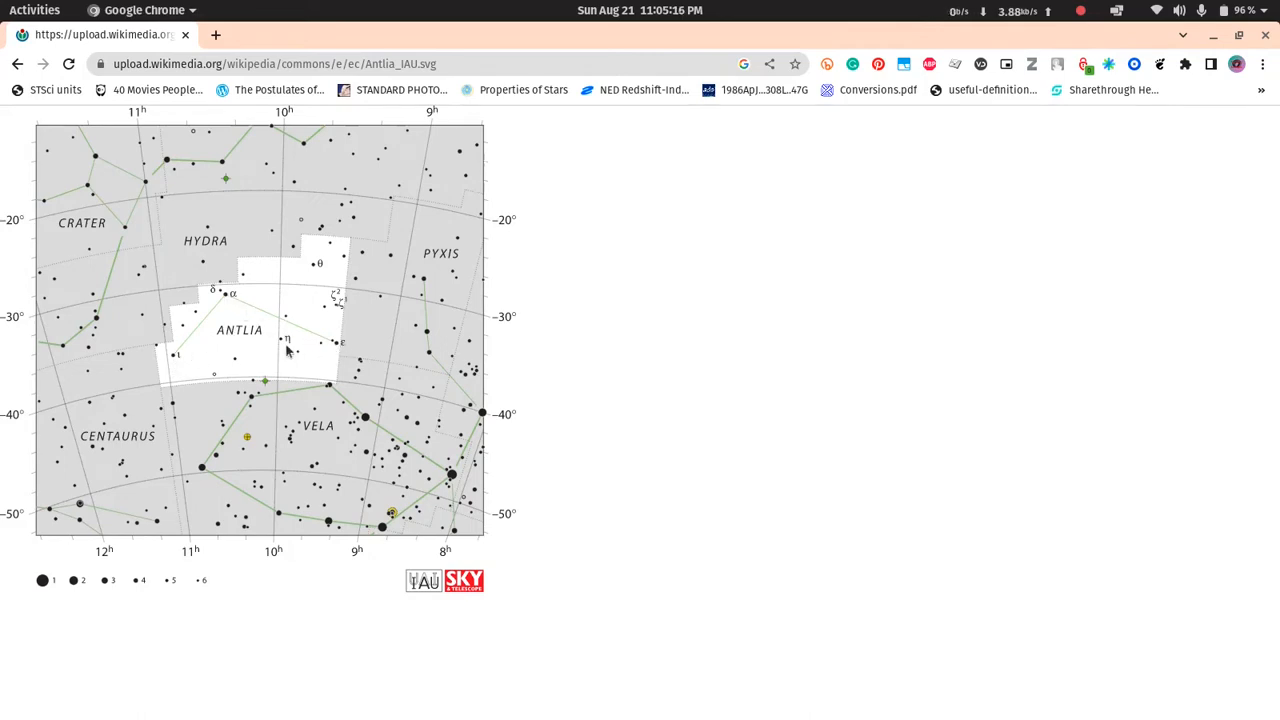
mouse_move(322, 300)
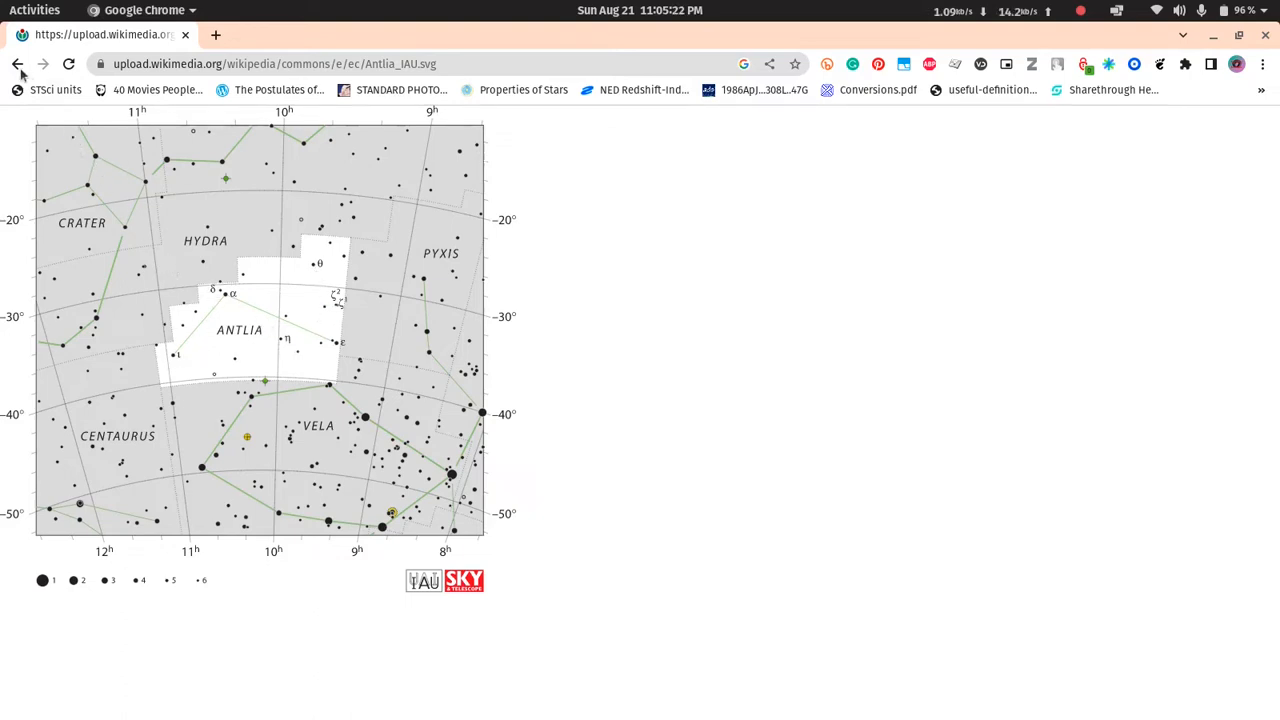
Go back to the Antlia article and scroll down to the Constellation of Antlia navbox
left_click(16, 62)
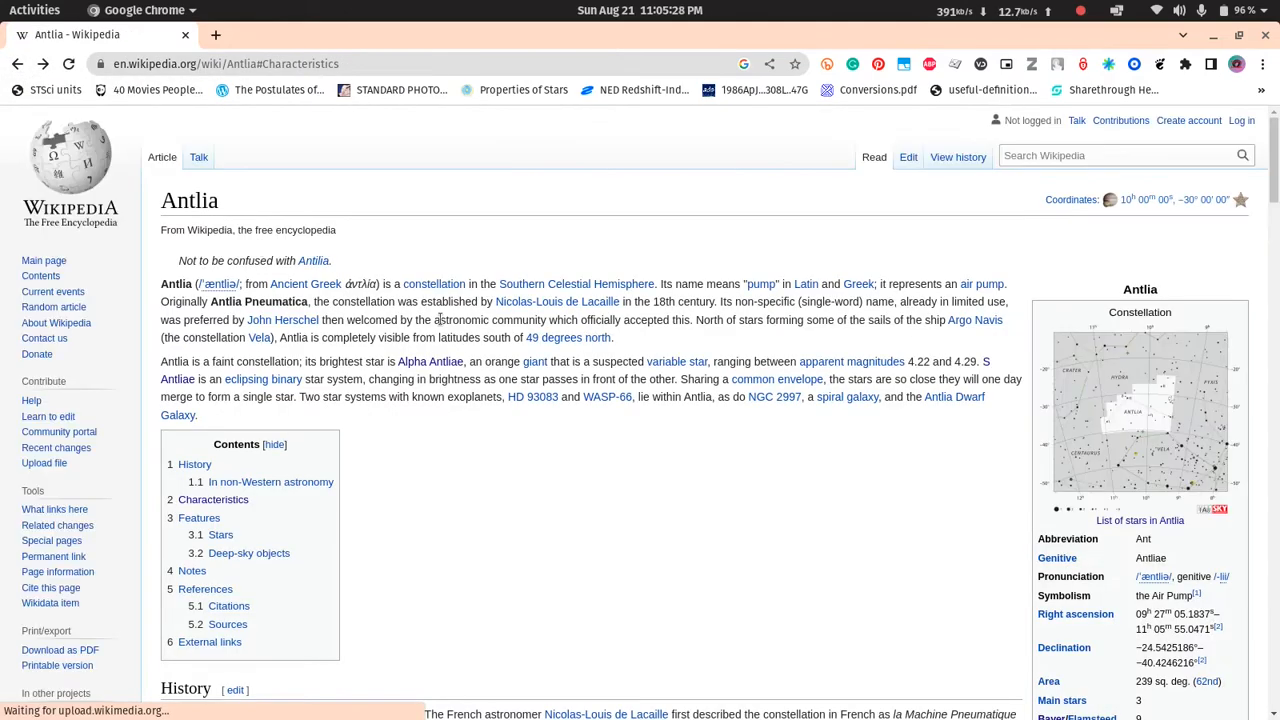
scroll("down", 3)
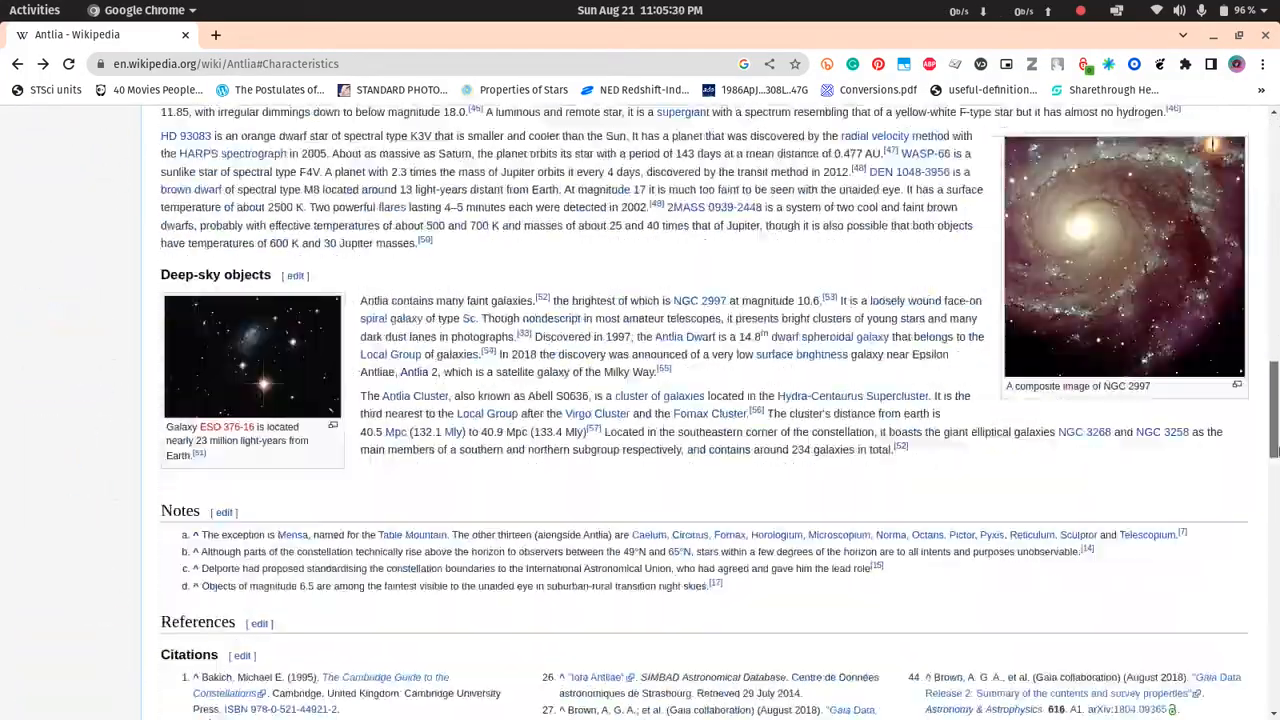
scroll("down", 3)
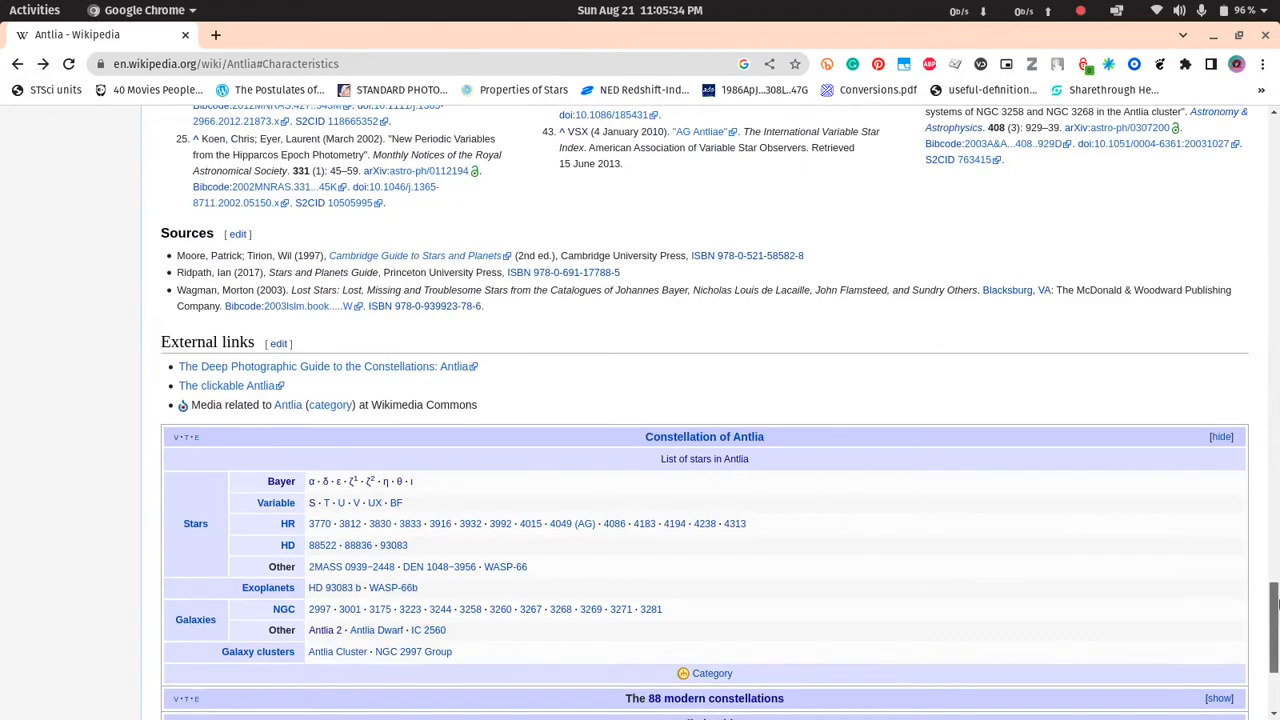
scroll("down", 3)
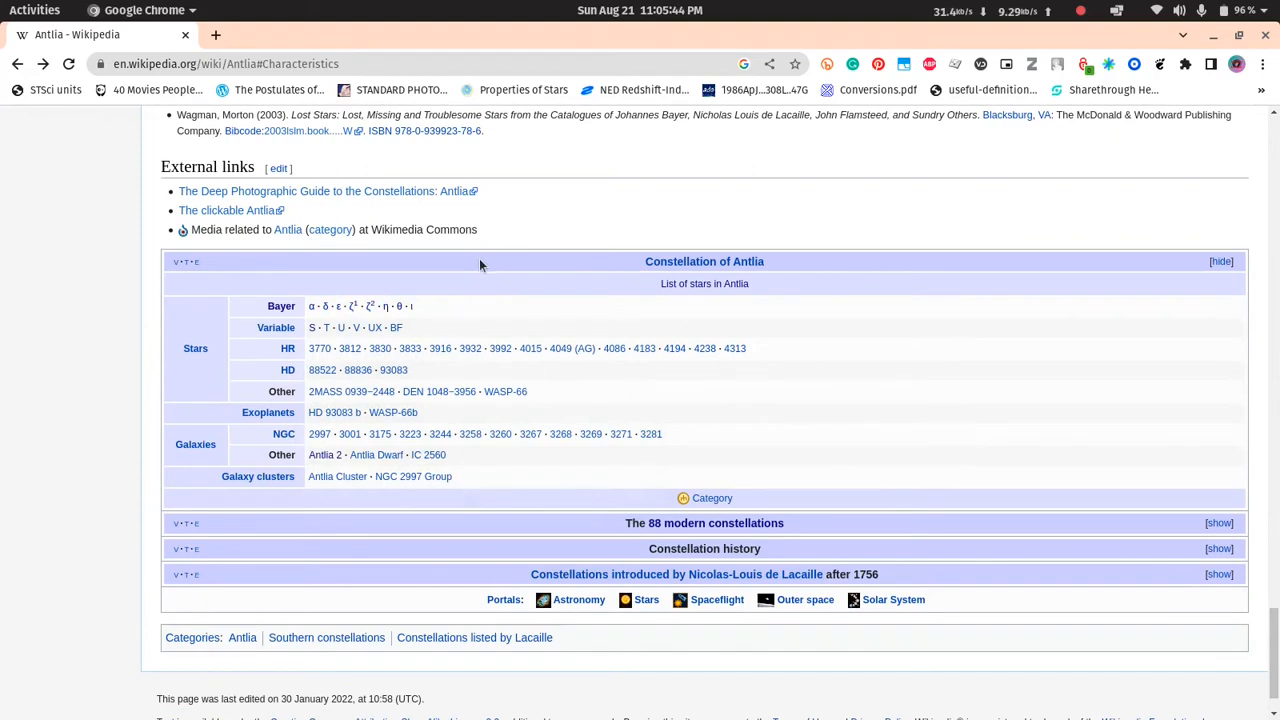
mouse_move(316, 316)
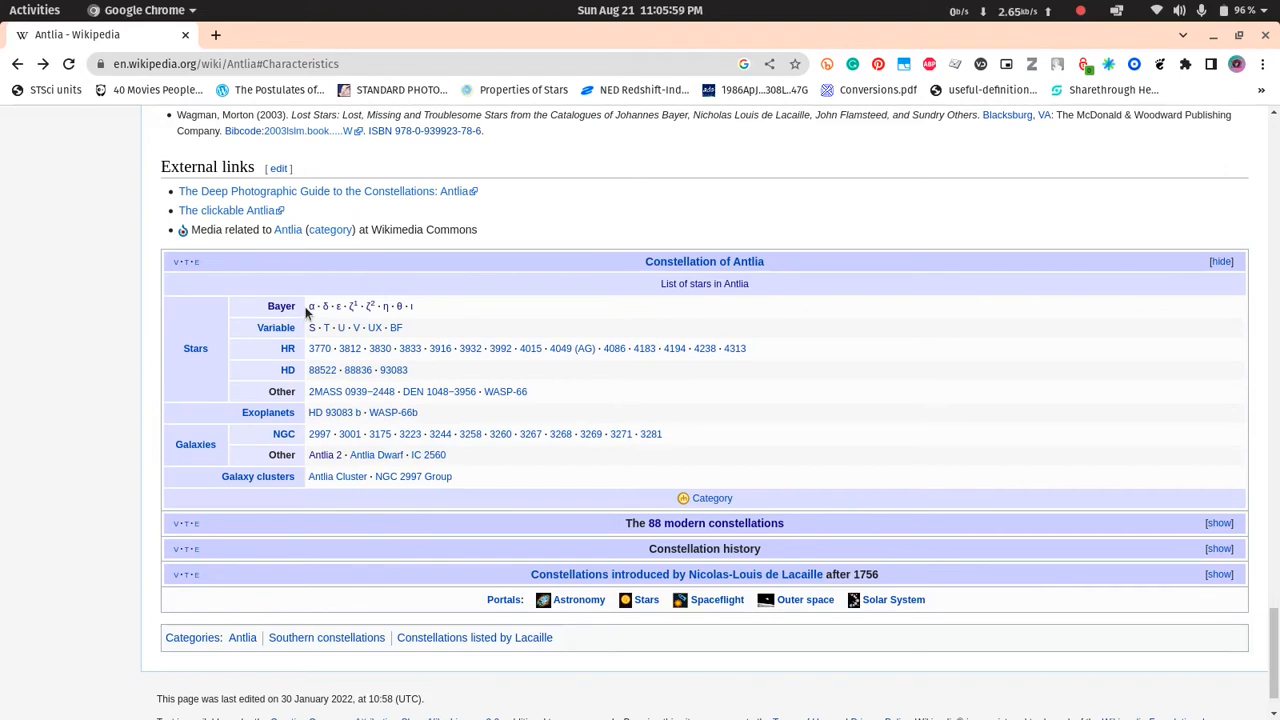
mouse_move(528, 318)
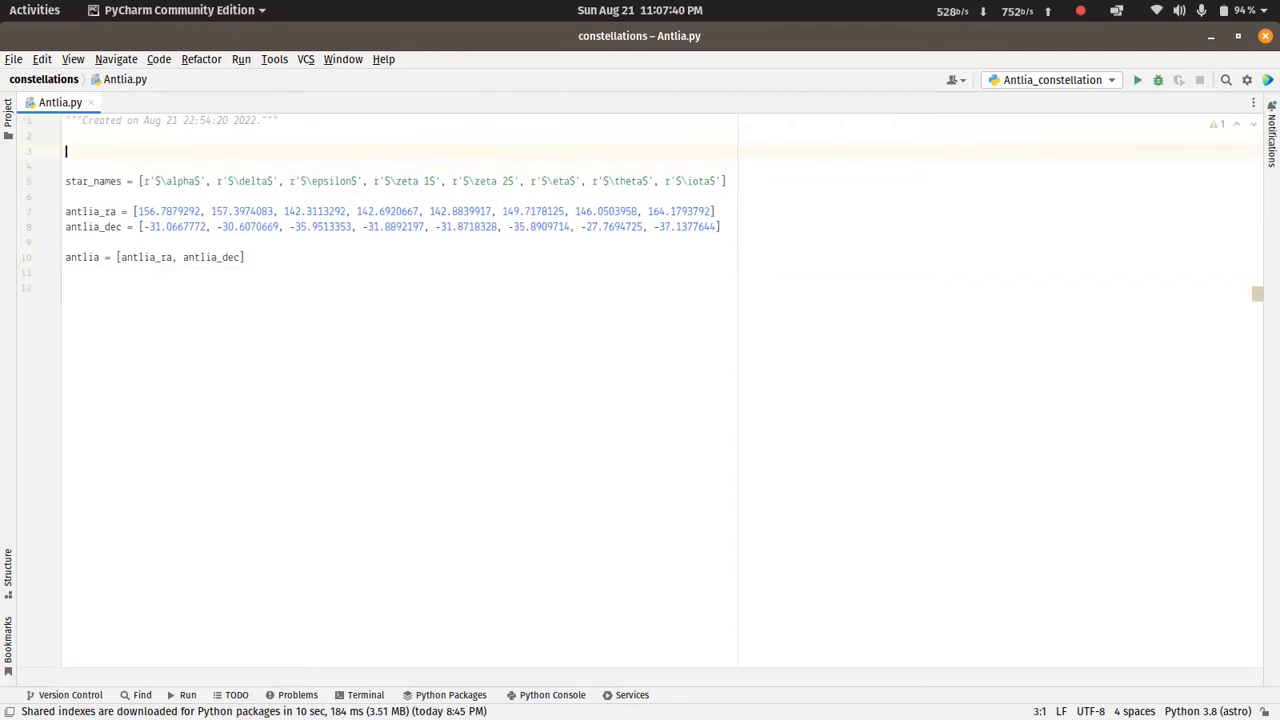
Write import matplotlib.pyplot as plt and plt.figure(figsize=(10, 10)) in Antlia.py
type("import m")
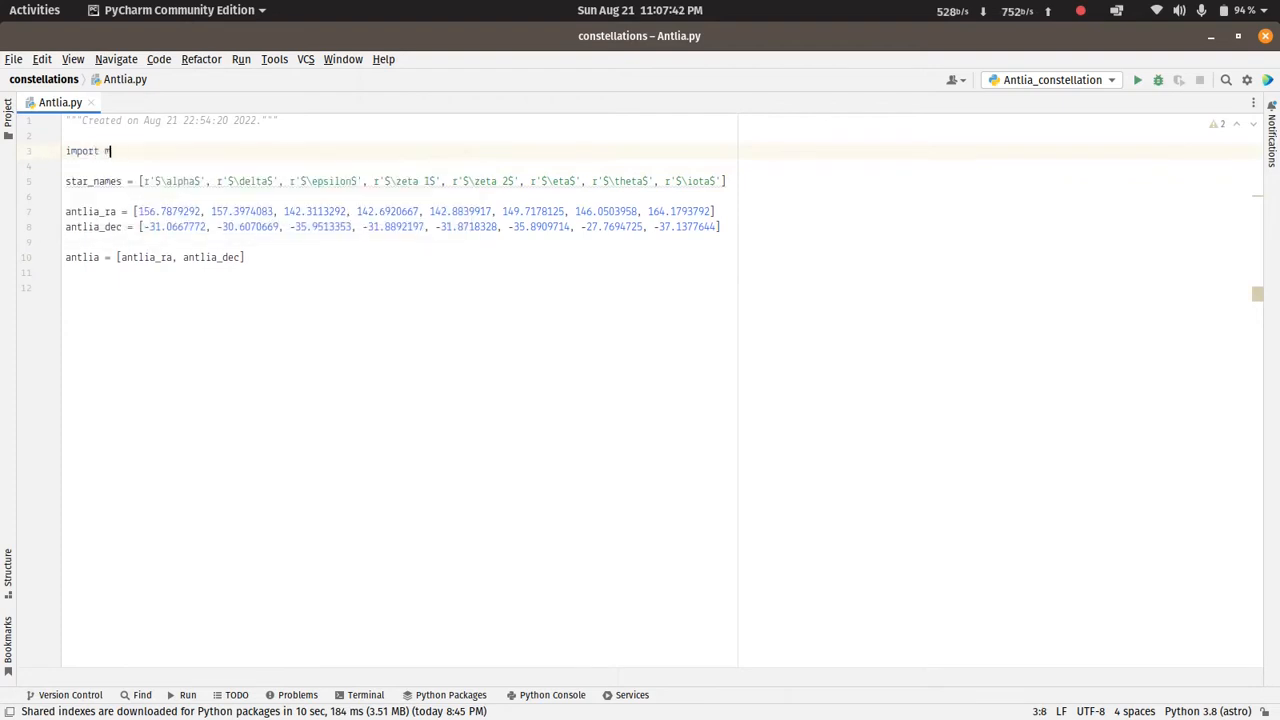
type("atplotlib.pyplot as p")
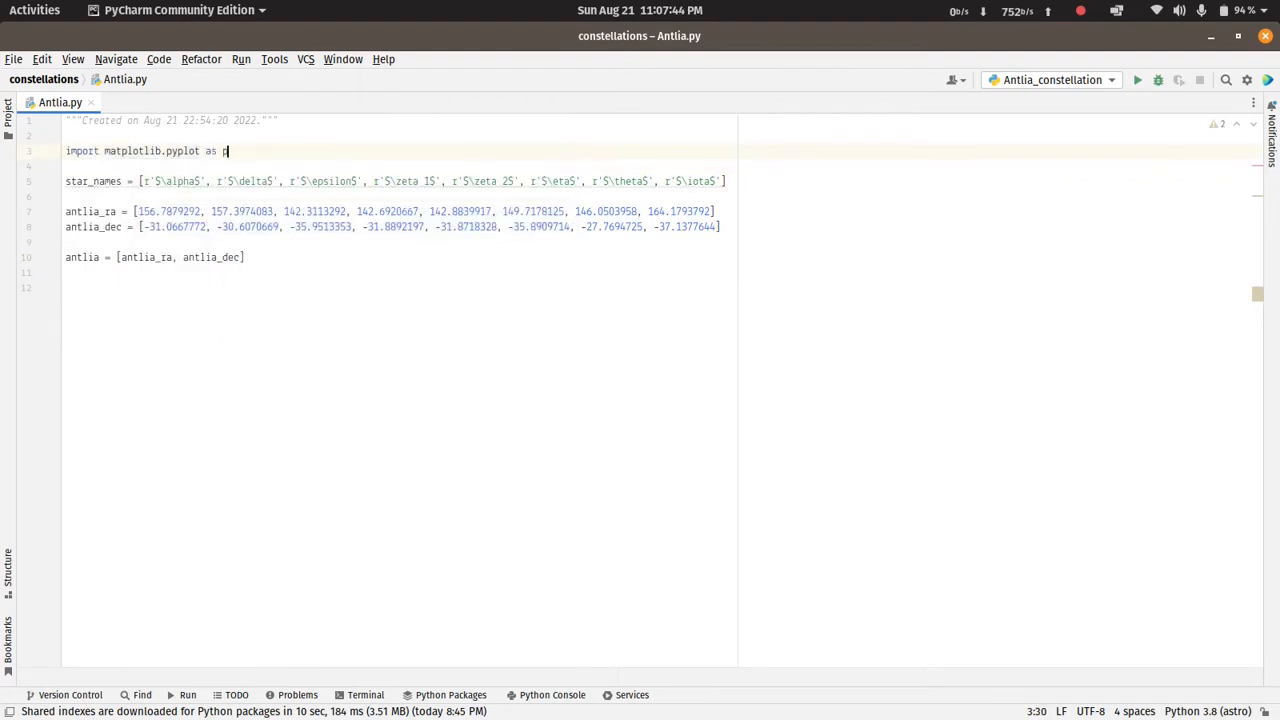
type("lt")
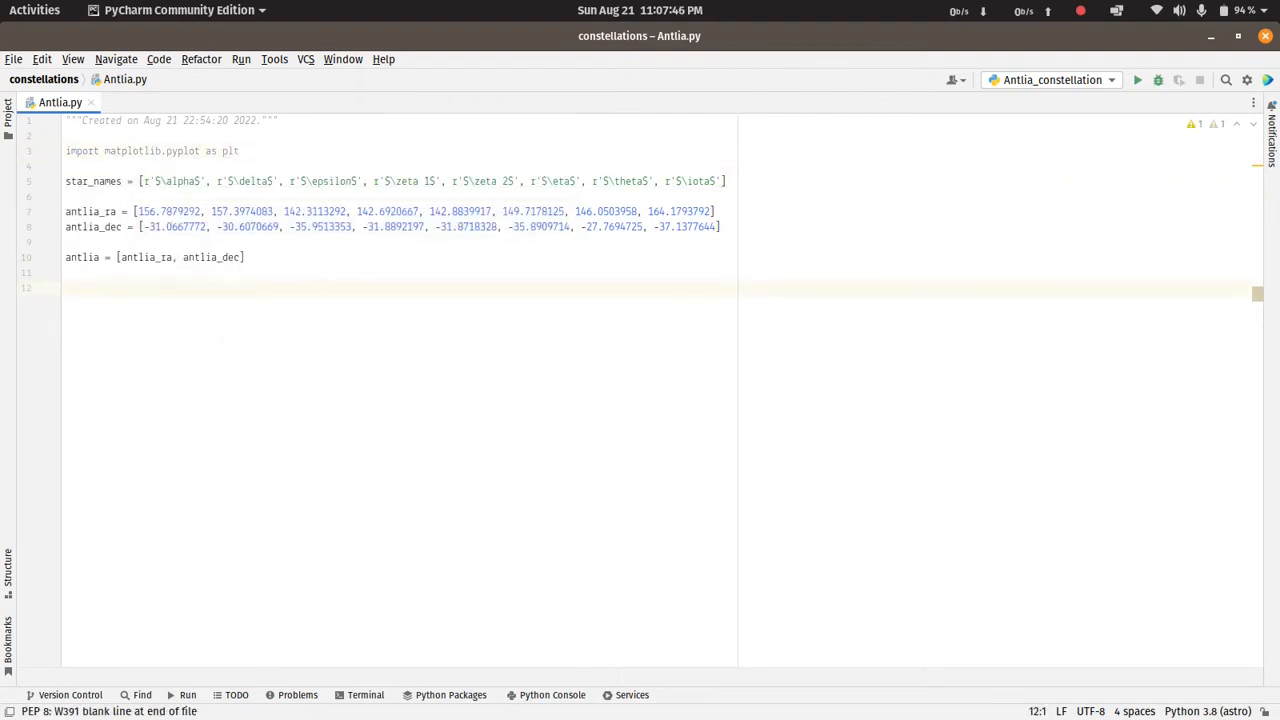
type("plt.figure")
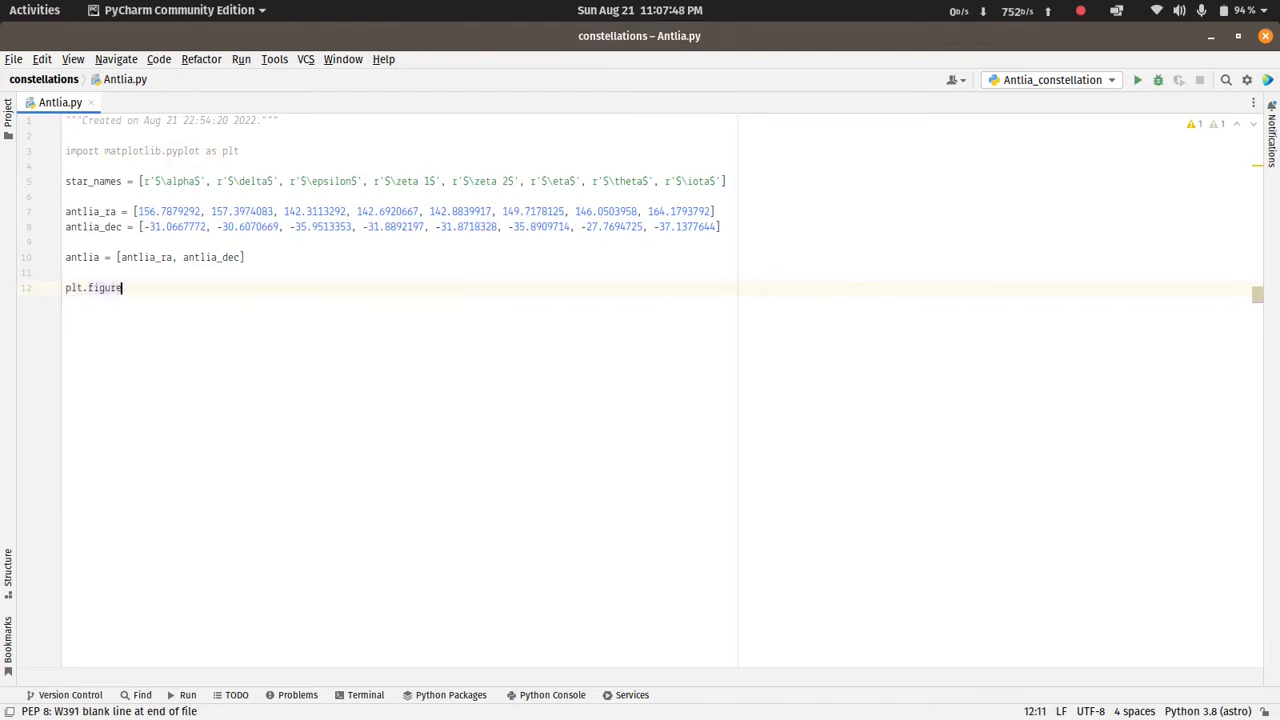
type("(figsize=(10, 10")
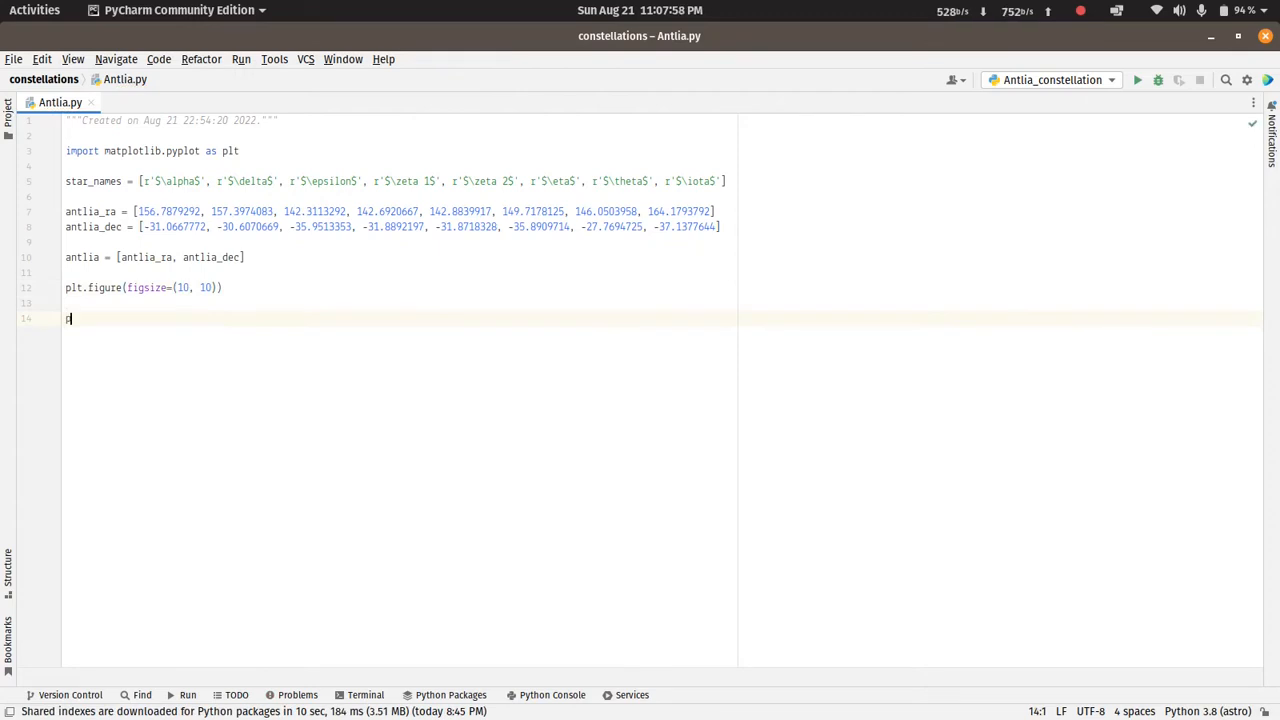
Add plt.show(), check the run configuration, run Antlia.py and close the empty figure
type("plt.show()")
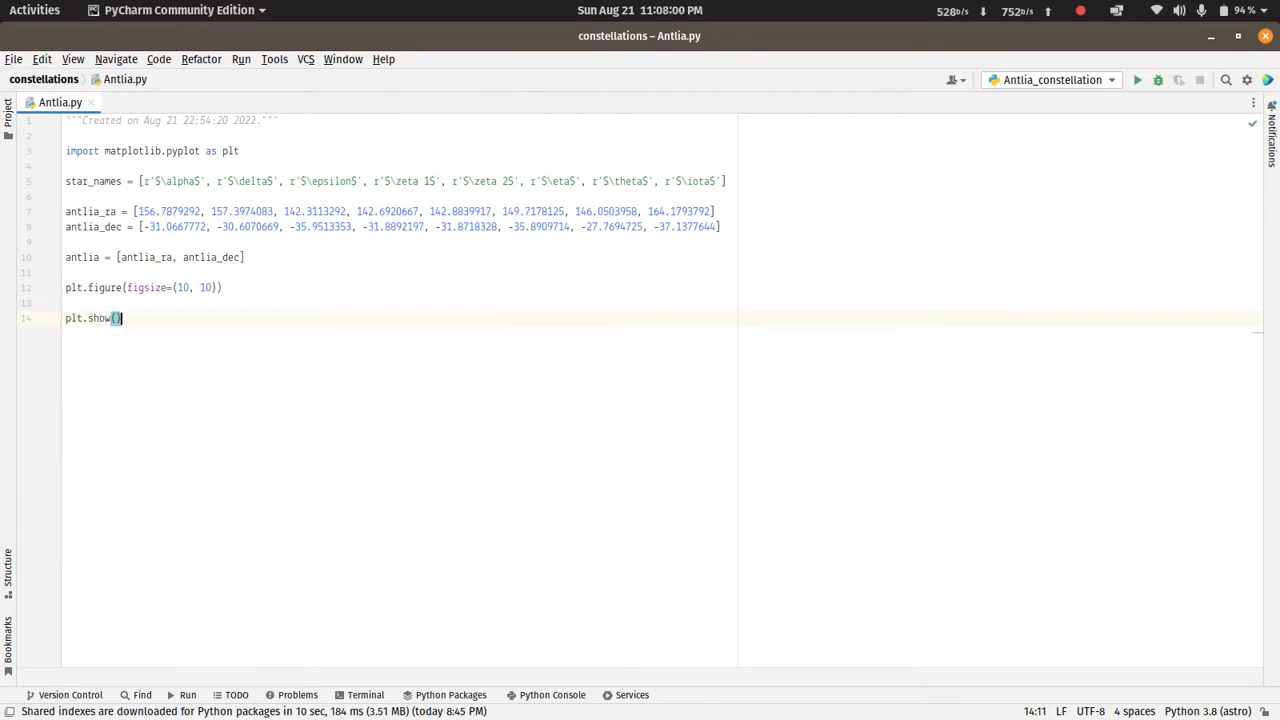
left_click(1050, 80)
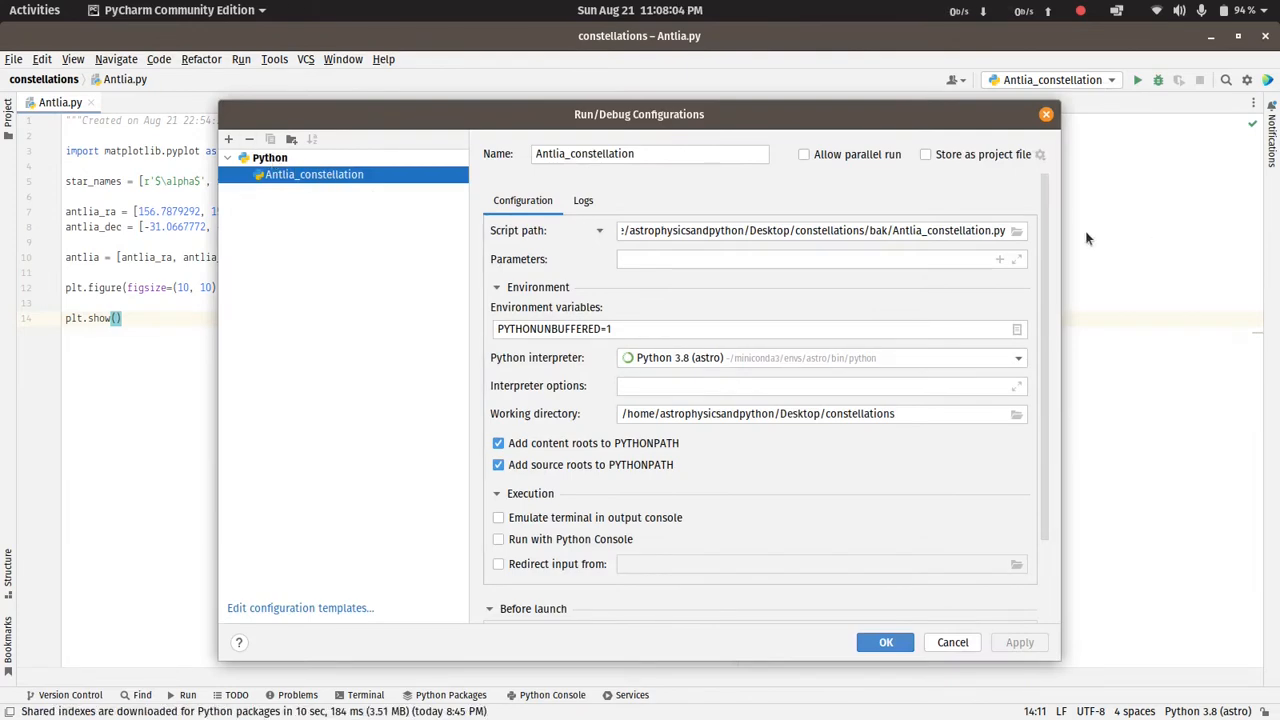
left_click(1016, 230)
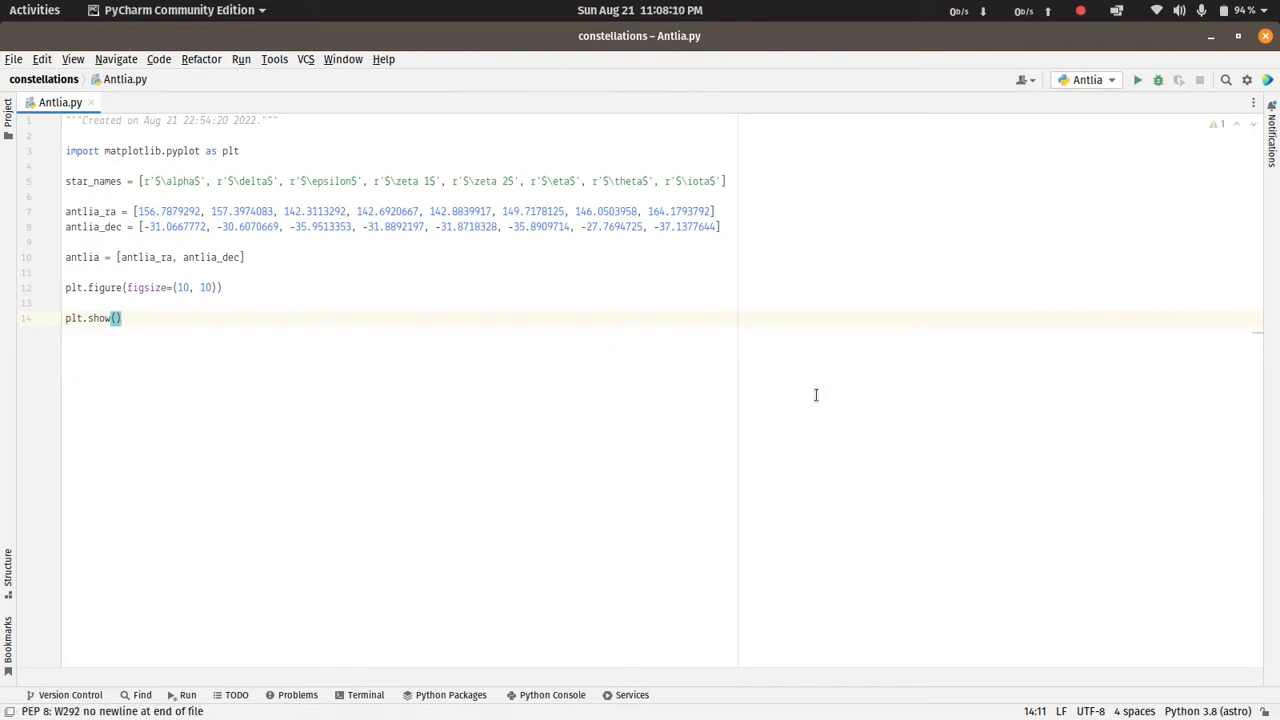
left_click(1136, 80)
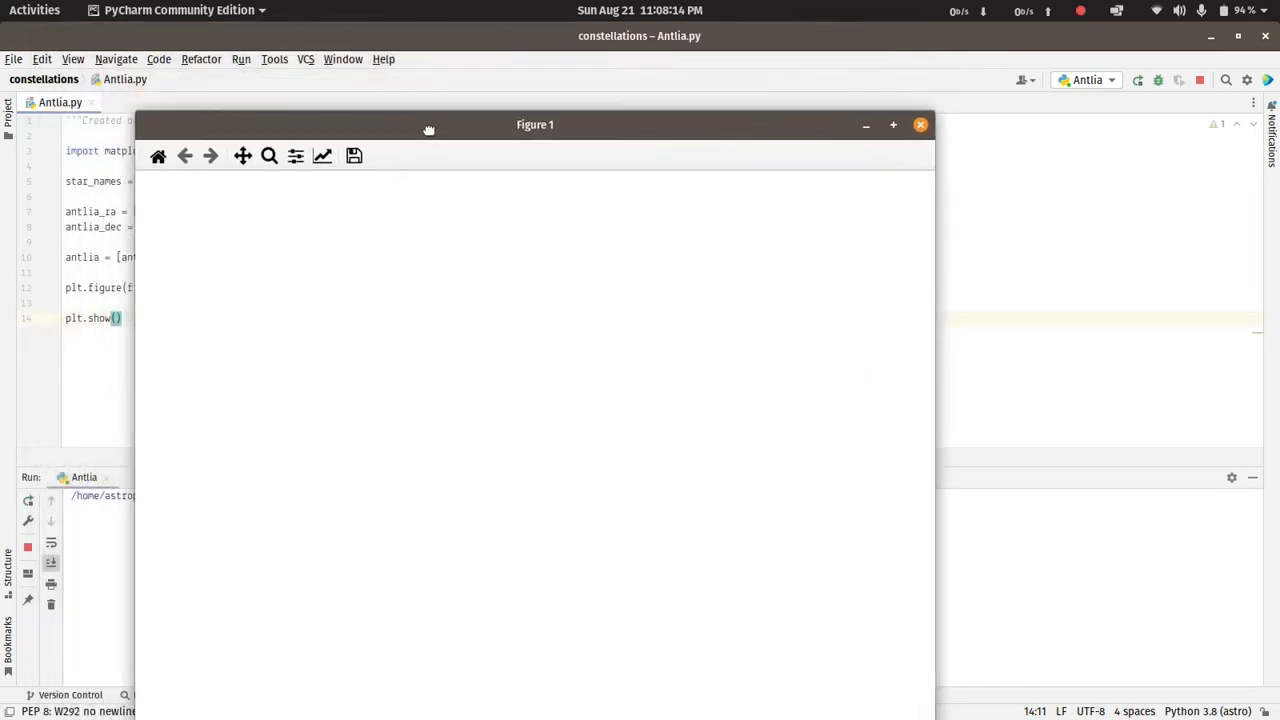
left_click(920, 124)
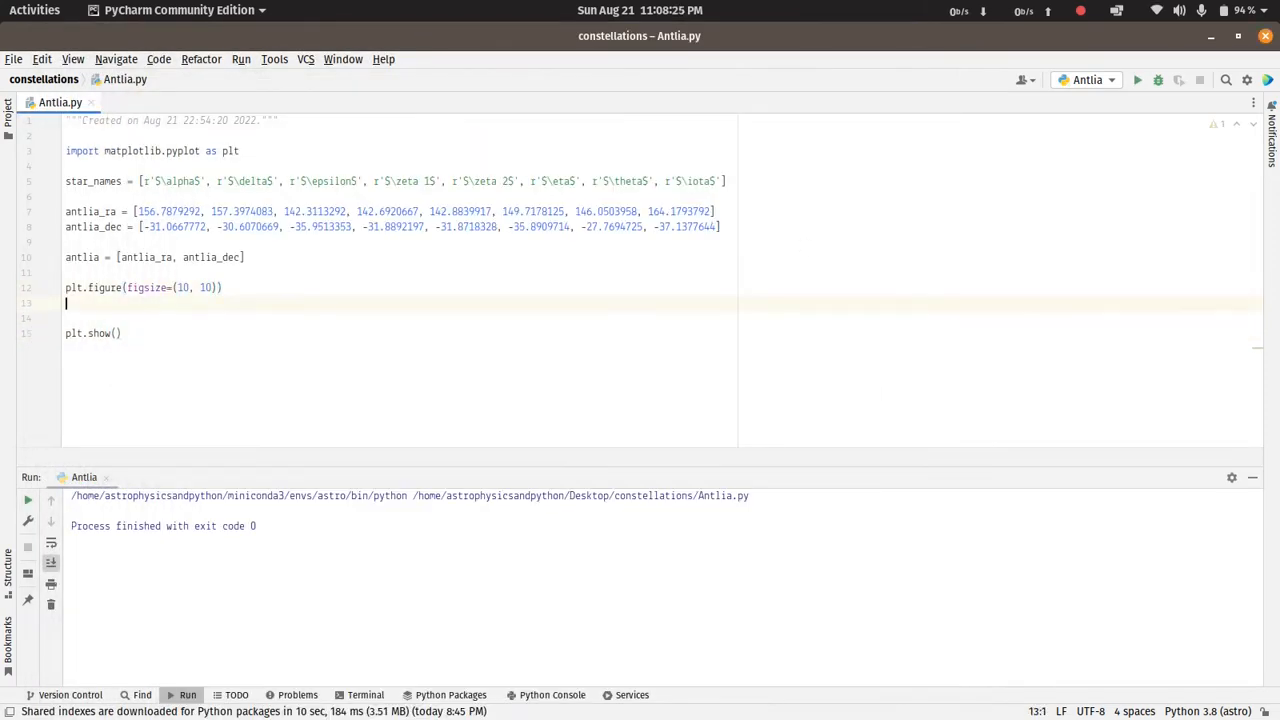
Enable gridlines with plt.grid() and start a new line below it
type("plt.grid('both")
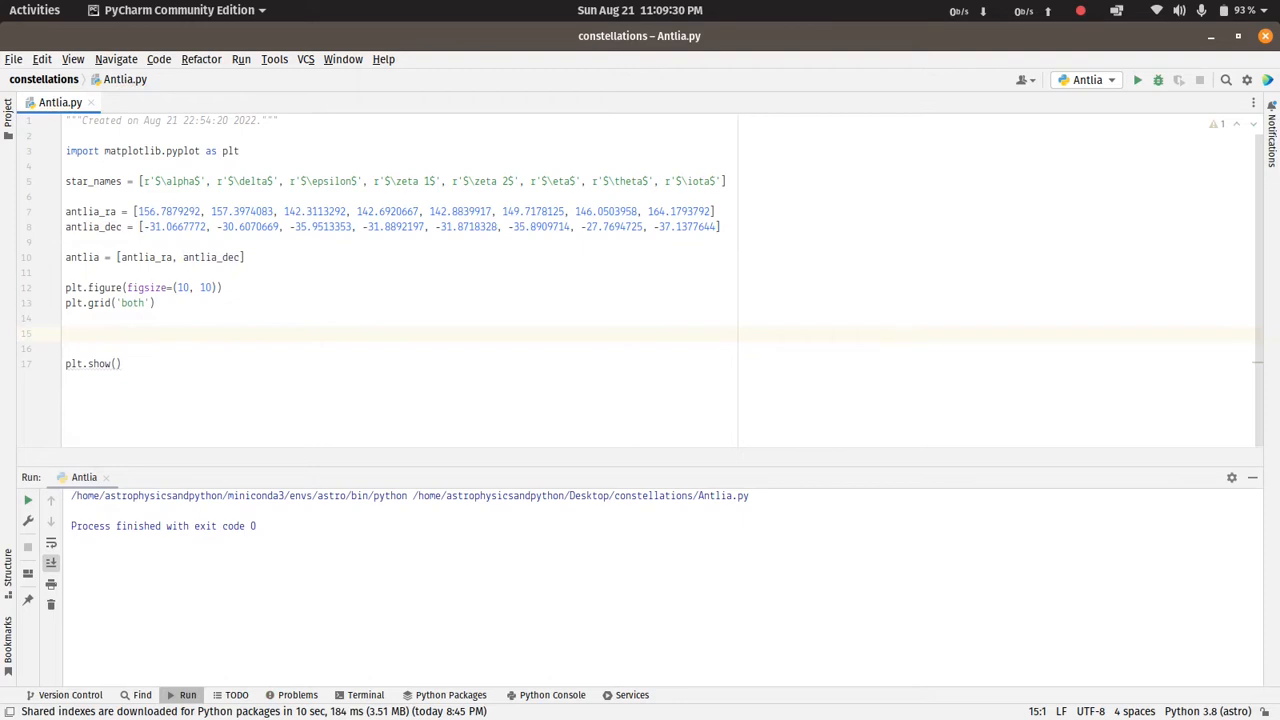
left_click(66, 332)
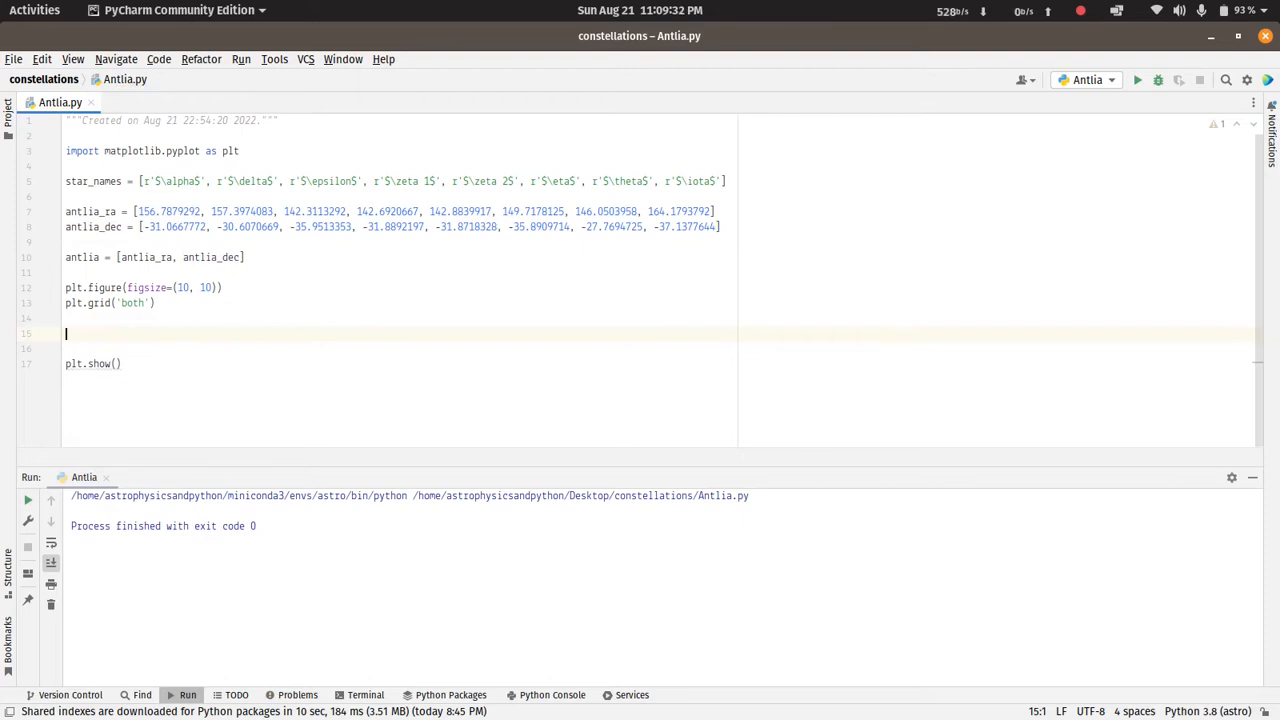
Loop over zip(antlia_ra, antlia_dec) calling plt.plot(ra, dec, marker='*', ms=10)
type("for ra, dec in zip(antl")
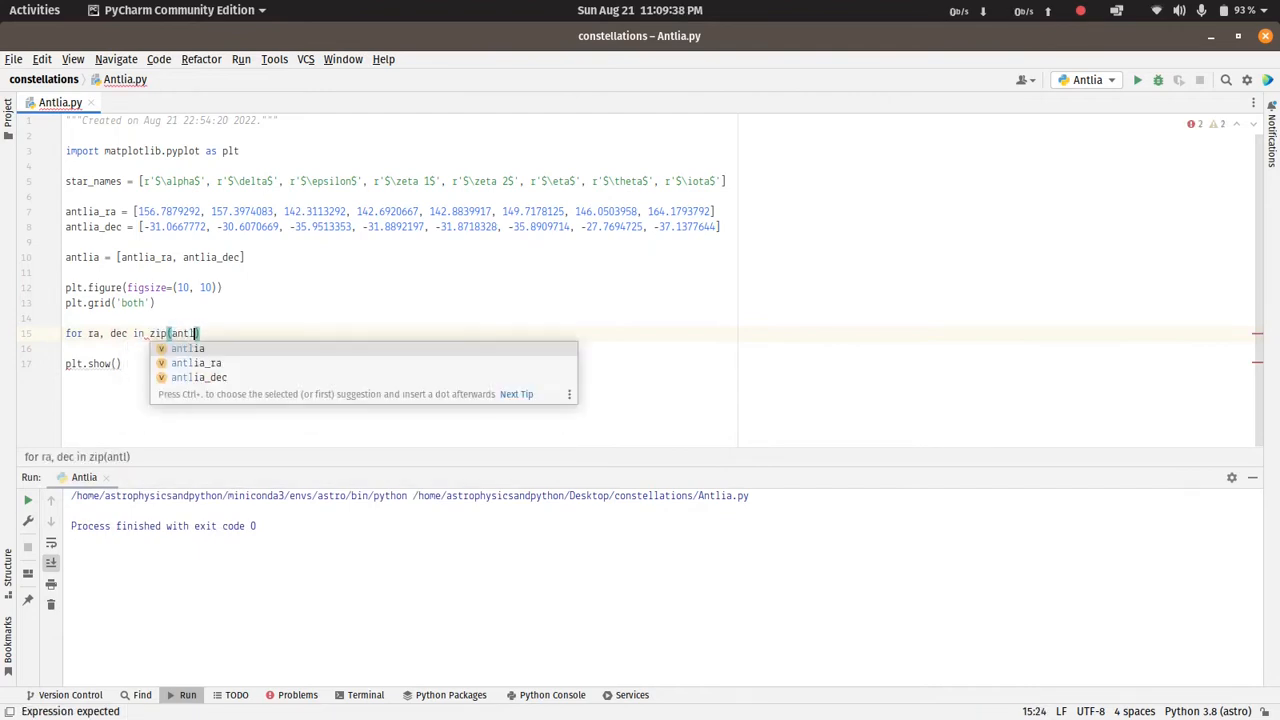
type("antlia_ra, antlia_dec")
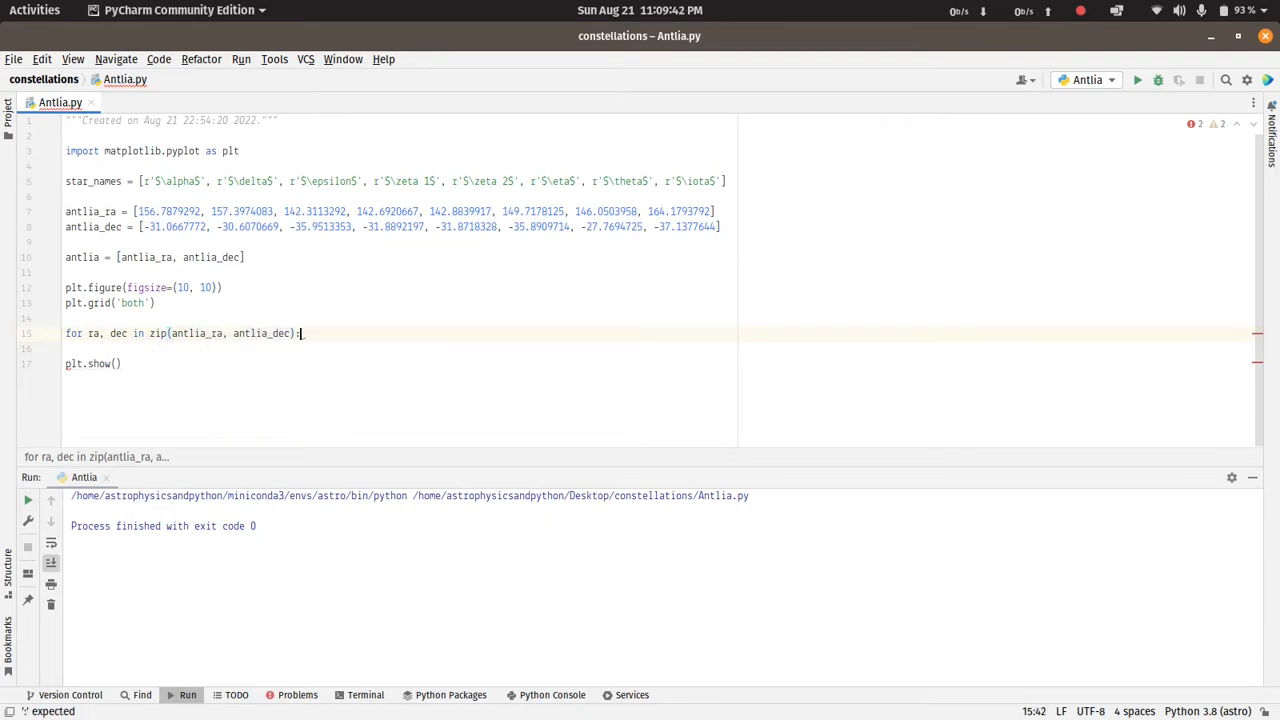
type("plt.plot(ra, dec,")
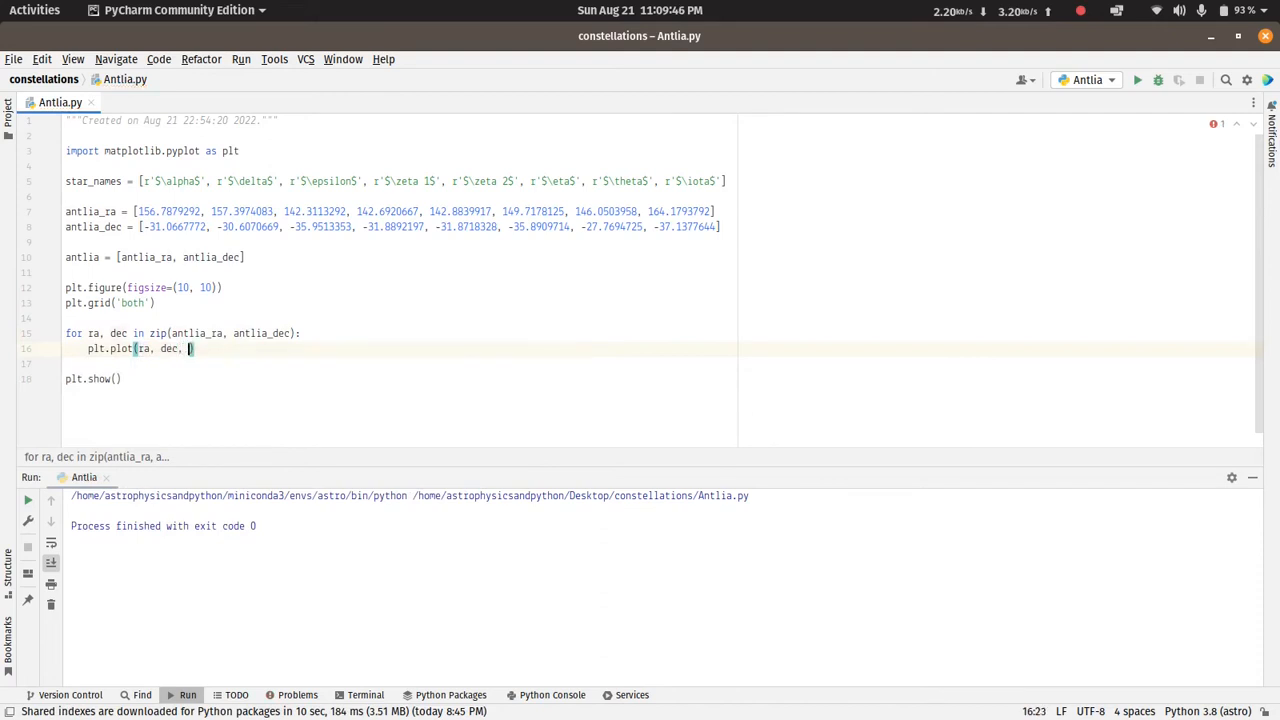
type("marker='")
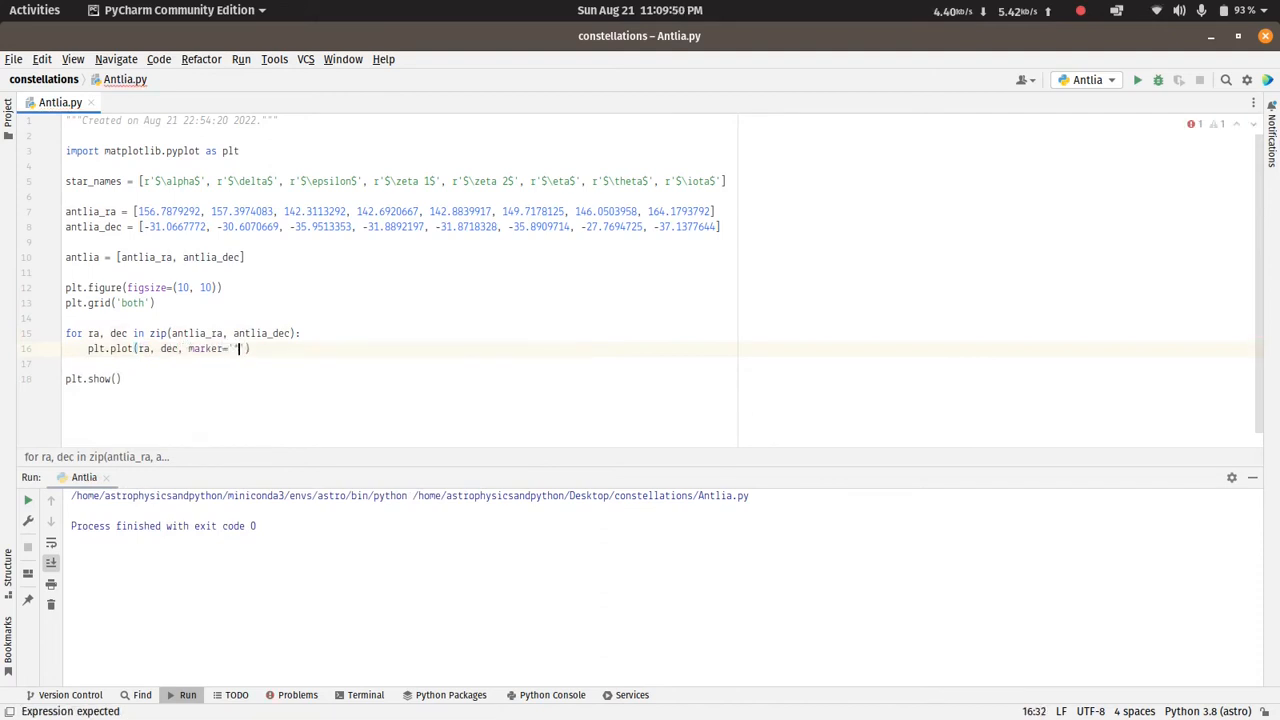
type("*")
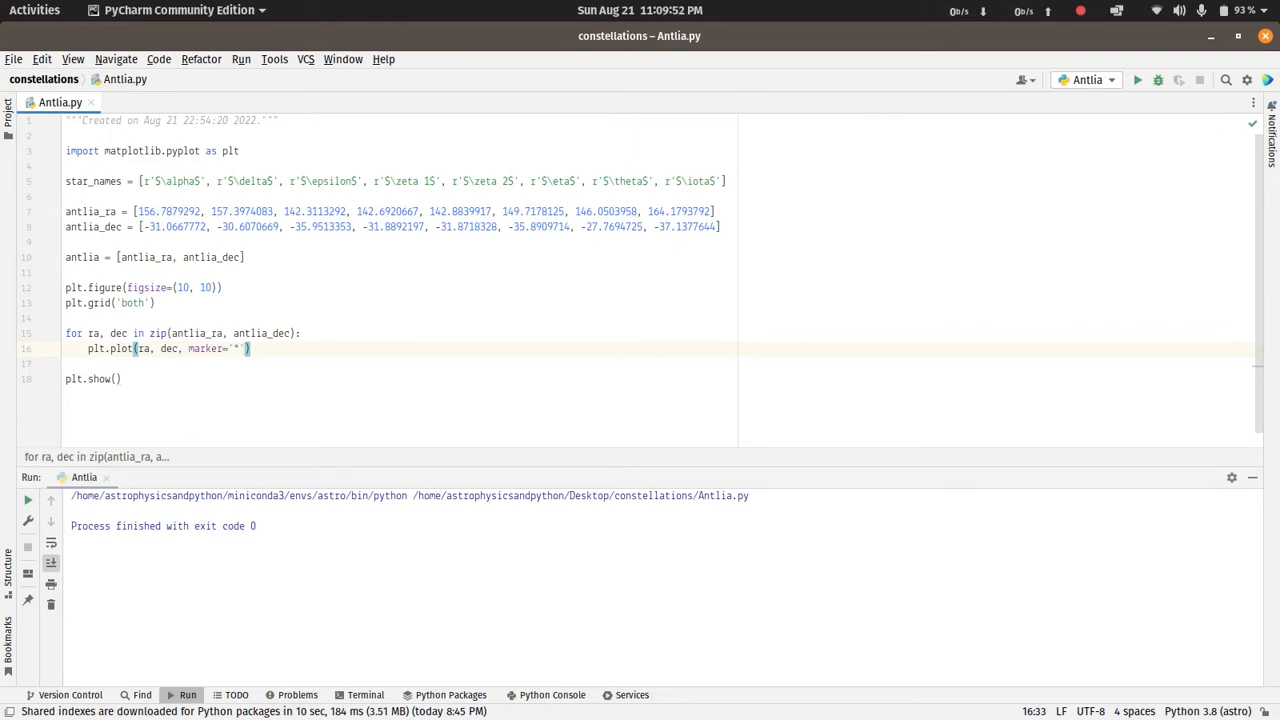
type(", ms=10")
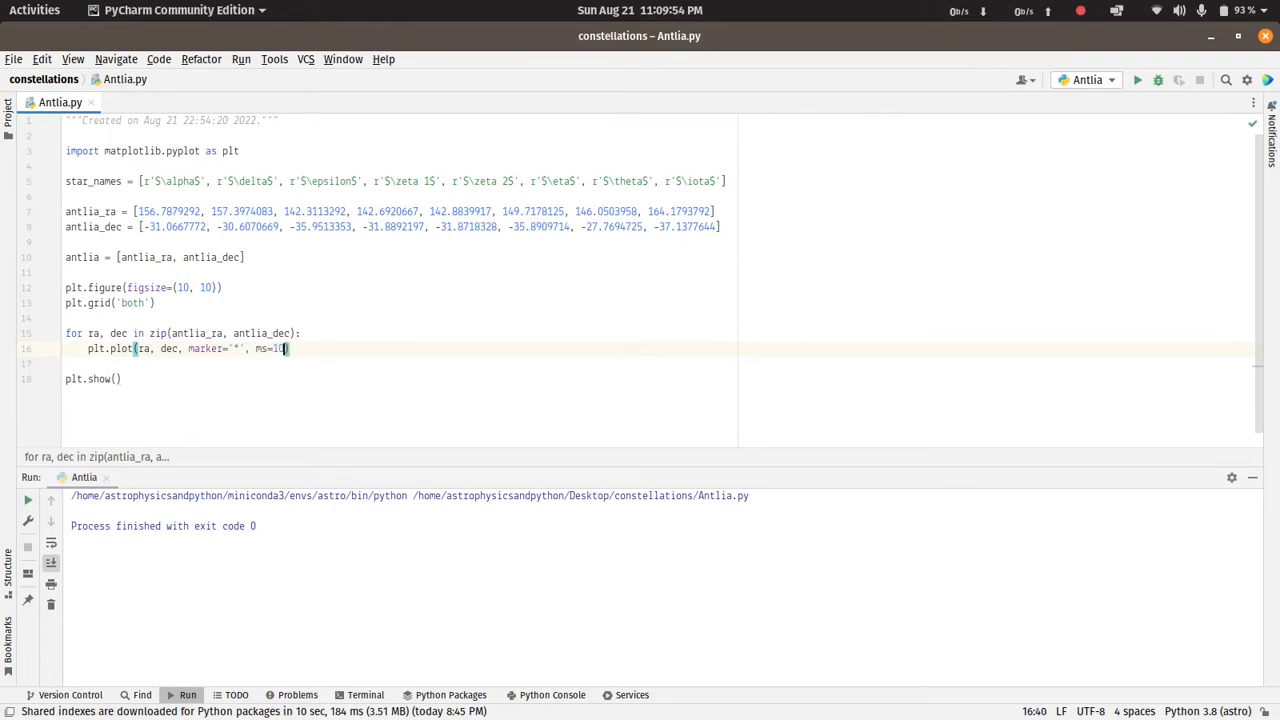
type("0")
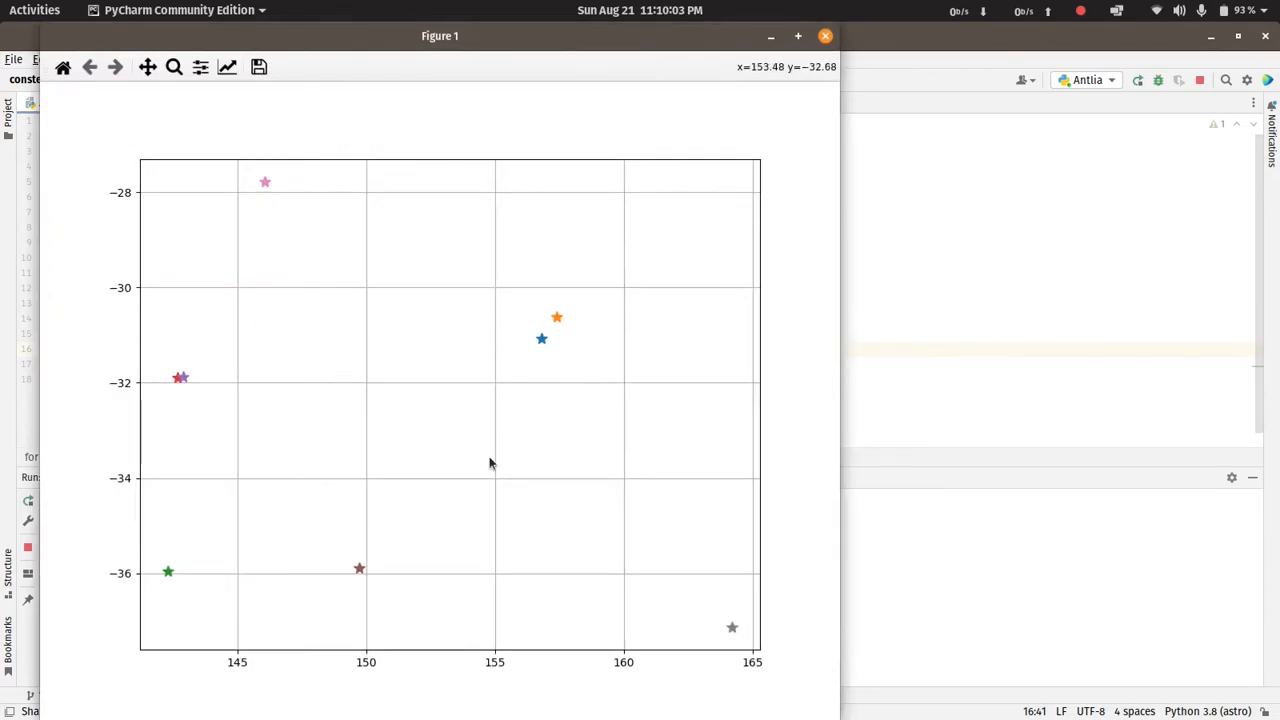
mouse_move(216, 324)
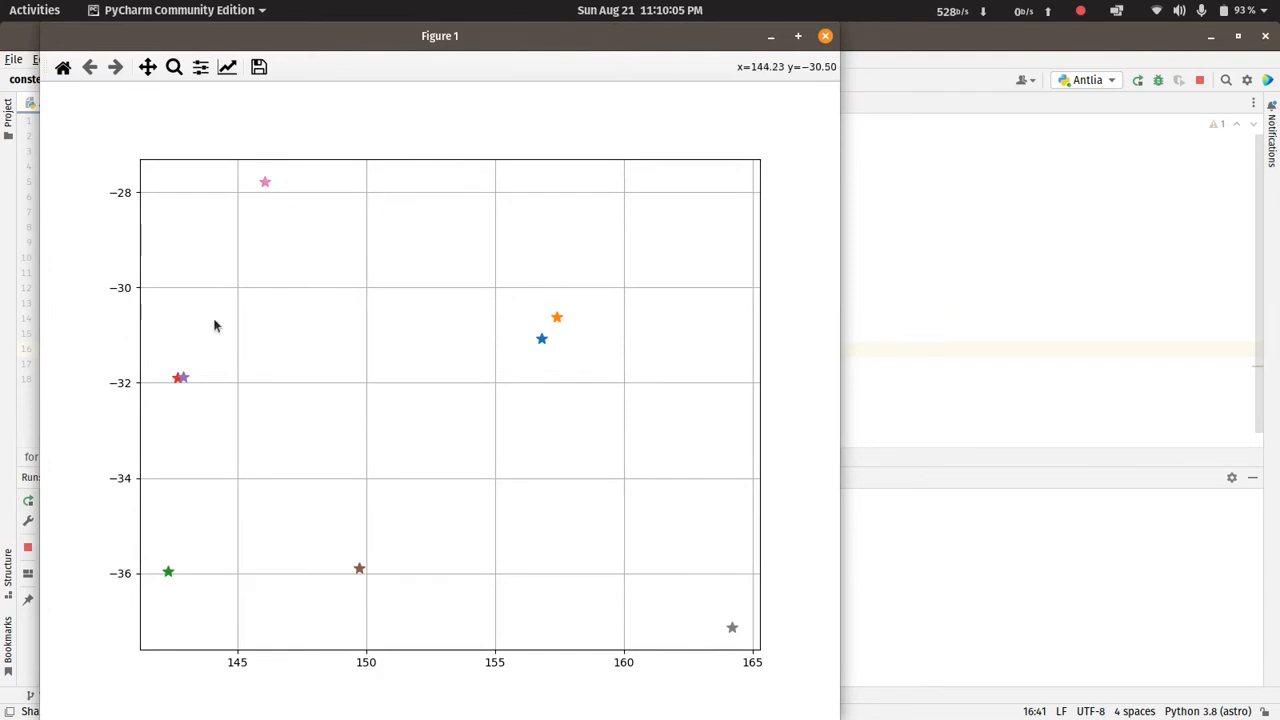
mouse_move(228, 544)
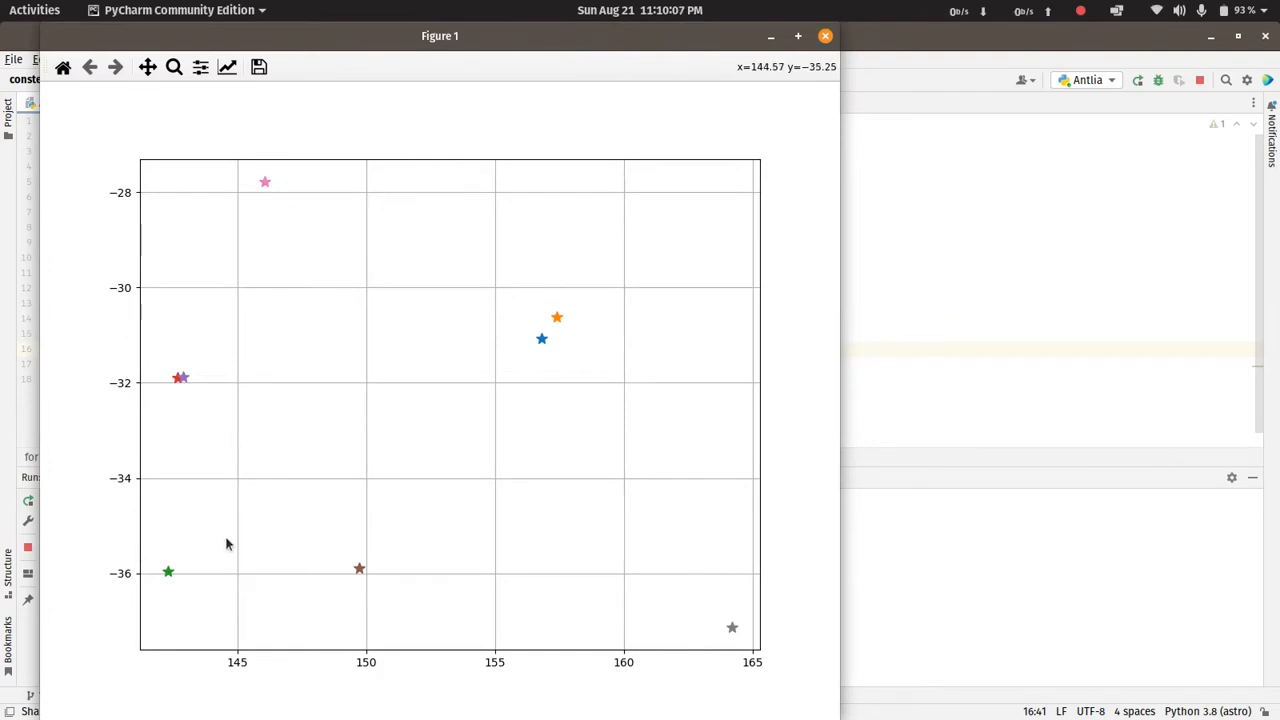
mouse_move(710, 194)
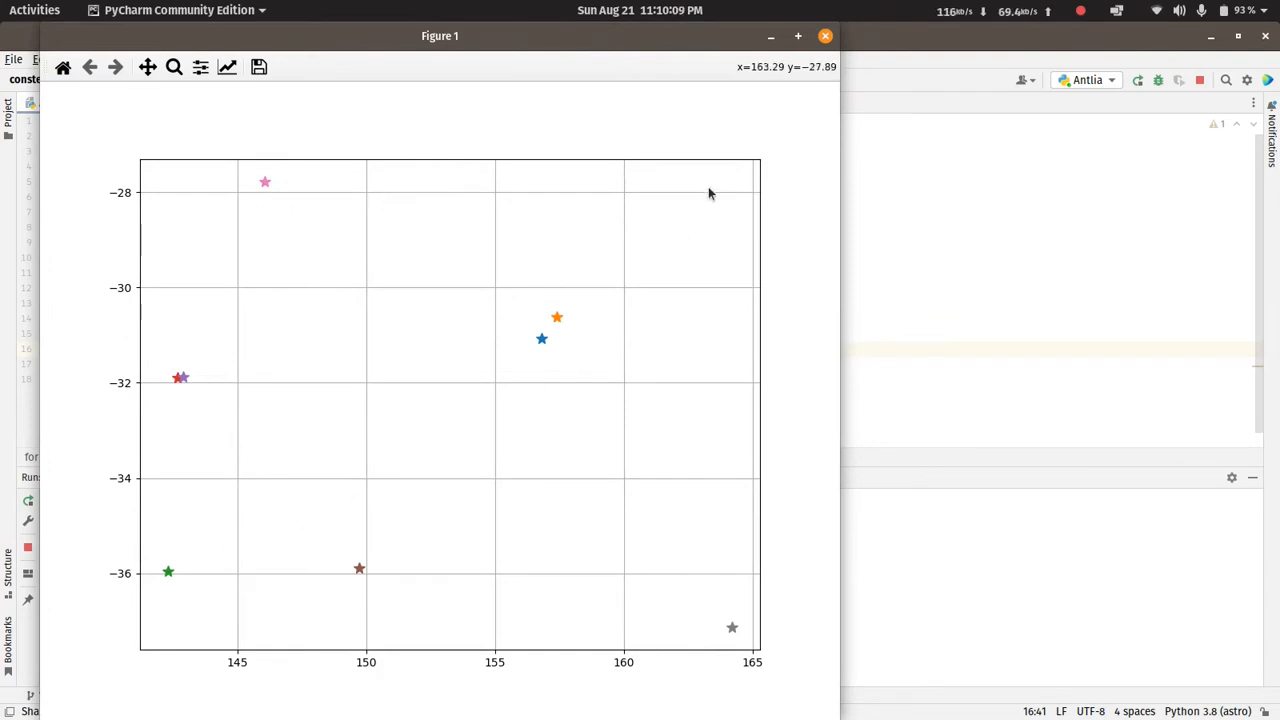
left_click(824, 36)
type("for txt")
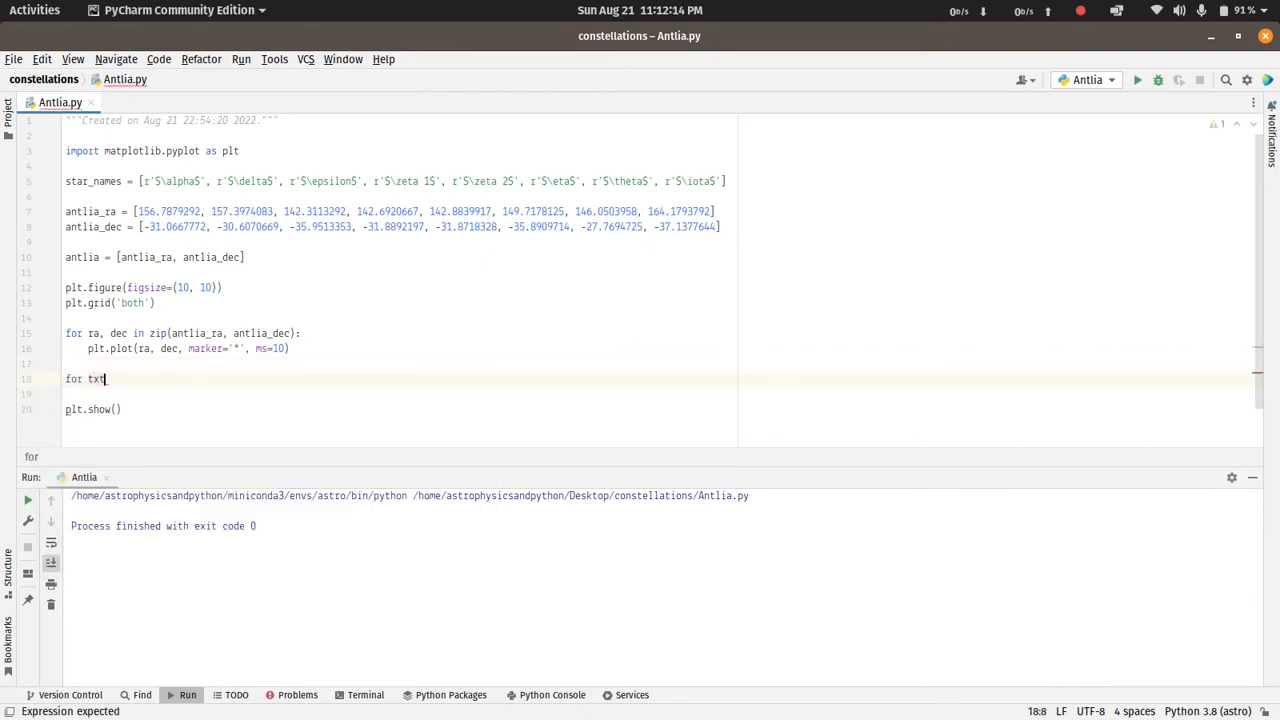
Loop over zip(star_names, antlia_ra, antlia_dec) with plt.annotate(txt, (ra, dec)) as its body
type(", ra, dec in zip(label")
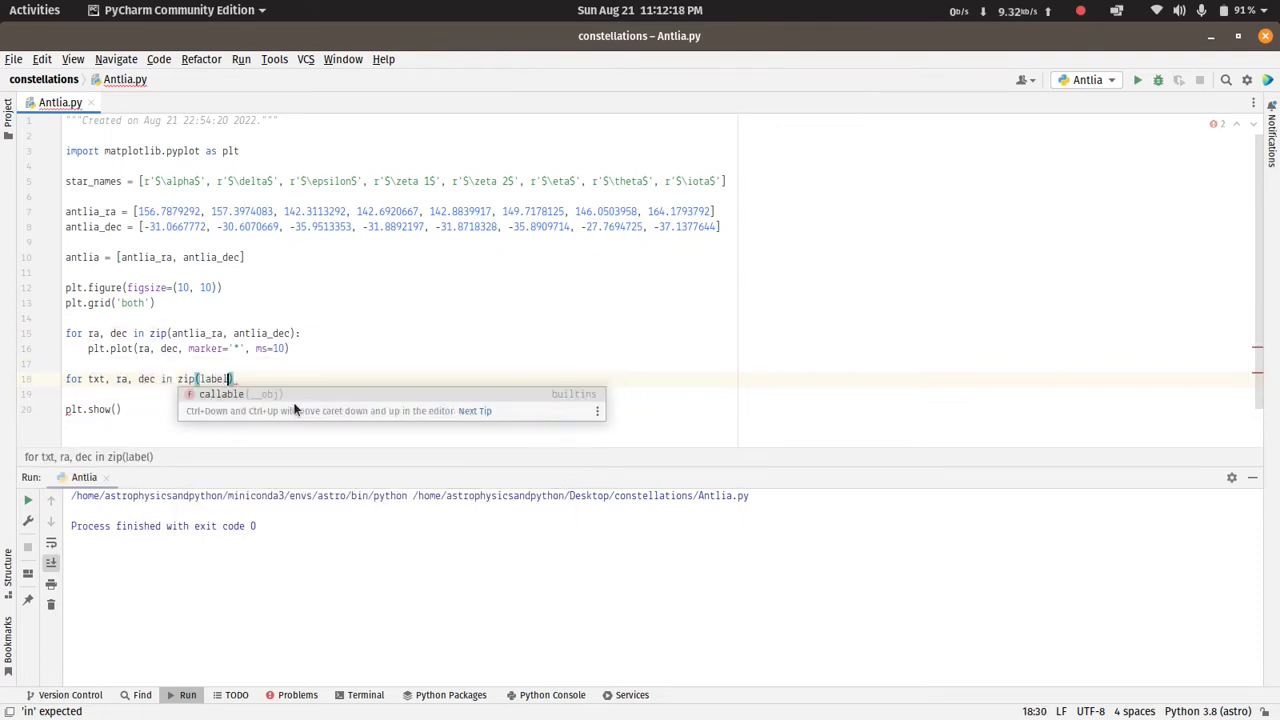
type("star_names, antlia_ra, ant")
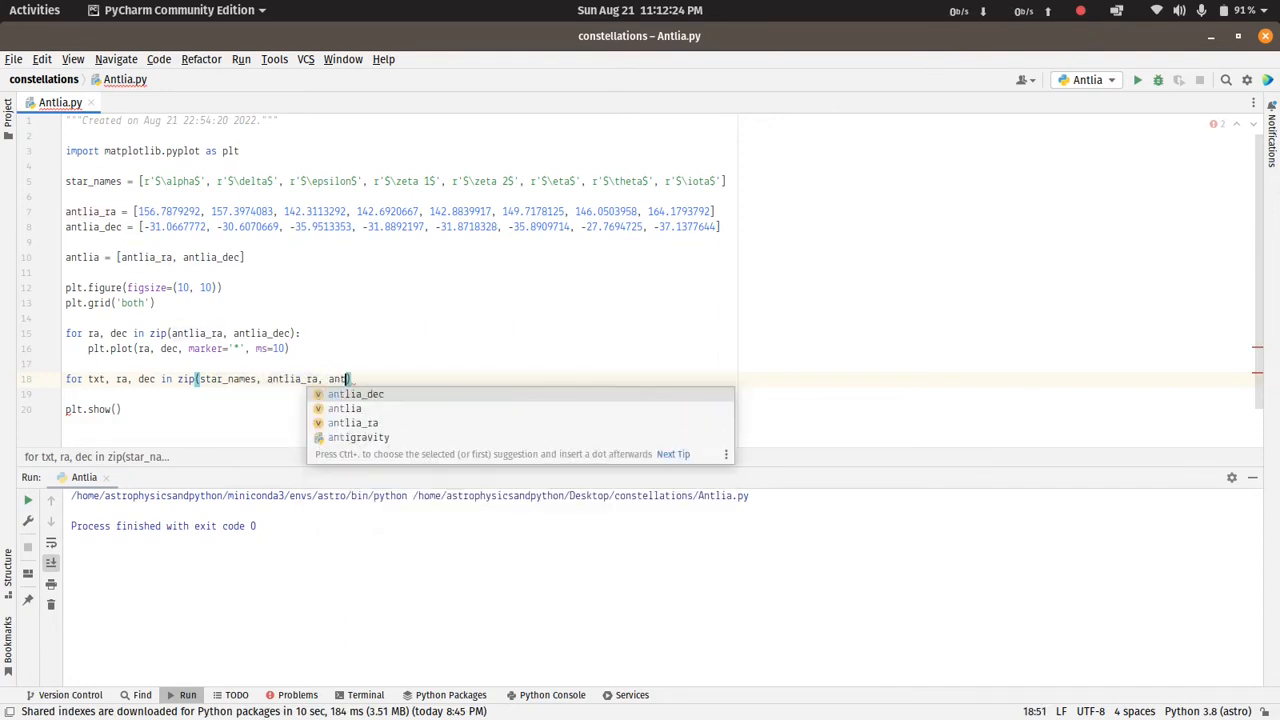
key("Enter")
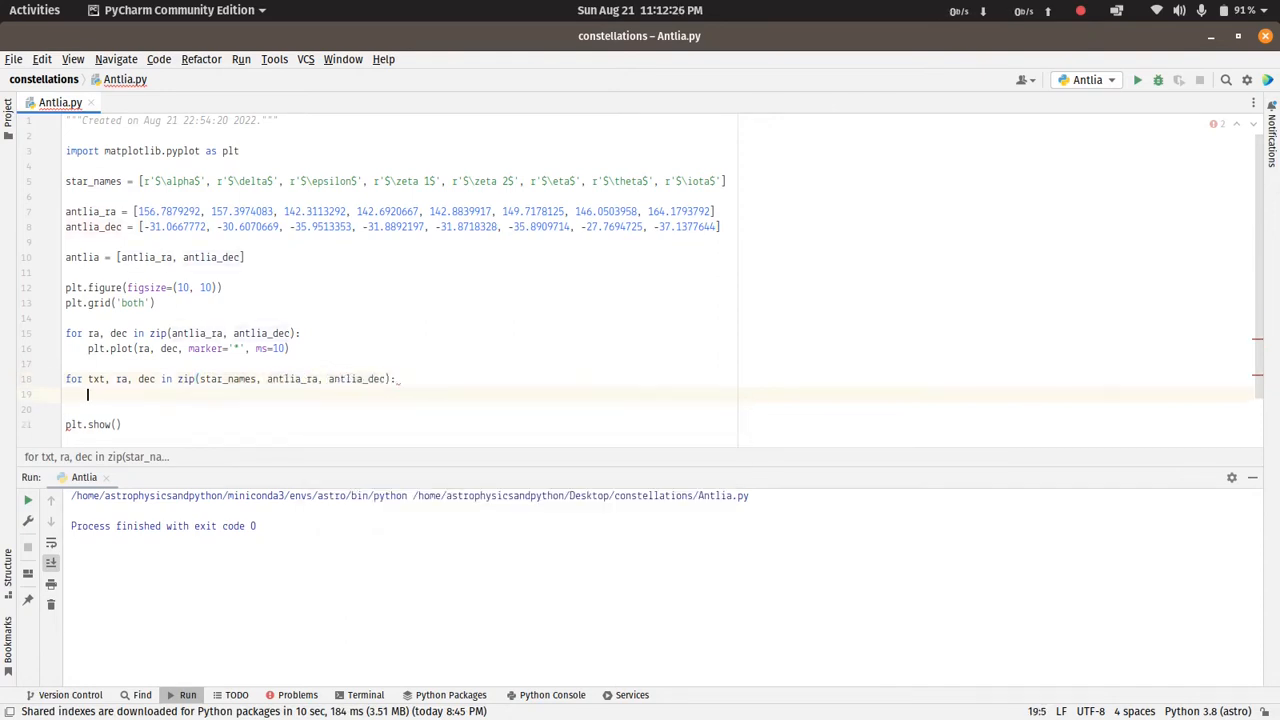
type("plt.and")
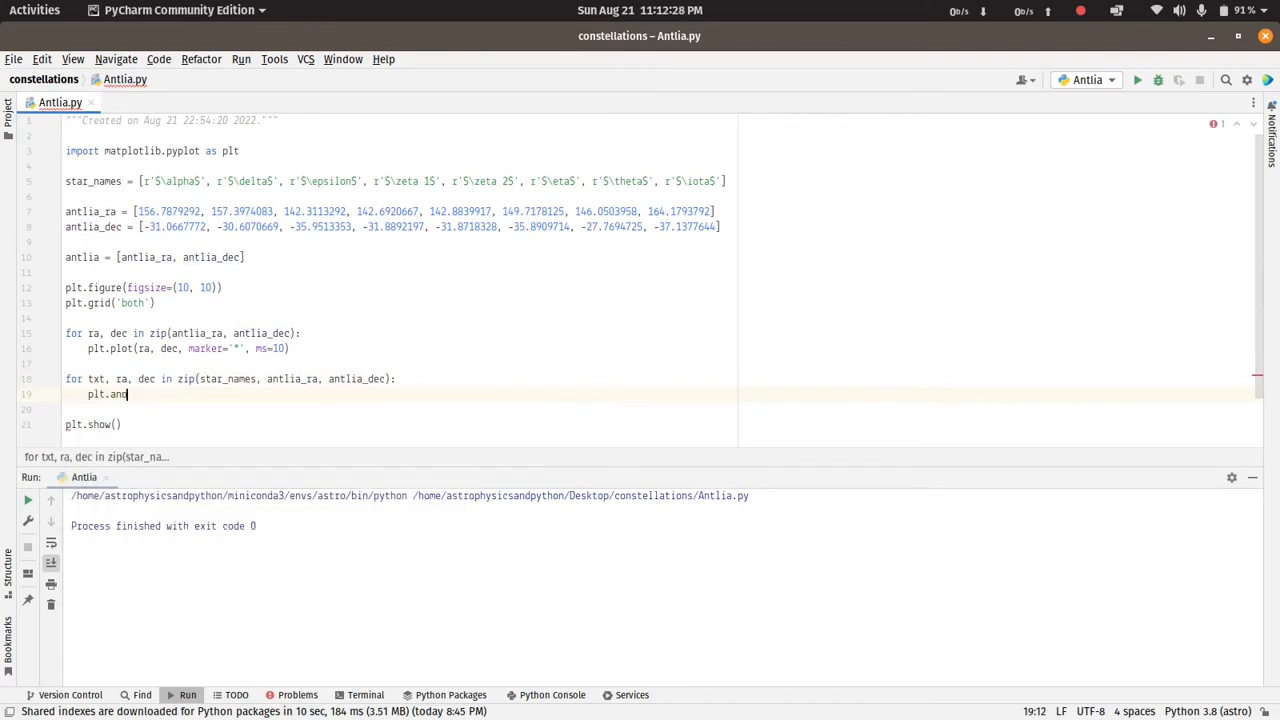
type("notate(txt, (ra, dec")
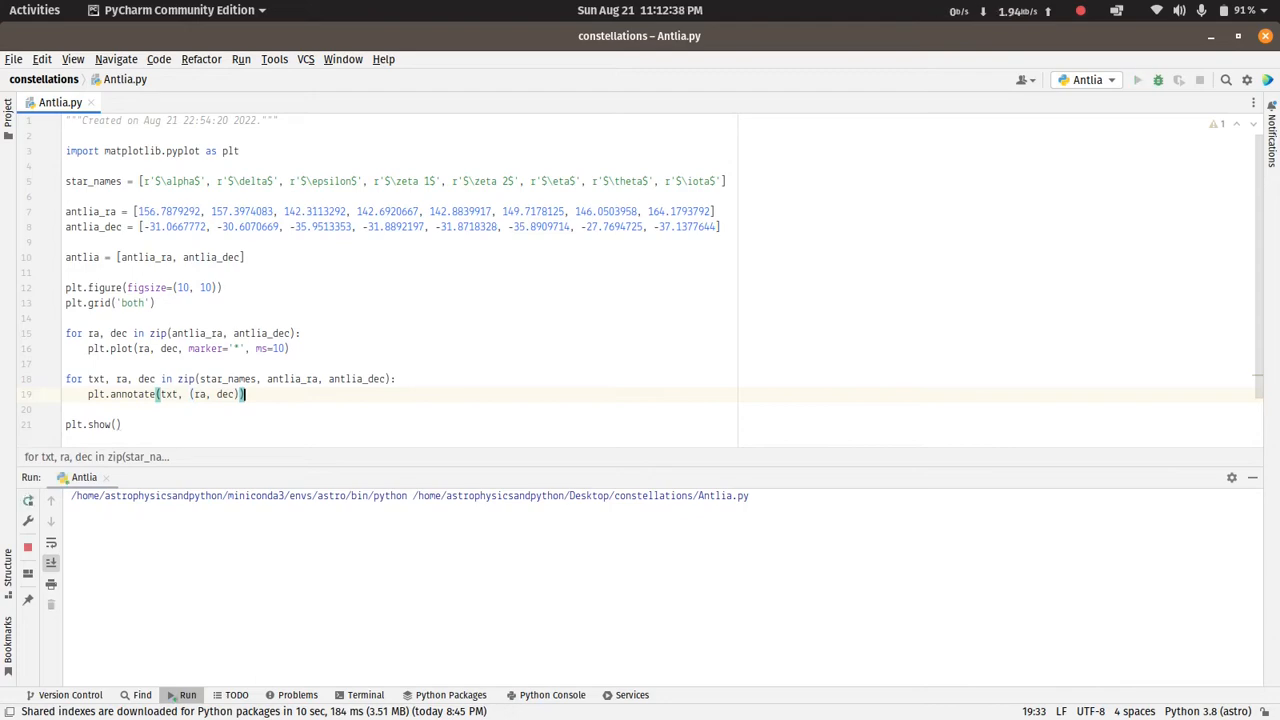
Run Antlia.py to draw the plot with name labels on each star marker
left_click(1136, 80)
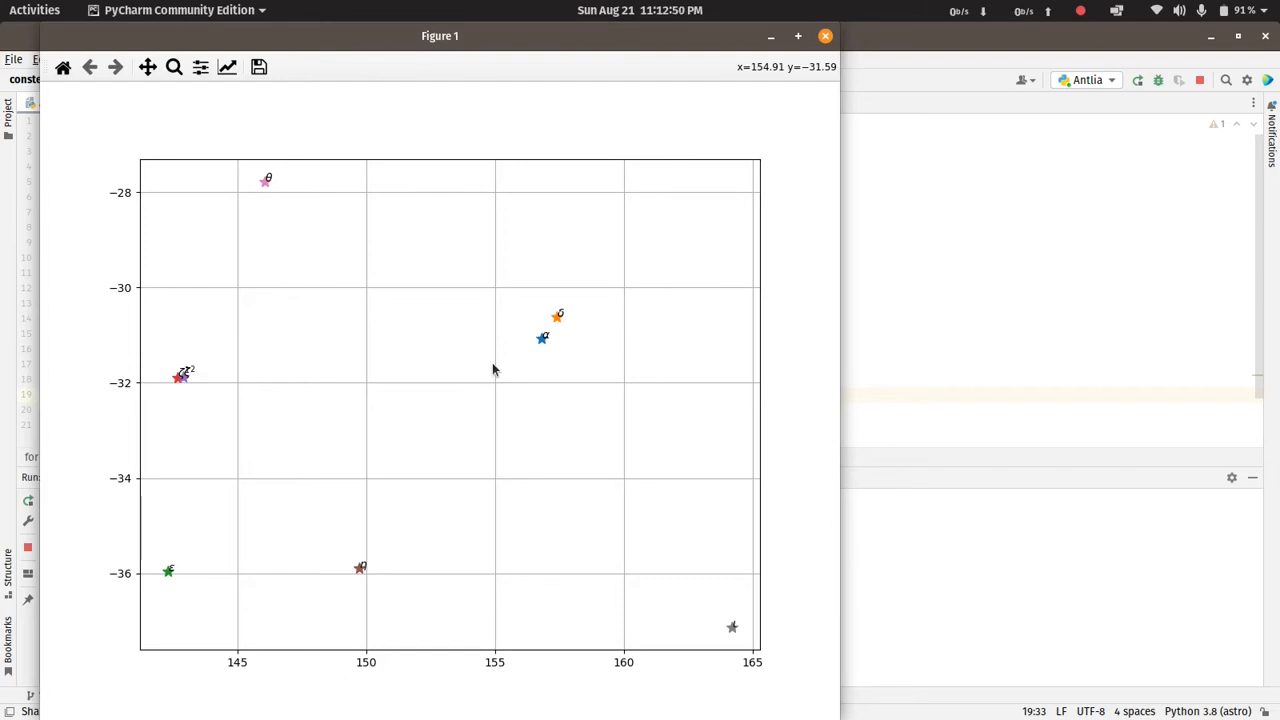
mouse_move(826, 60)
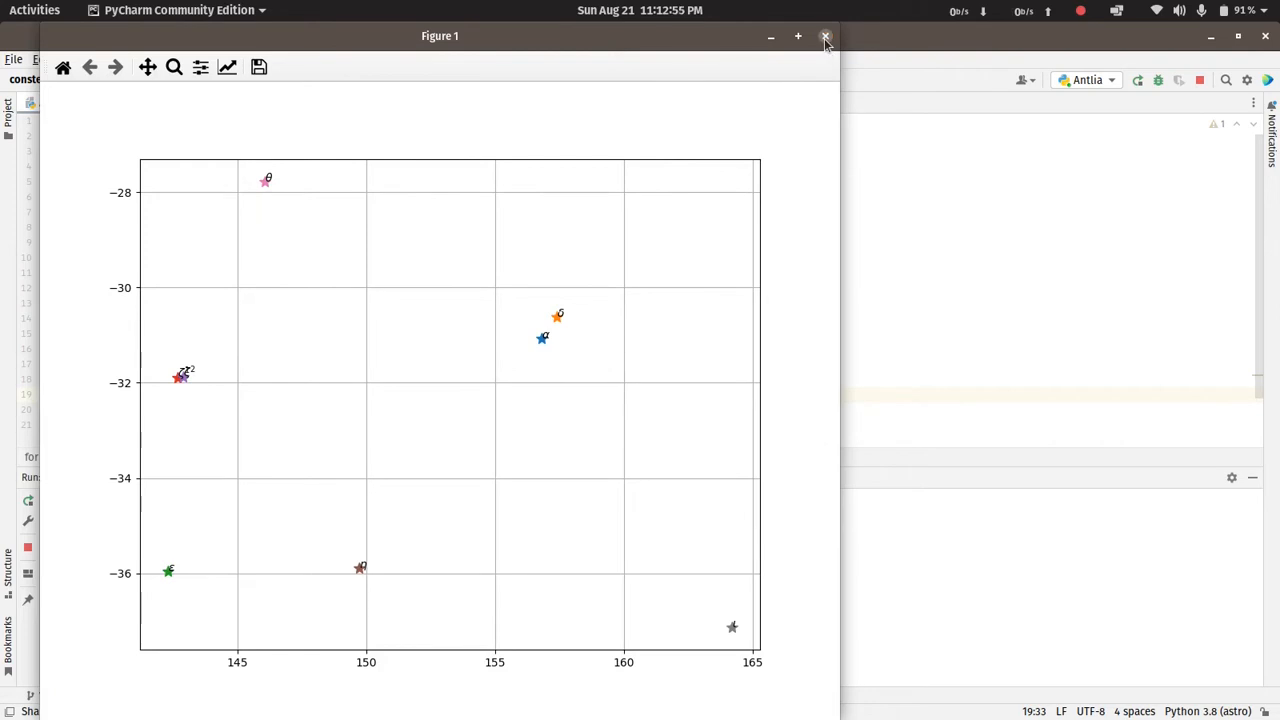
Close the figure and build ra and dec lists as [i + 0.2 for i in ...] offsets
left_click(824, 36)
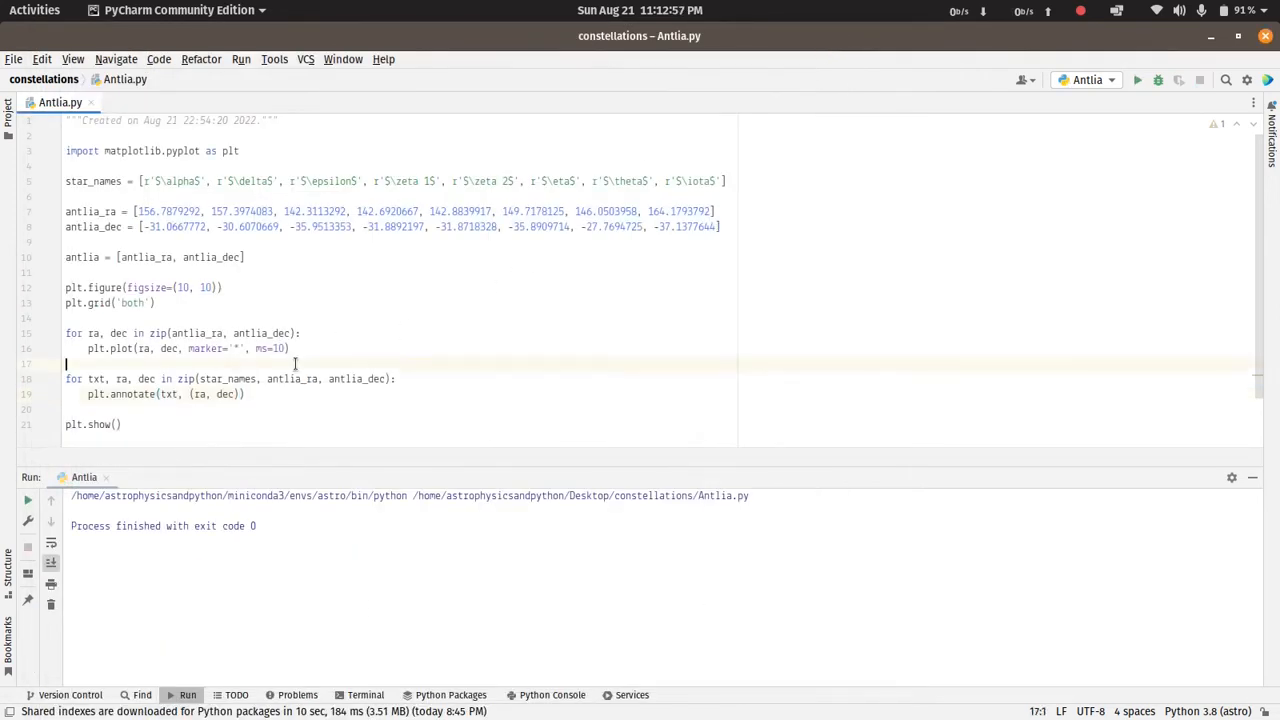
type("ra,")
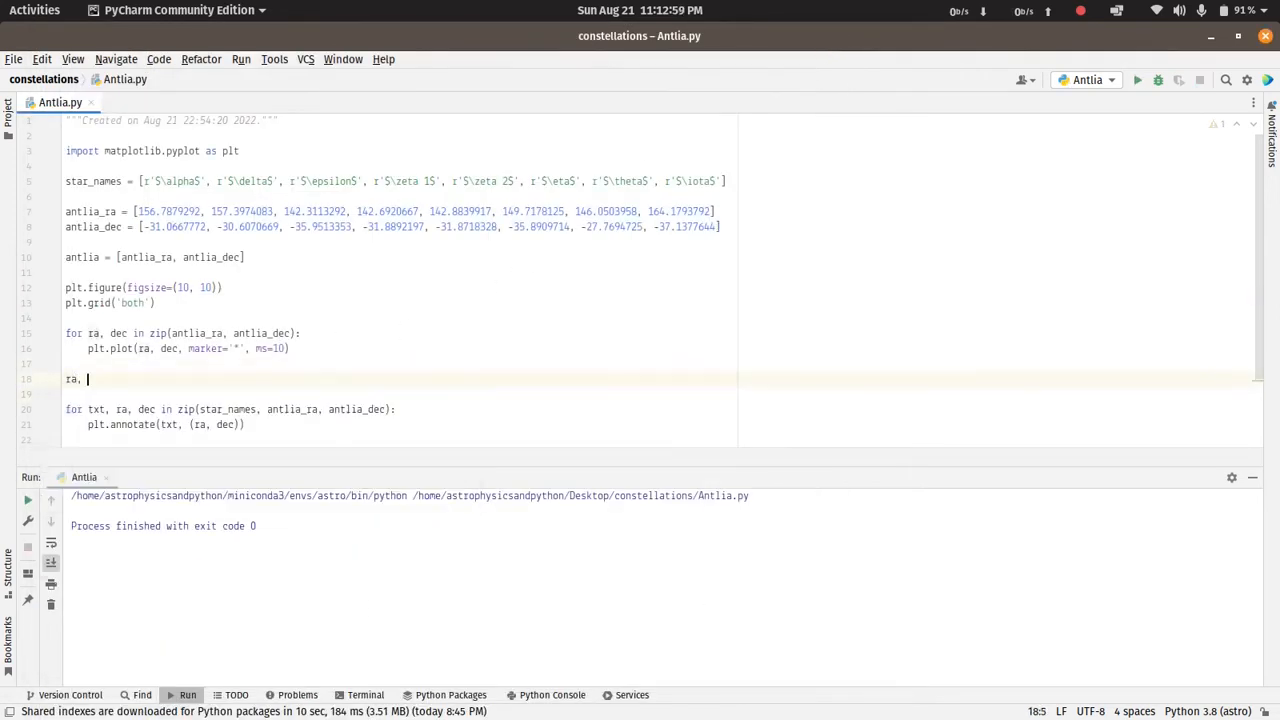
type("=")
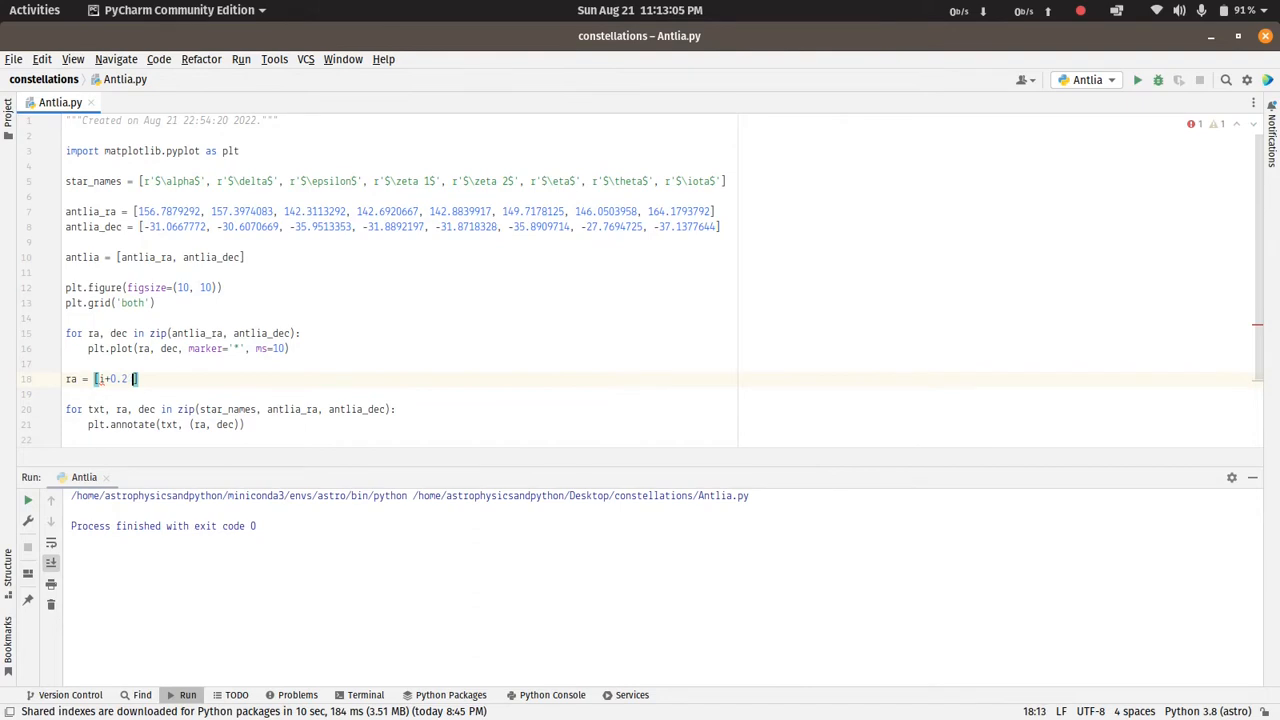
type("for i in_al")
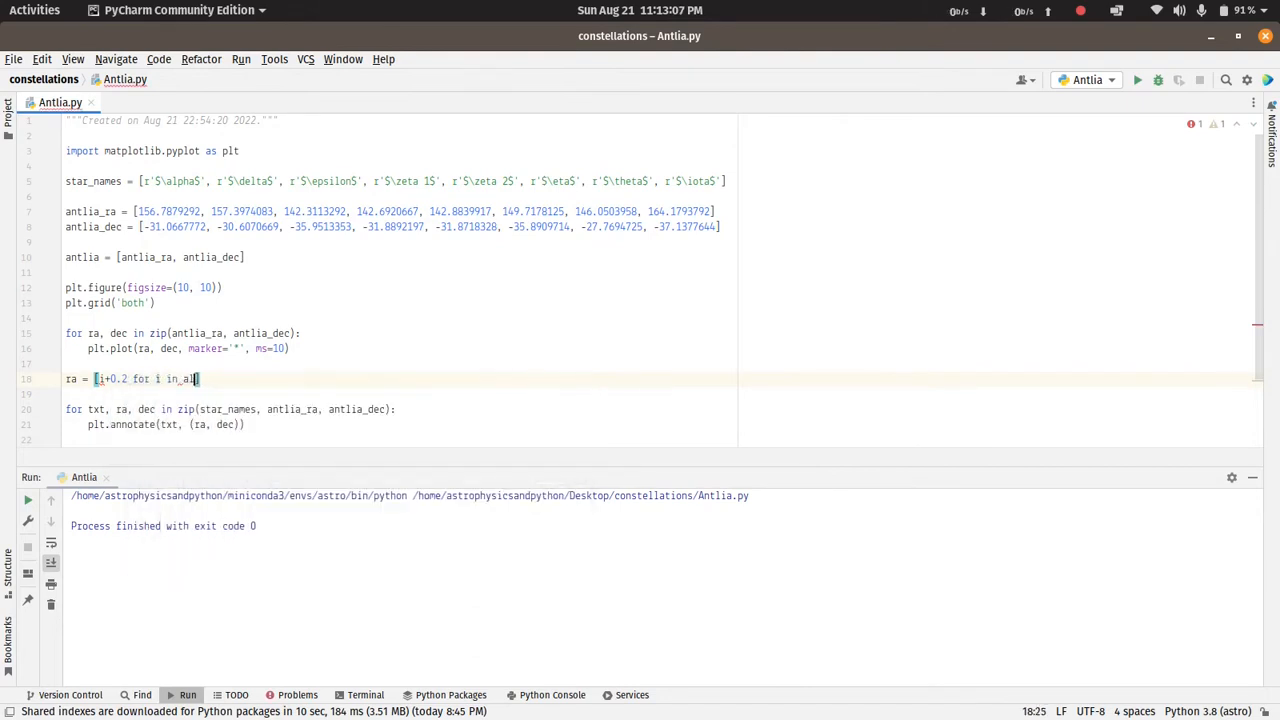
type("antlia_ra")
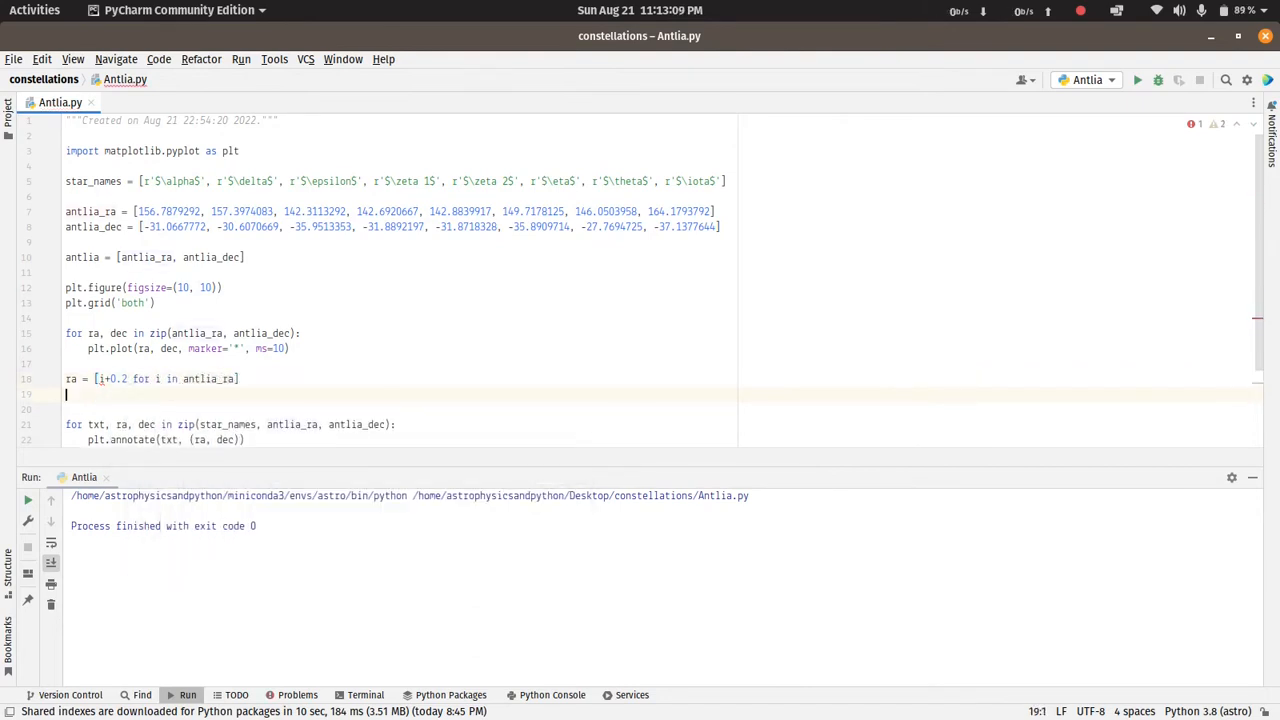
type("dec = [i+0.2 for i in antlia_dec")
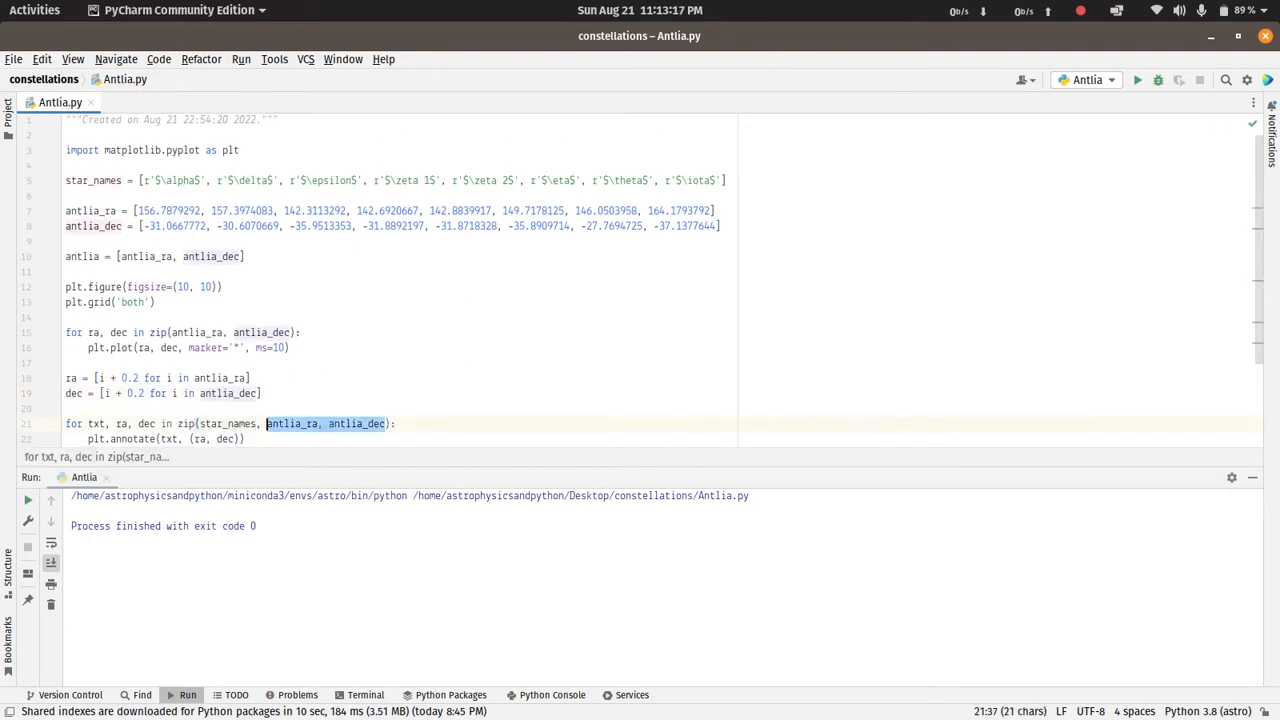
Pass the offset ra, dec to the annotate loop, run the script, and close the figure
type("ra, dec")
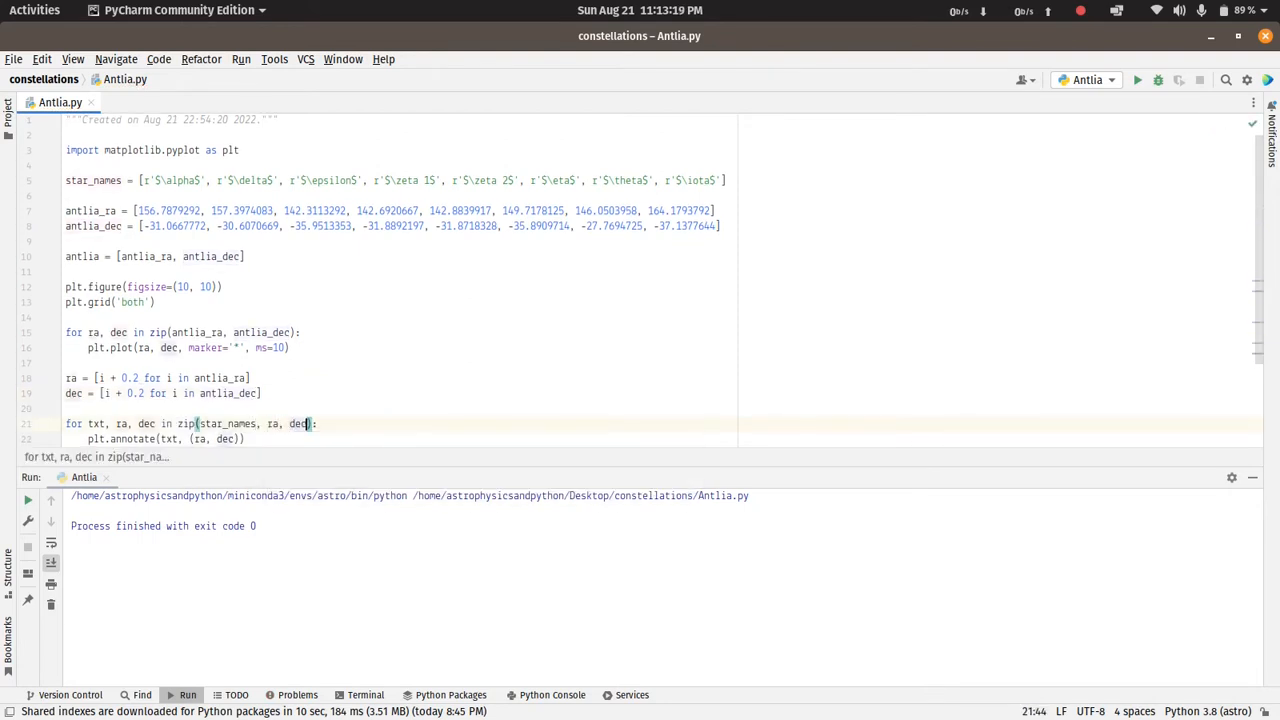
left_click(1136, 80)
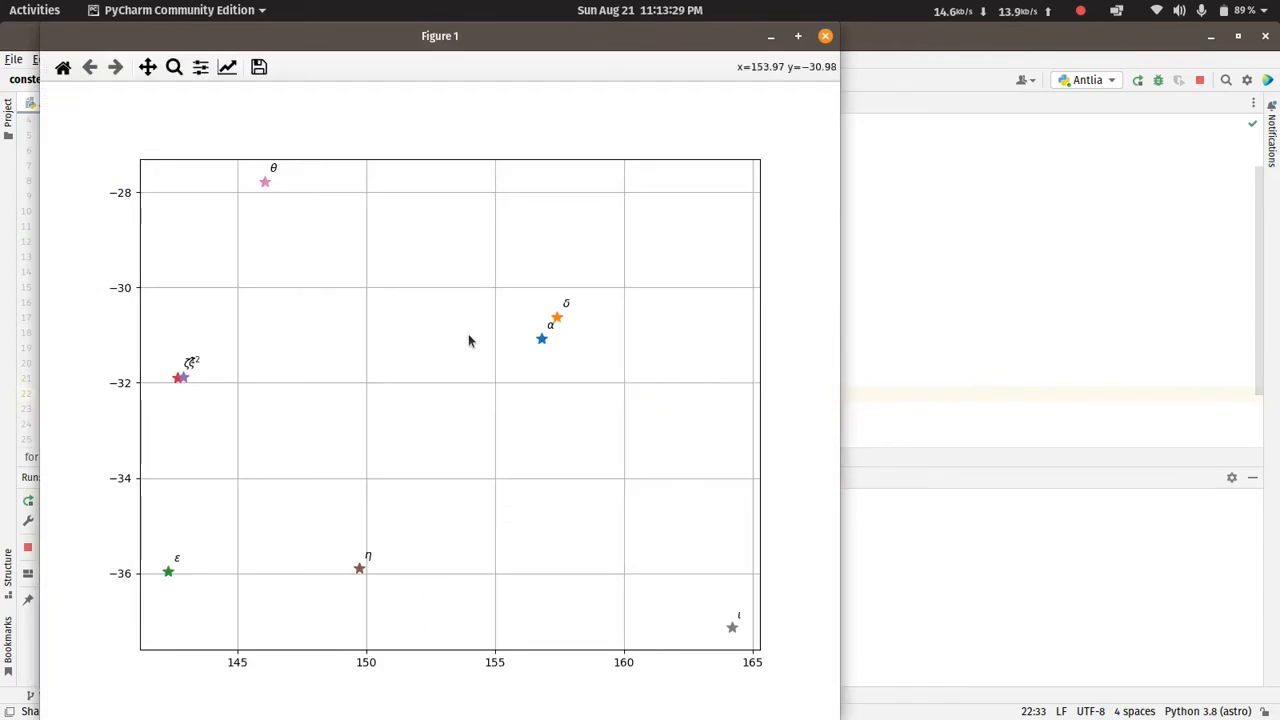
mouse_move(796, 80)
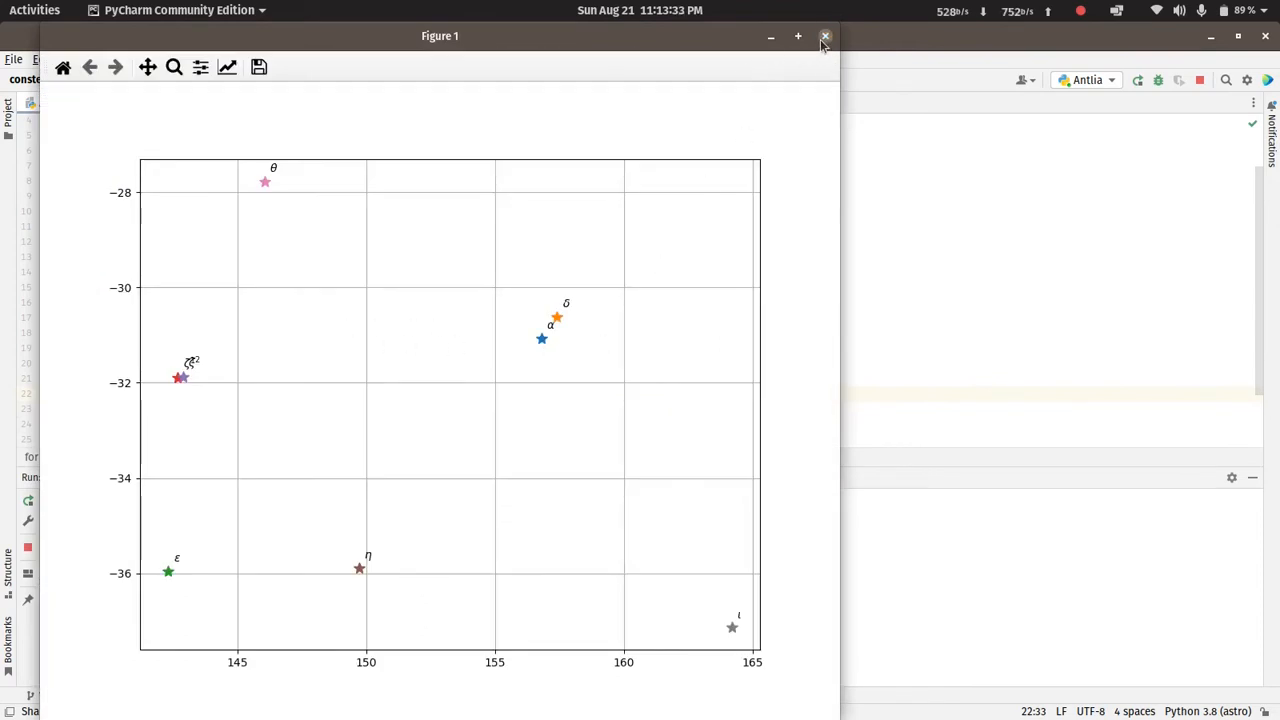
left_click(824, 36)
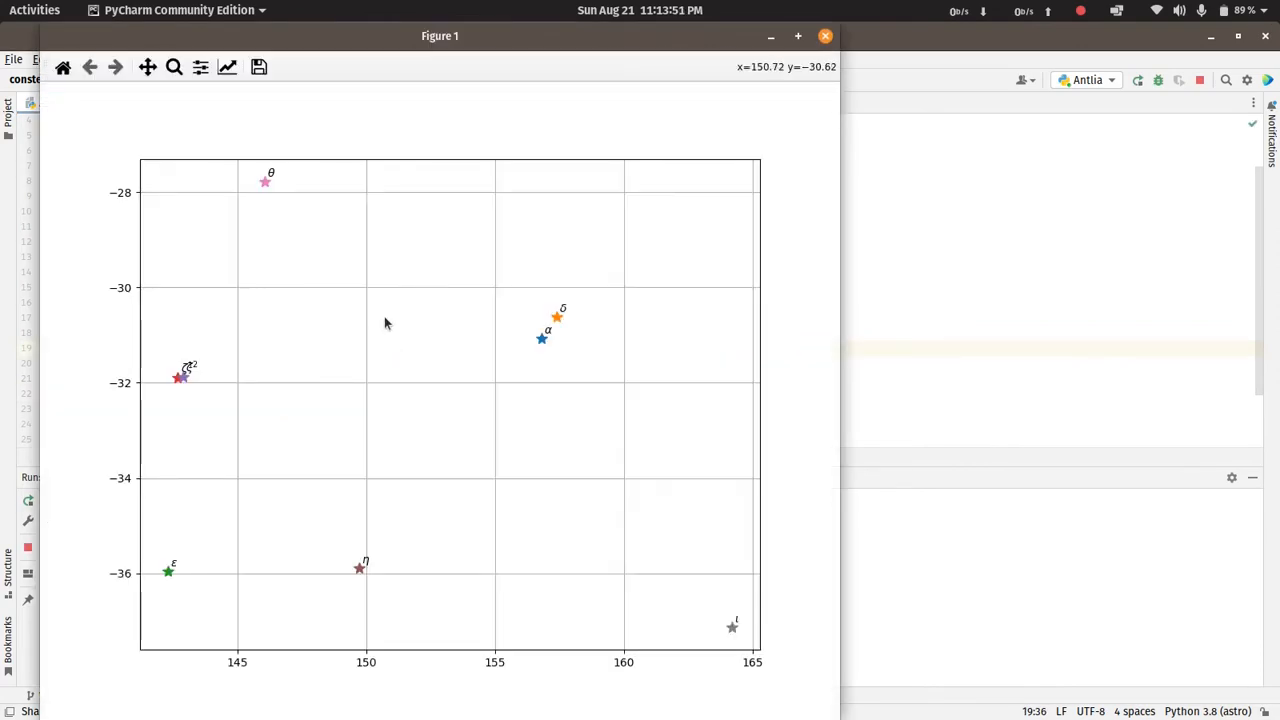
mouse_move(444, 396)
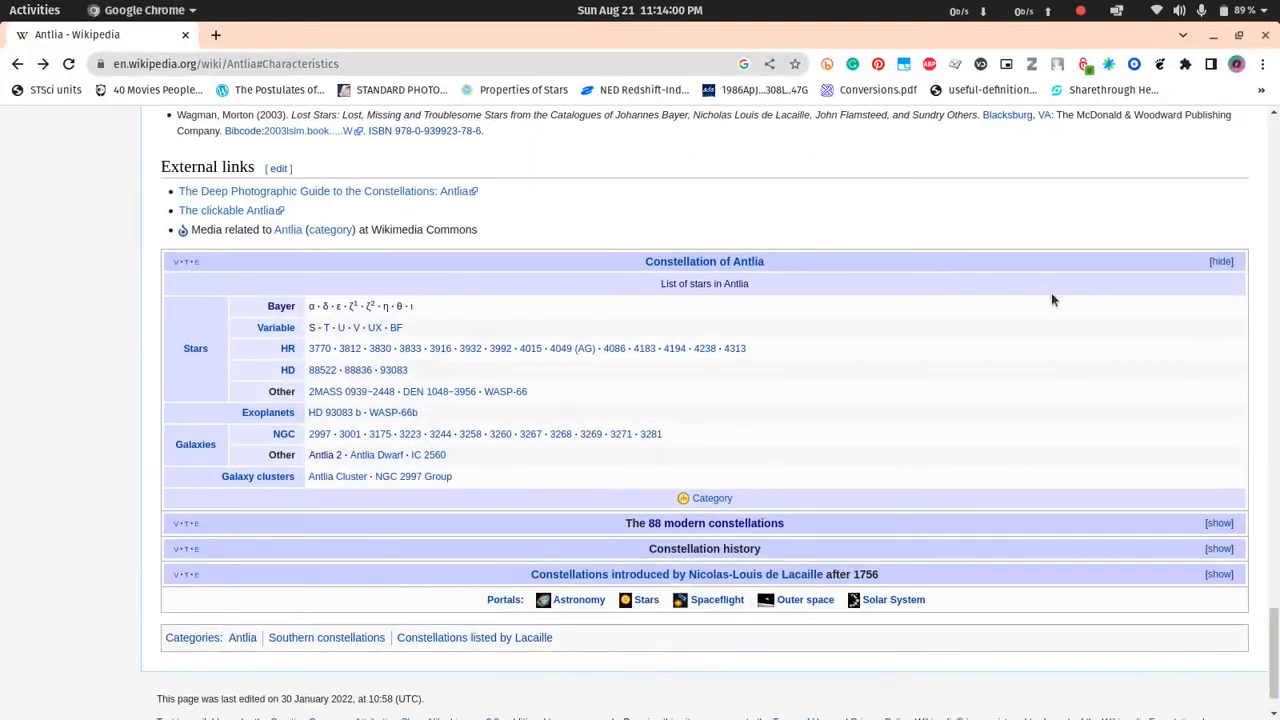
Scroll the Antlia Wikipedia article to reach the IAU constellation chart
scroll("up", 3)
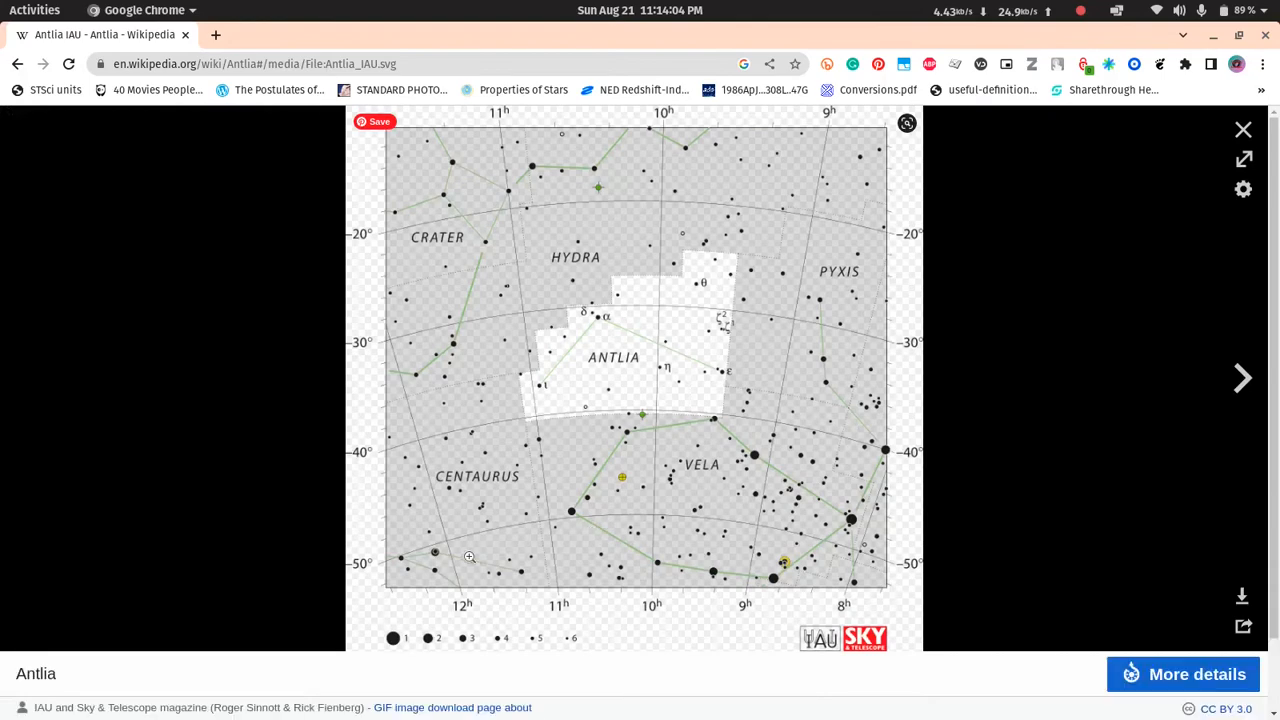
mouse_move(540, 390)
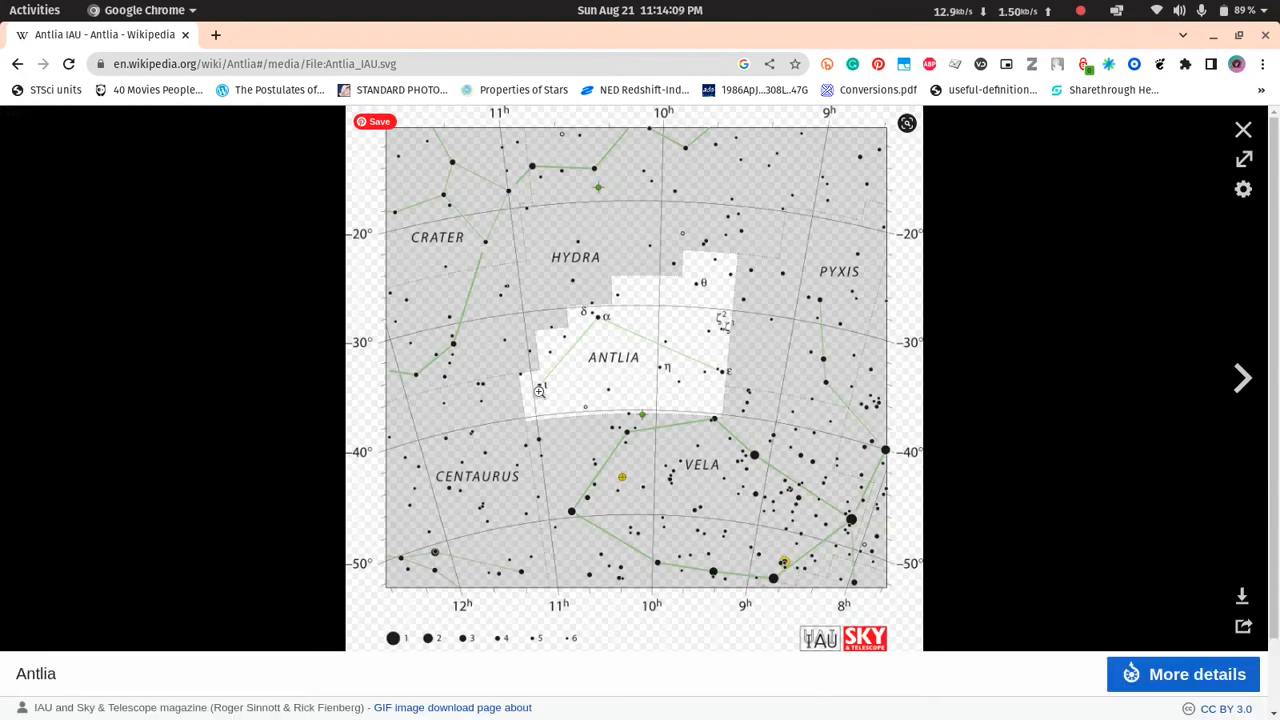
mouse_move(700, 388)
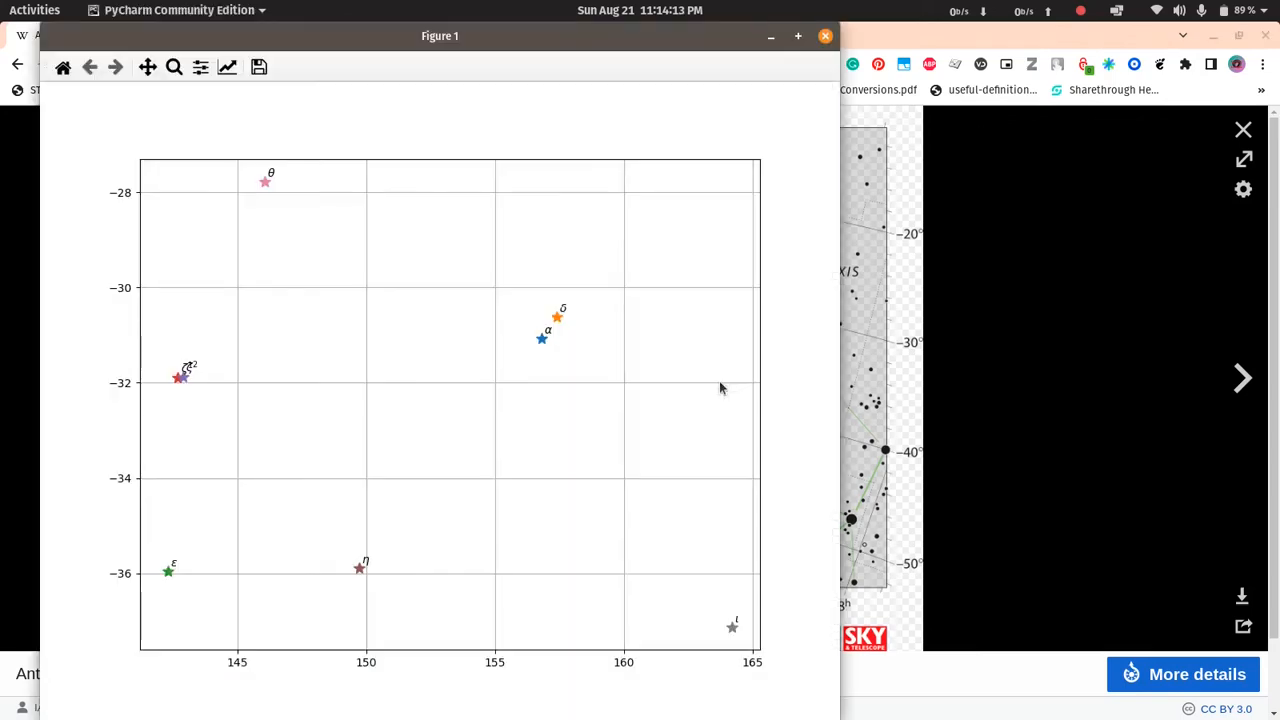
mouse_move(740, 638)
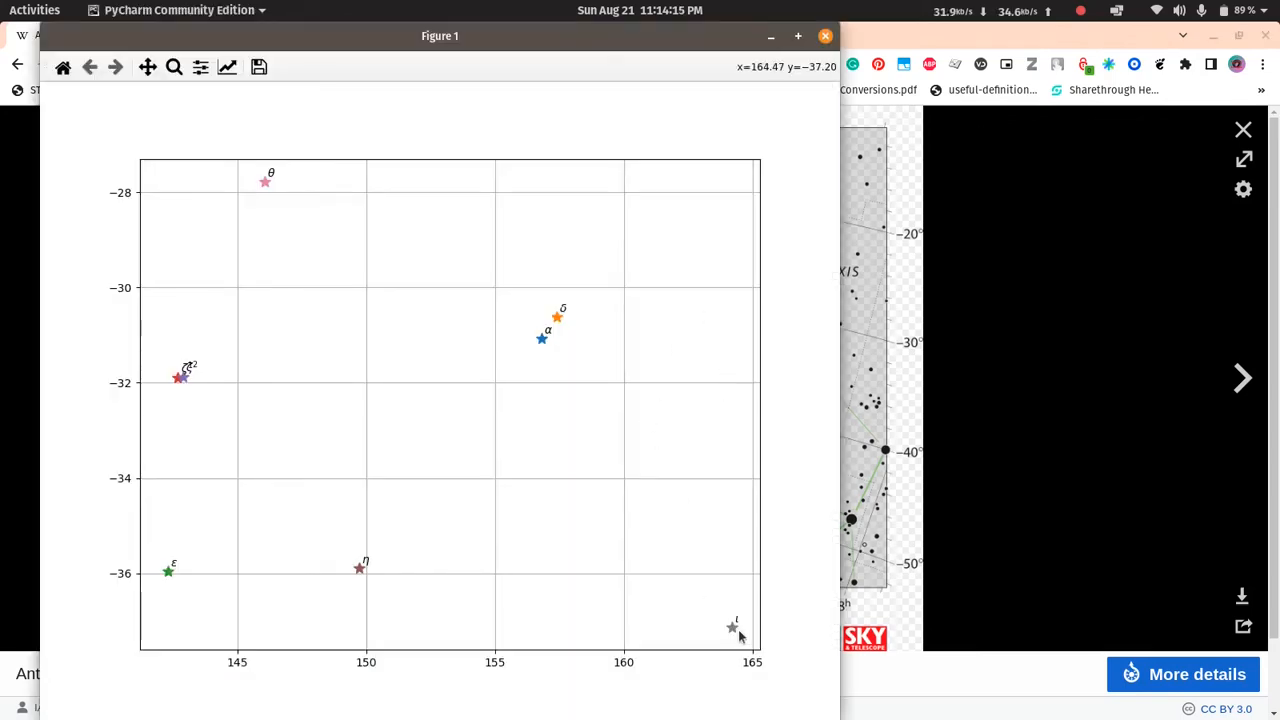
mouse_move(738, 636)
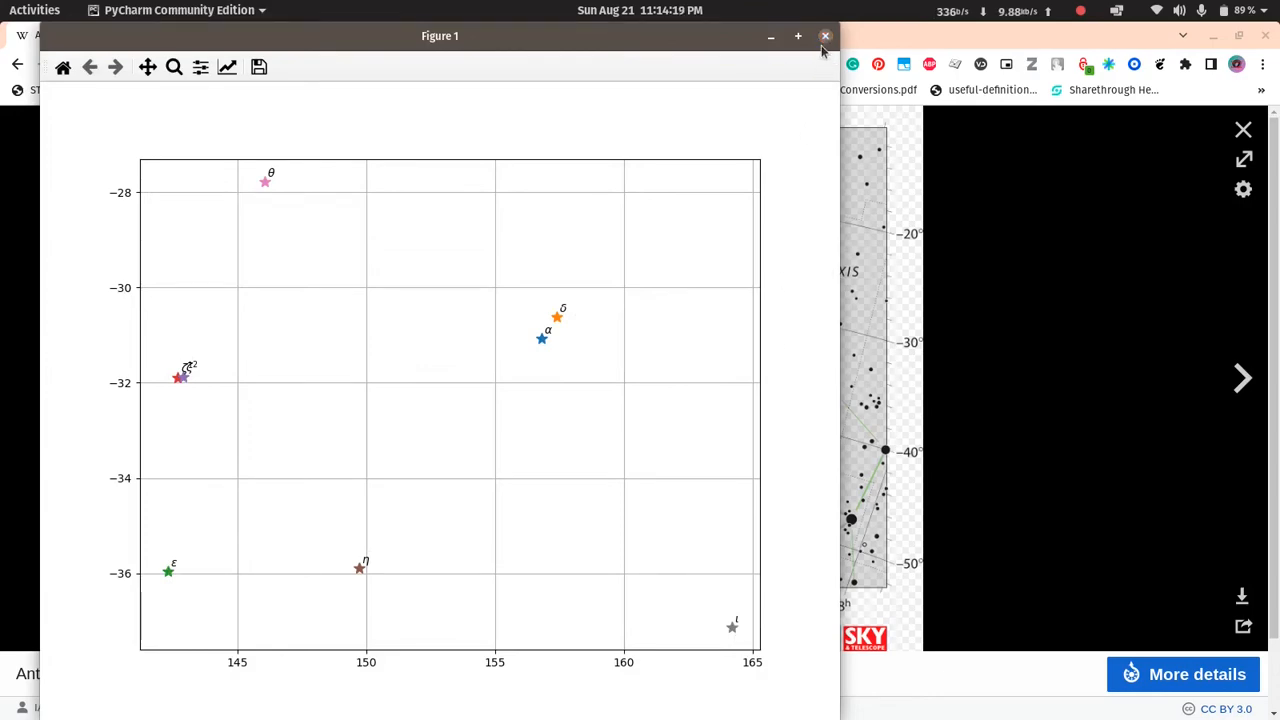
Add plt.gca().invert_xaxis() and plt.tight_layout() at the end of Antlia.py
left_click(824, 36)
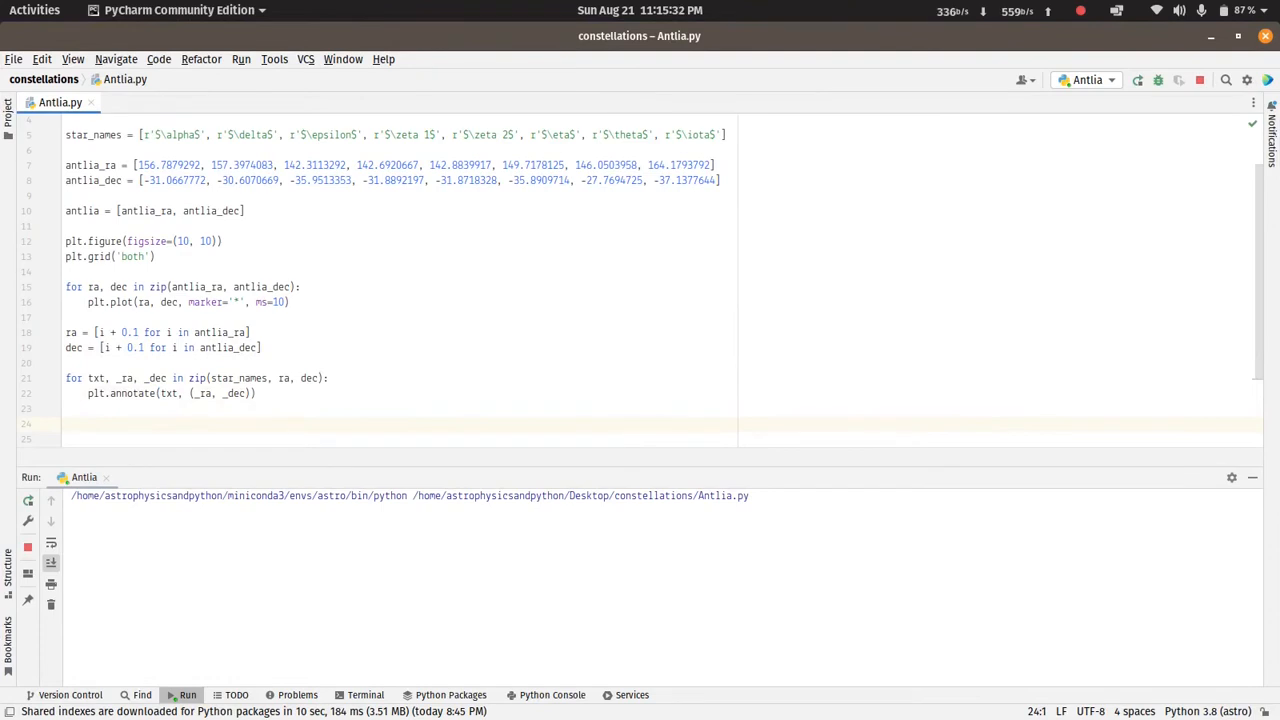
type("plt.gca")
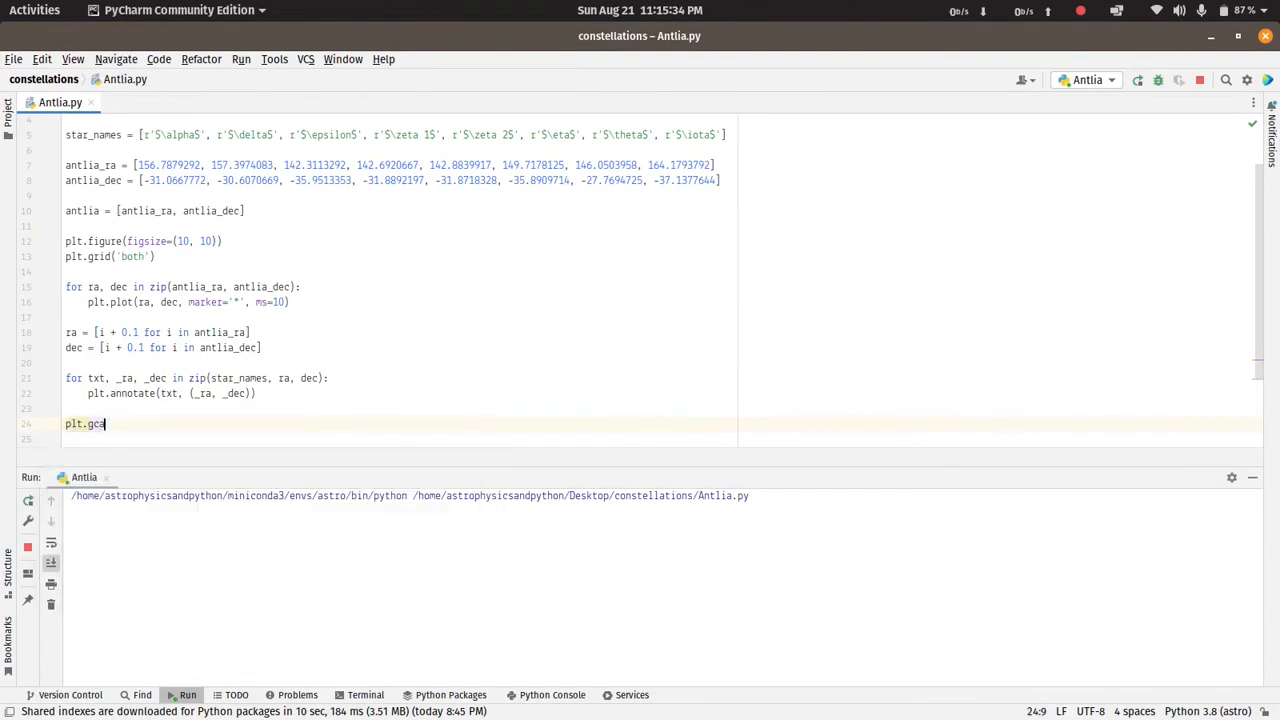
type("().invert")
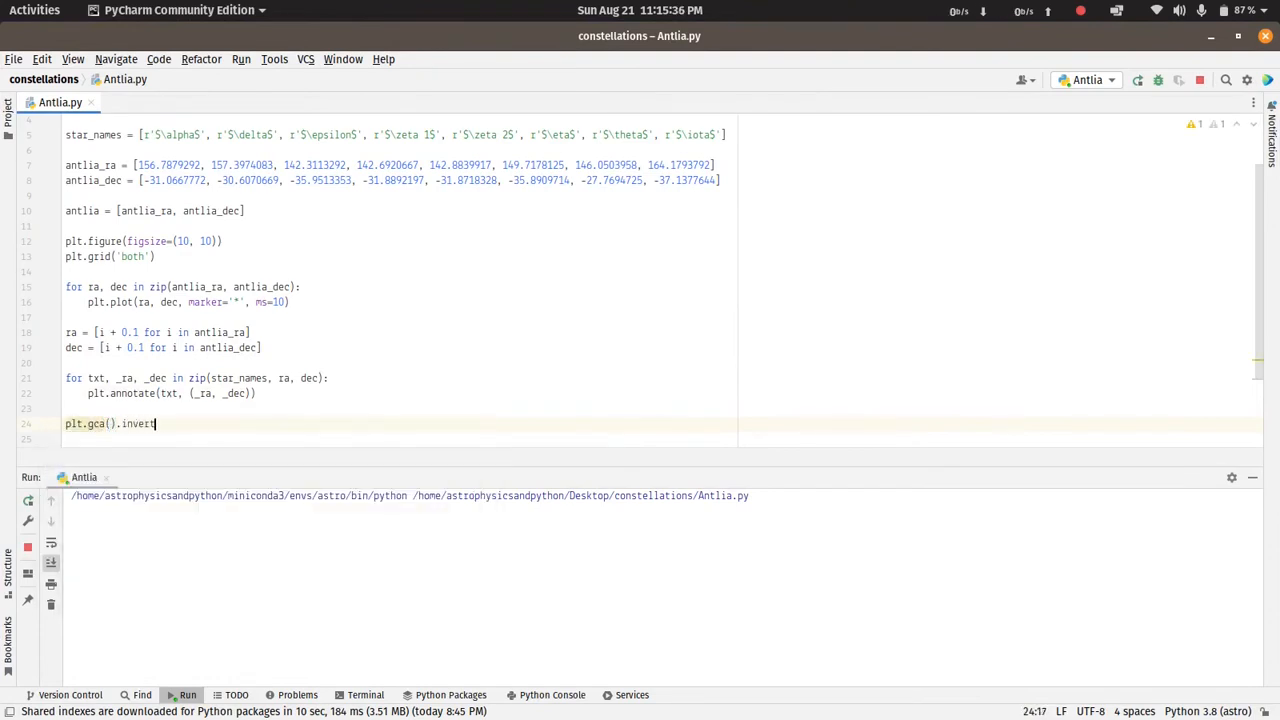
type("_")
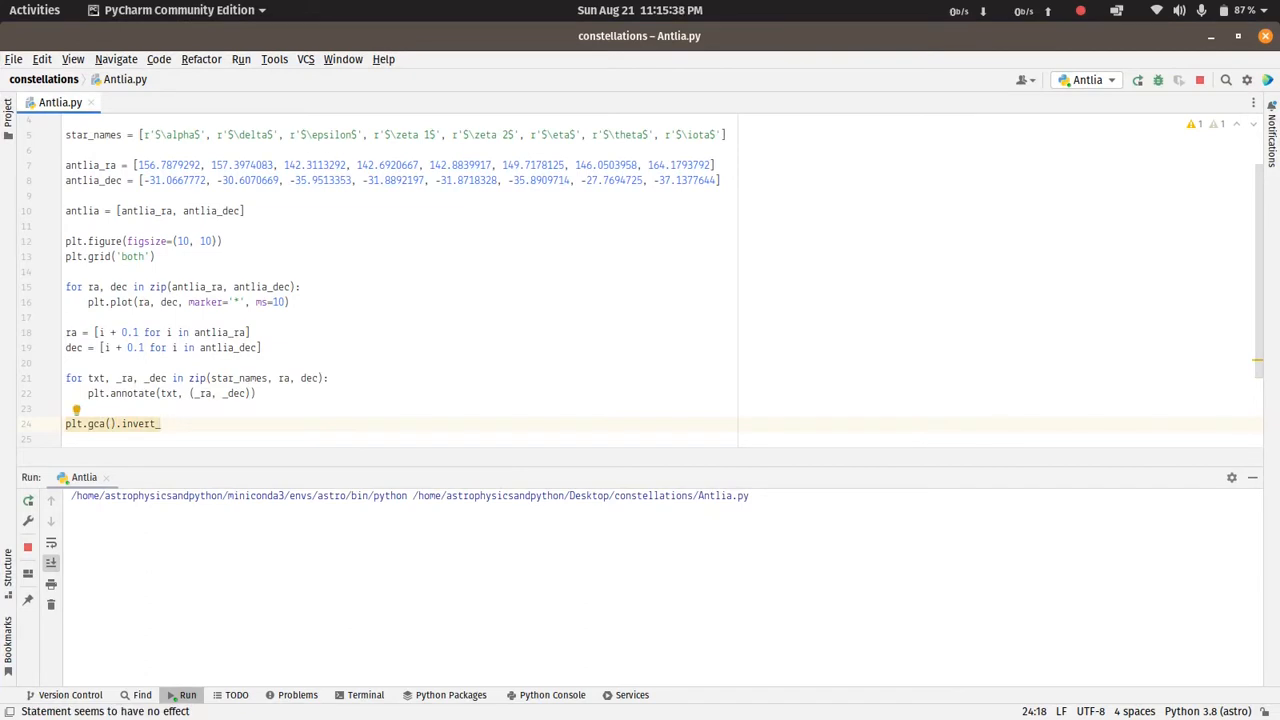
type("xaxis()")
type("plt.tigh")
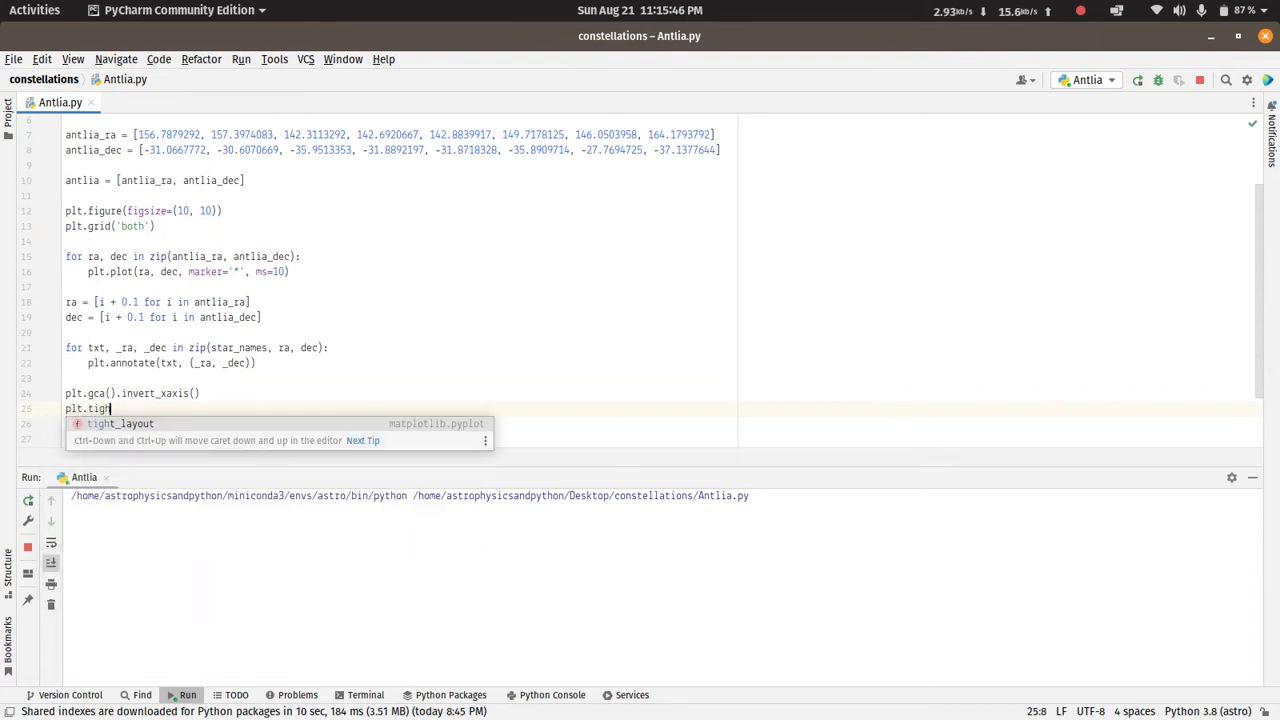
key("Tab")
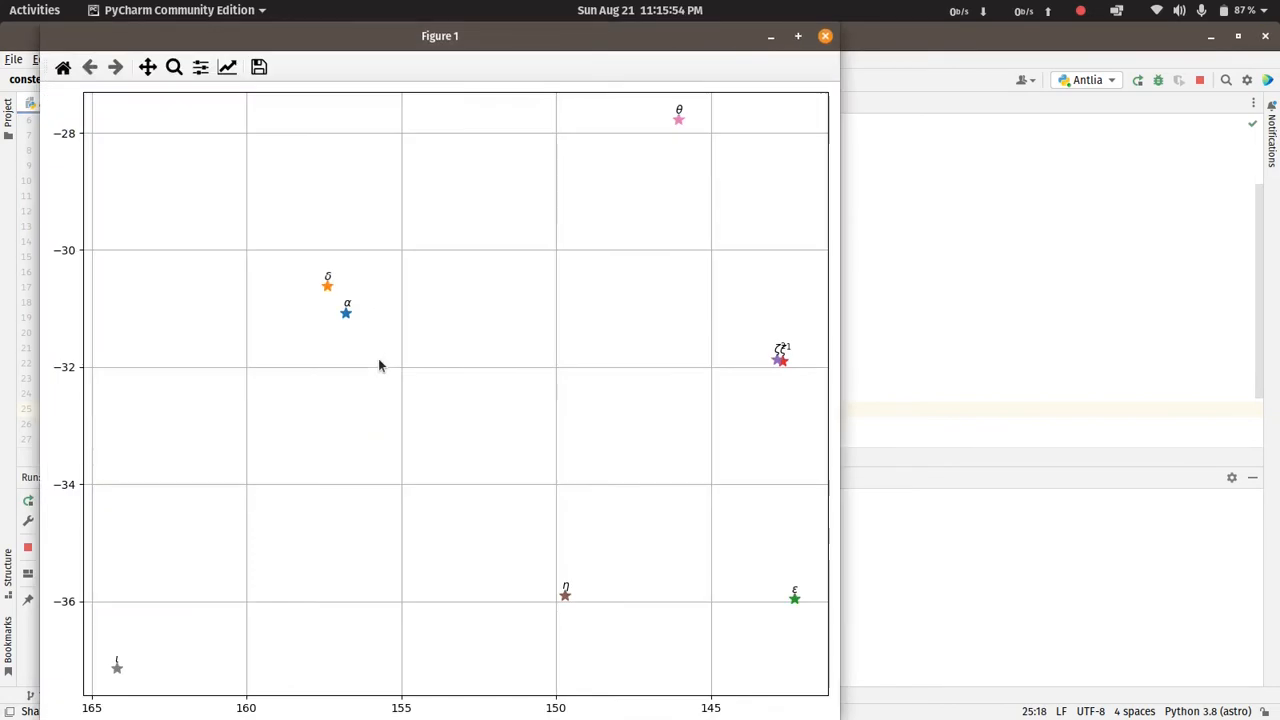
mouse_move(750, 628)
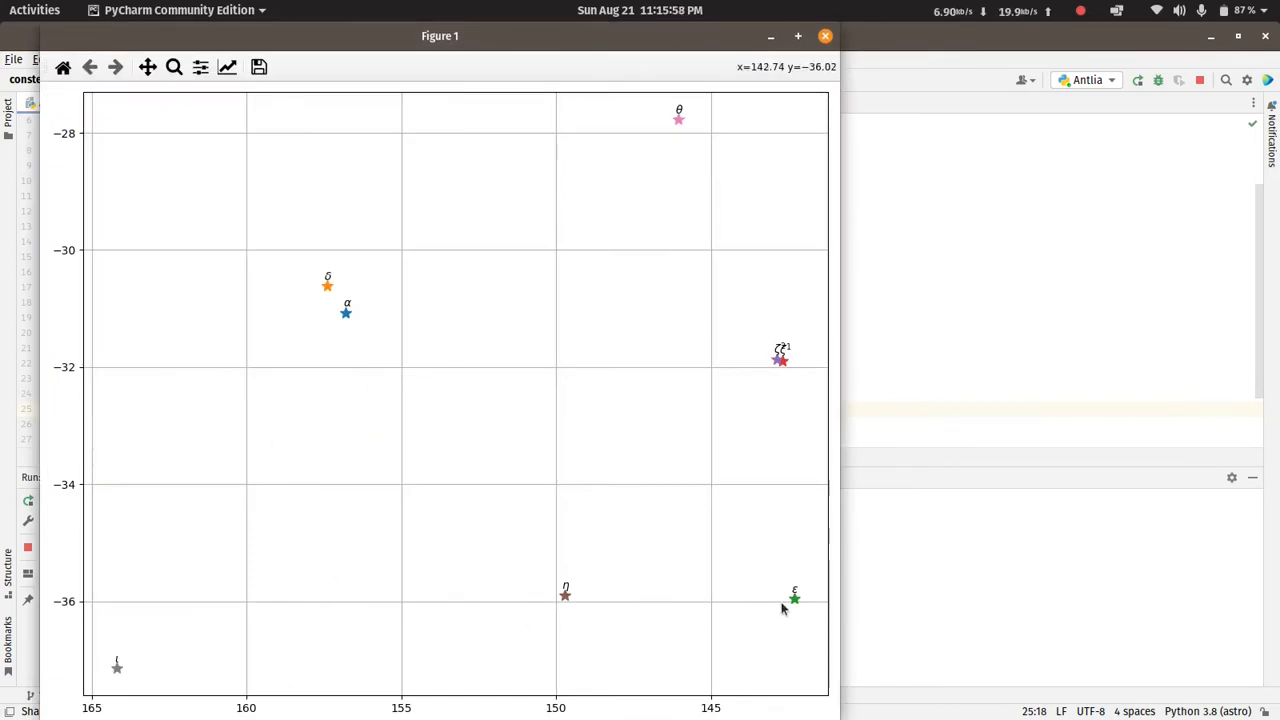
mouse_move(336, 268)
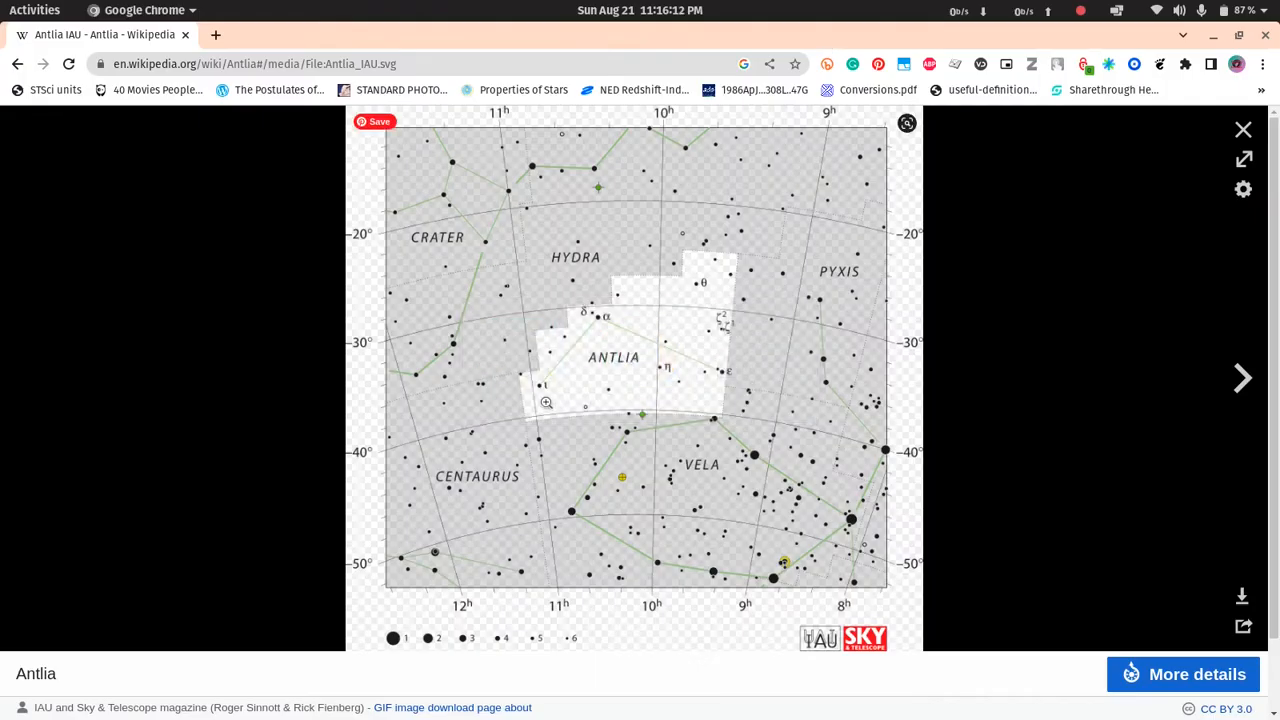
mouse_move(604, 310)
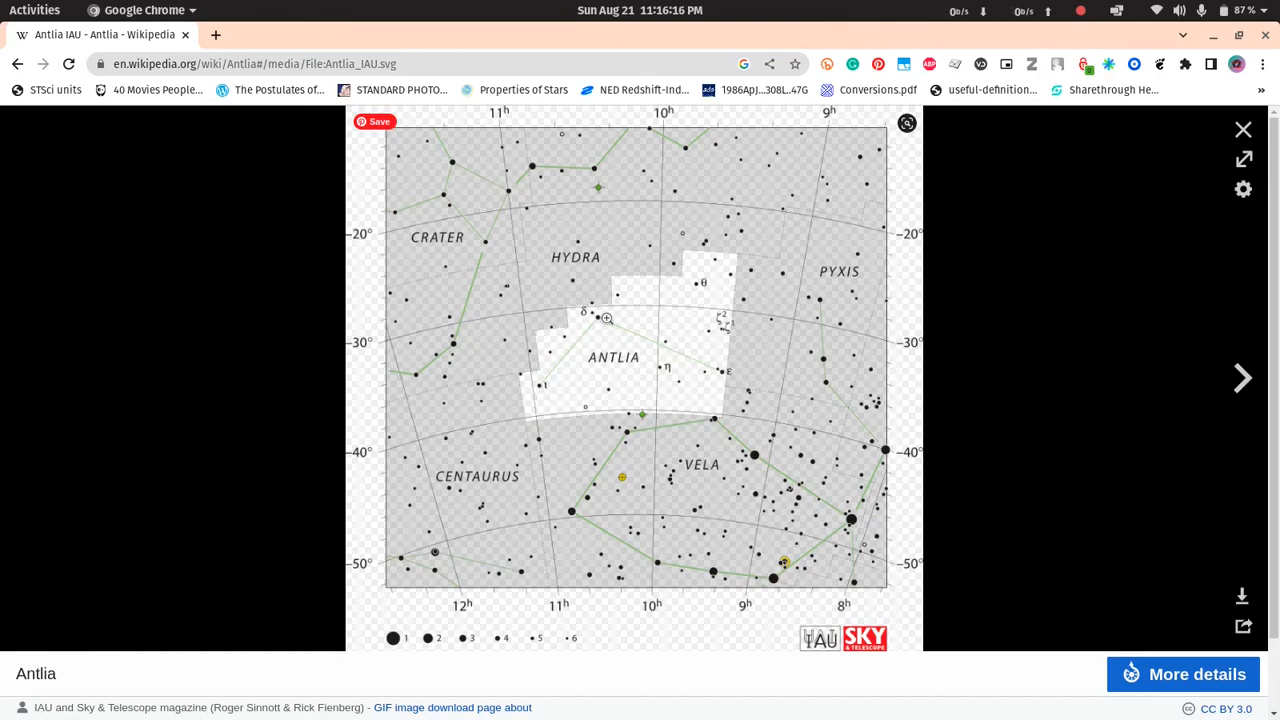
mouse_move(798, 356)
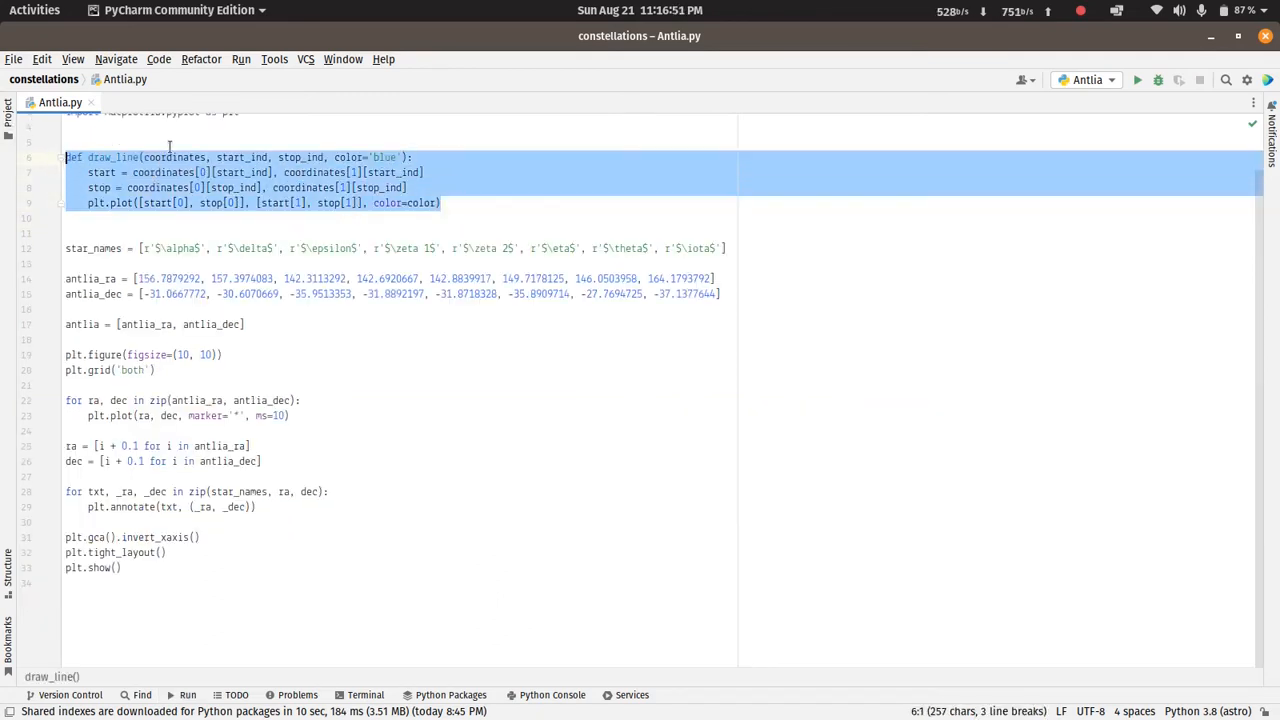
Review the draw_line helper's coordinates and start_ind parameters before reusing it
double_click(172, 156)
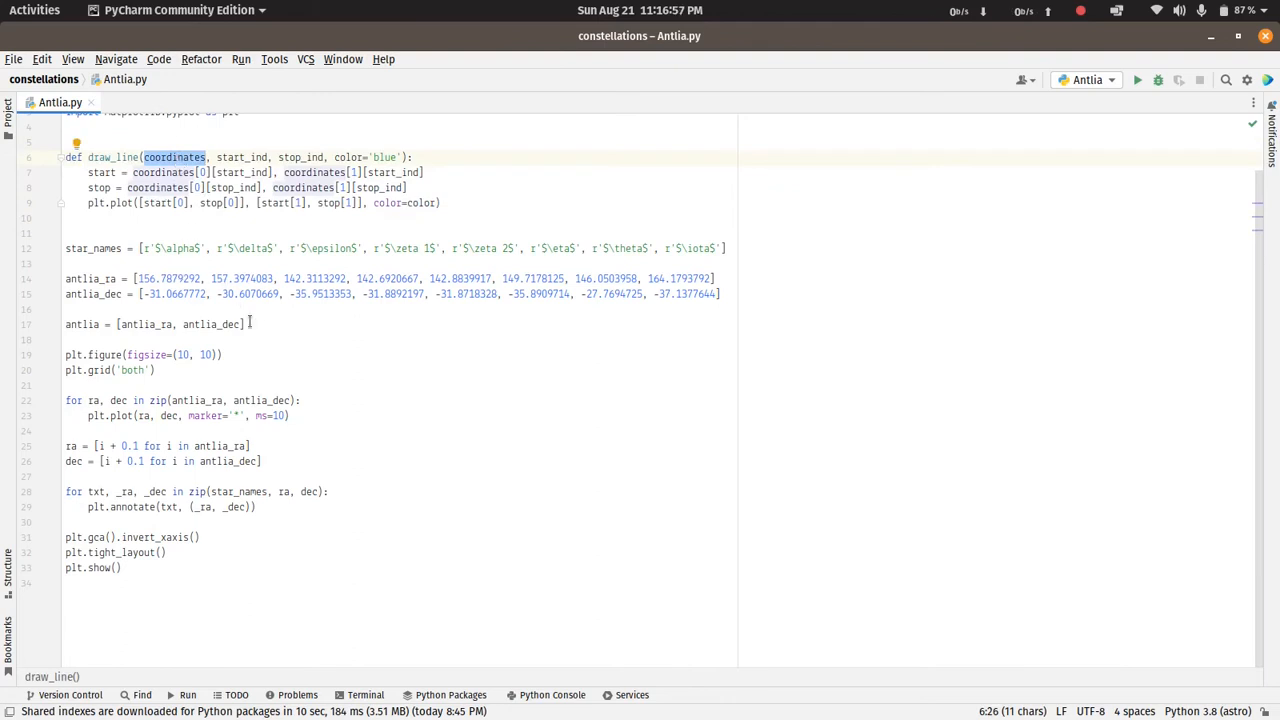
left_click_drag(120, 324, 244, 324)
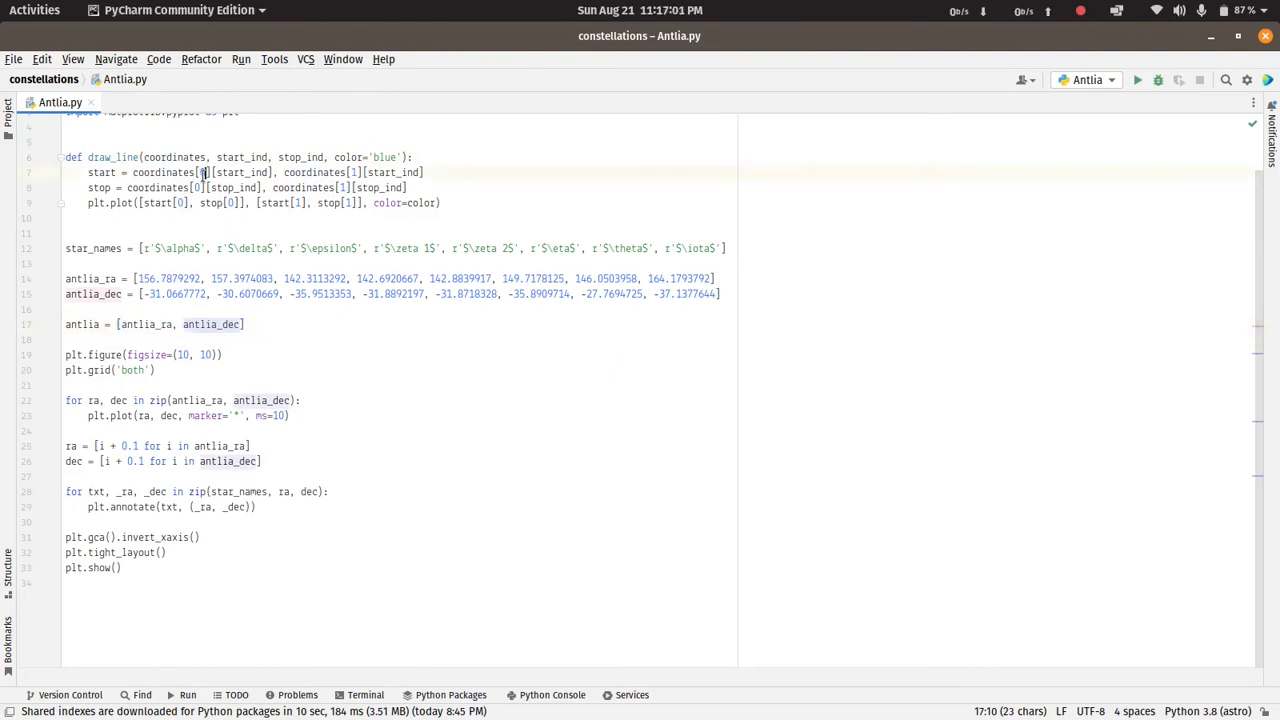
double_click(240, 156)
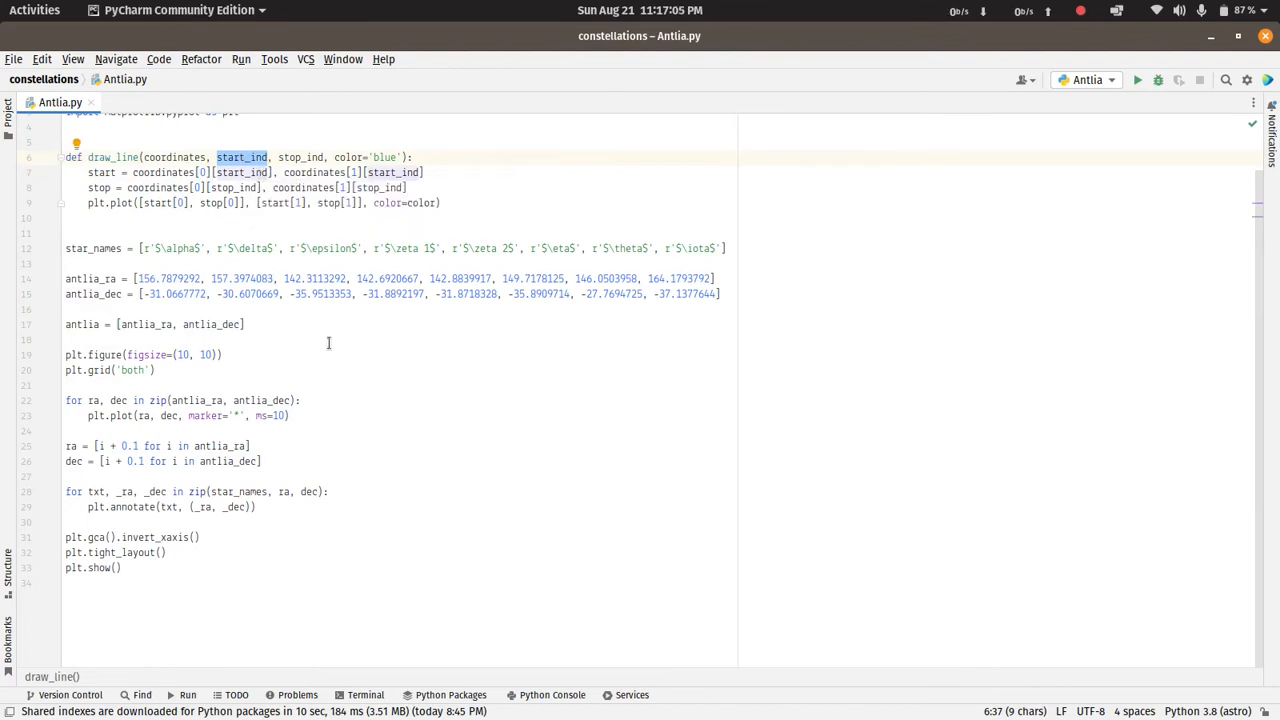
double_click(300, 156)
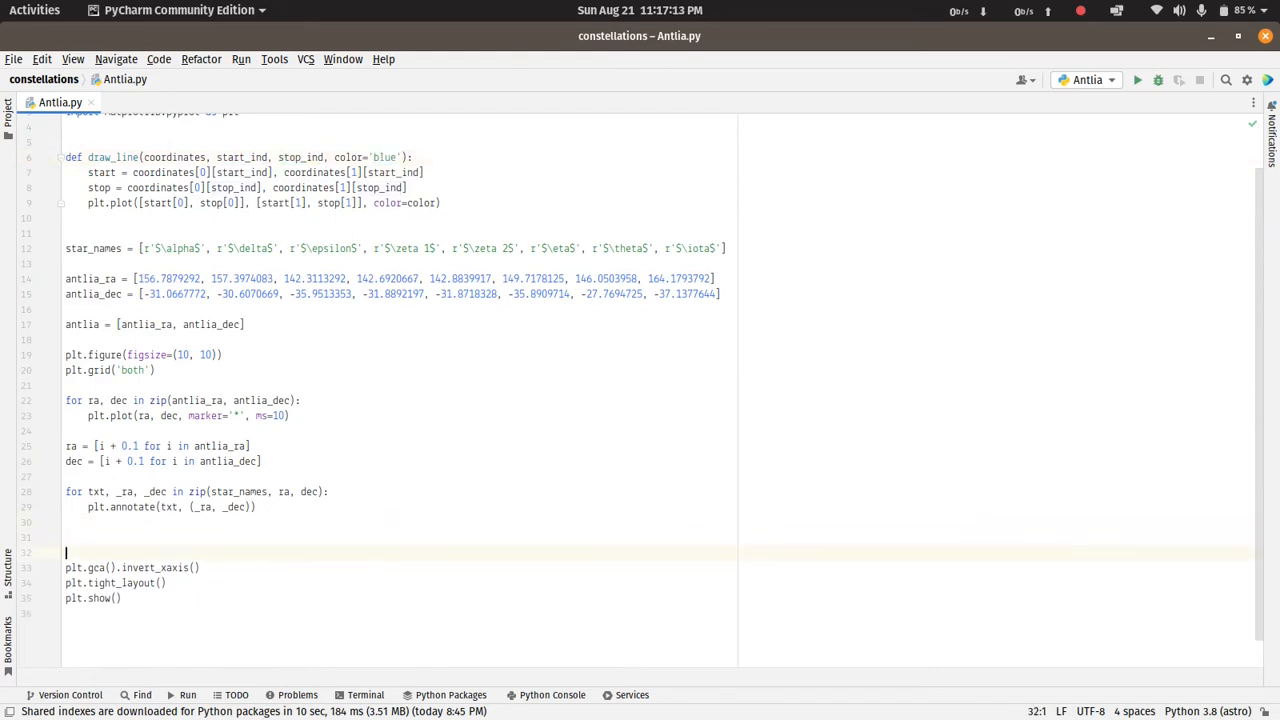
Write draw_line(coordinates=antlia, start_ind=-1, stop_ind=0) for the first connecting line
type("draw_line(")
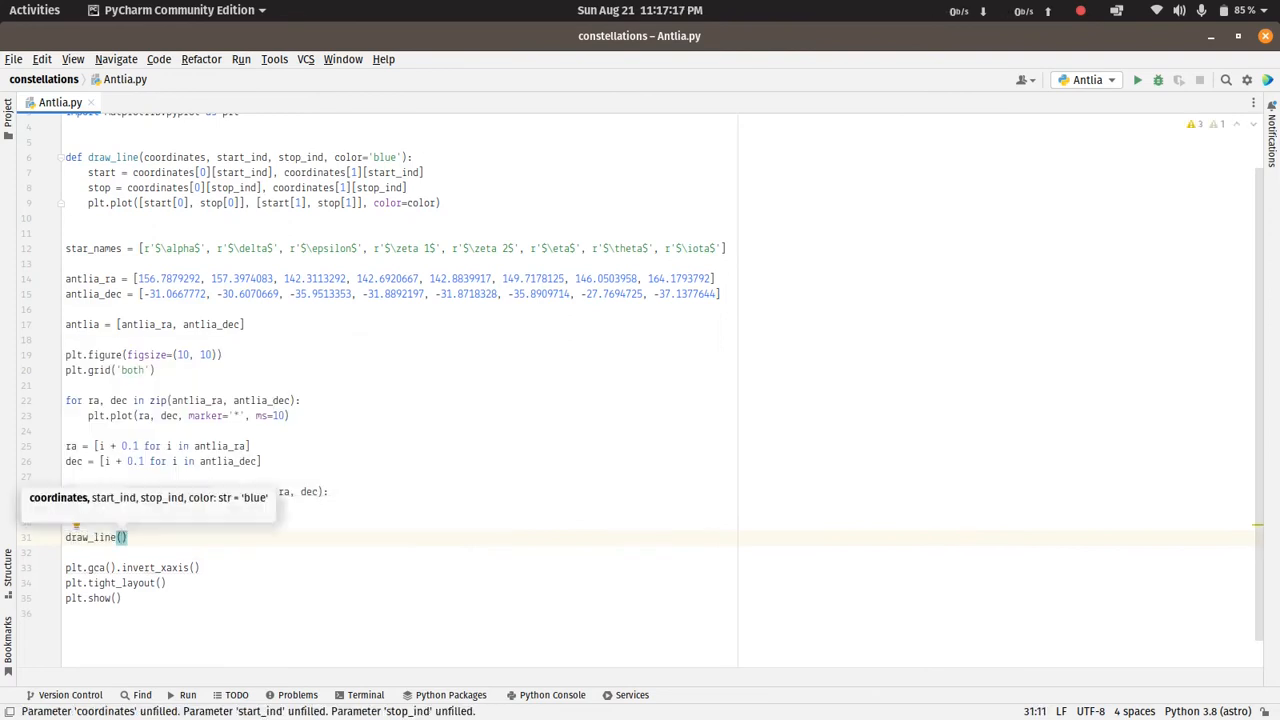
type("coordinates=a")
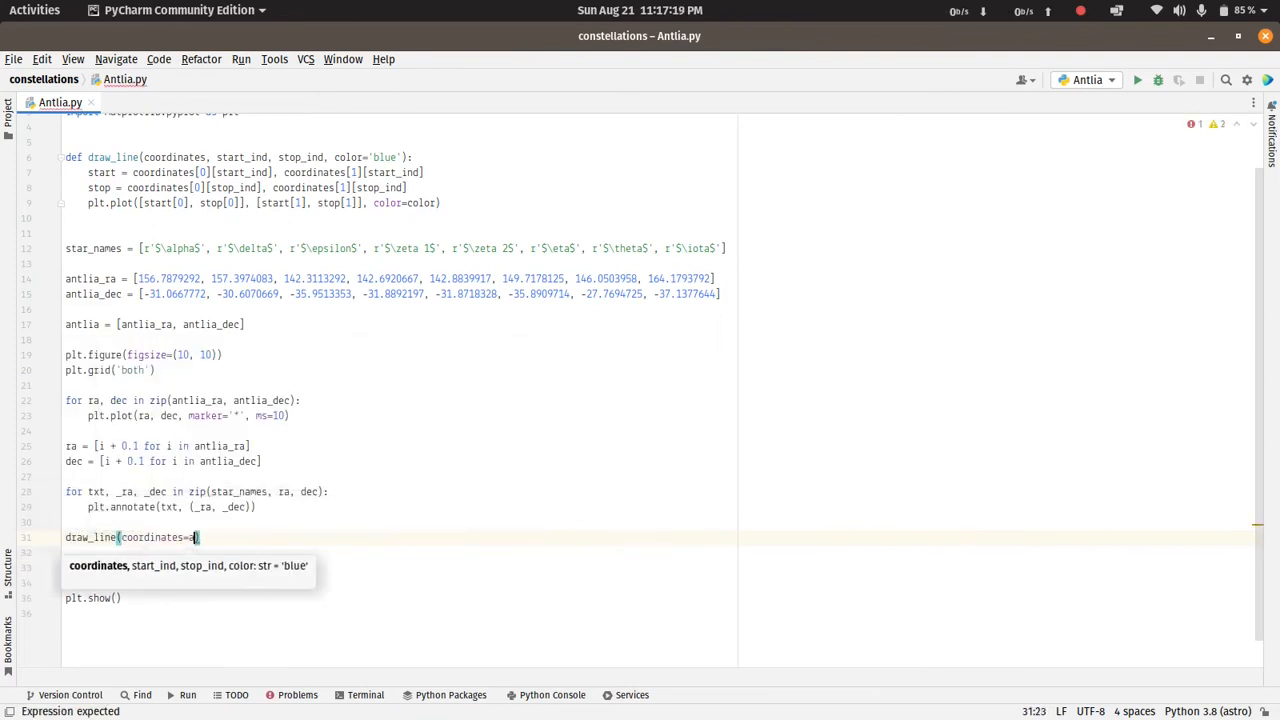
type("ntlia, start_ind")
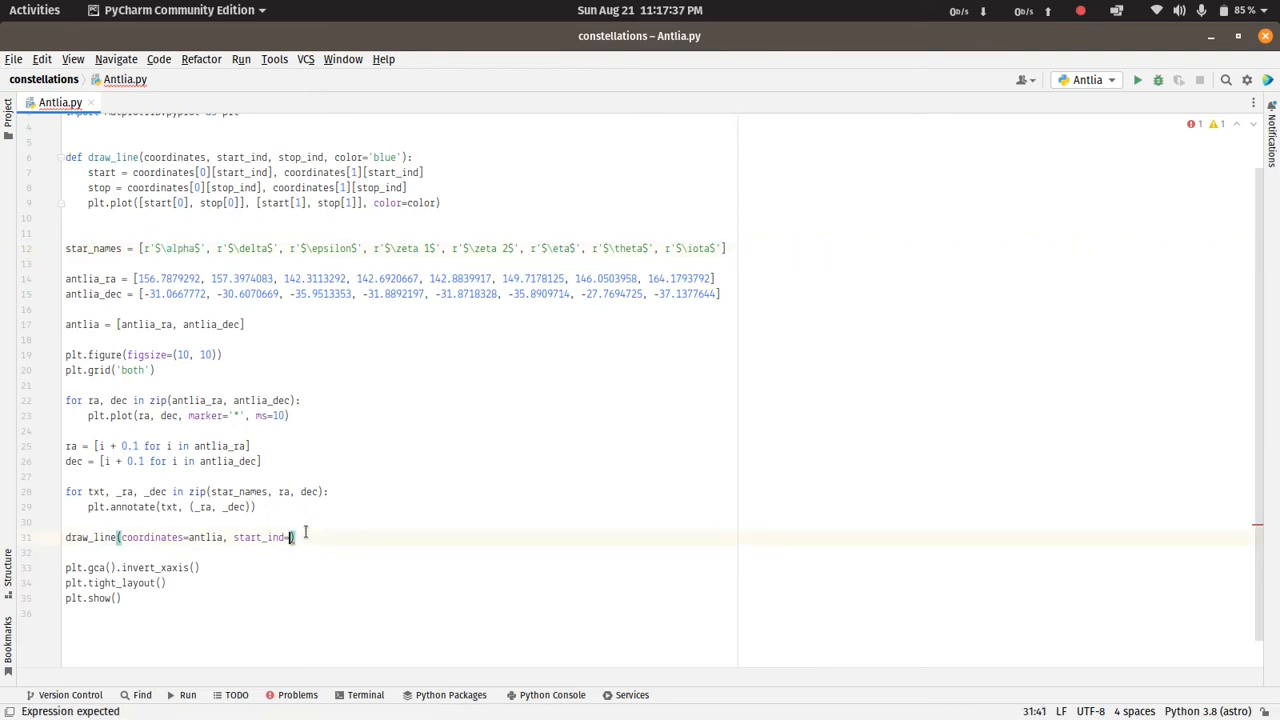
type("=-1, stop_ind=")
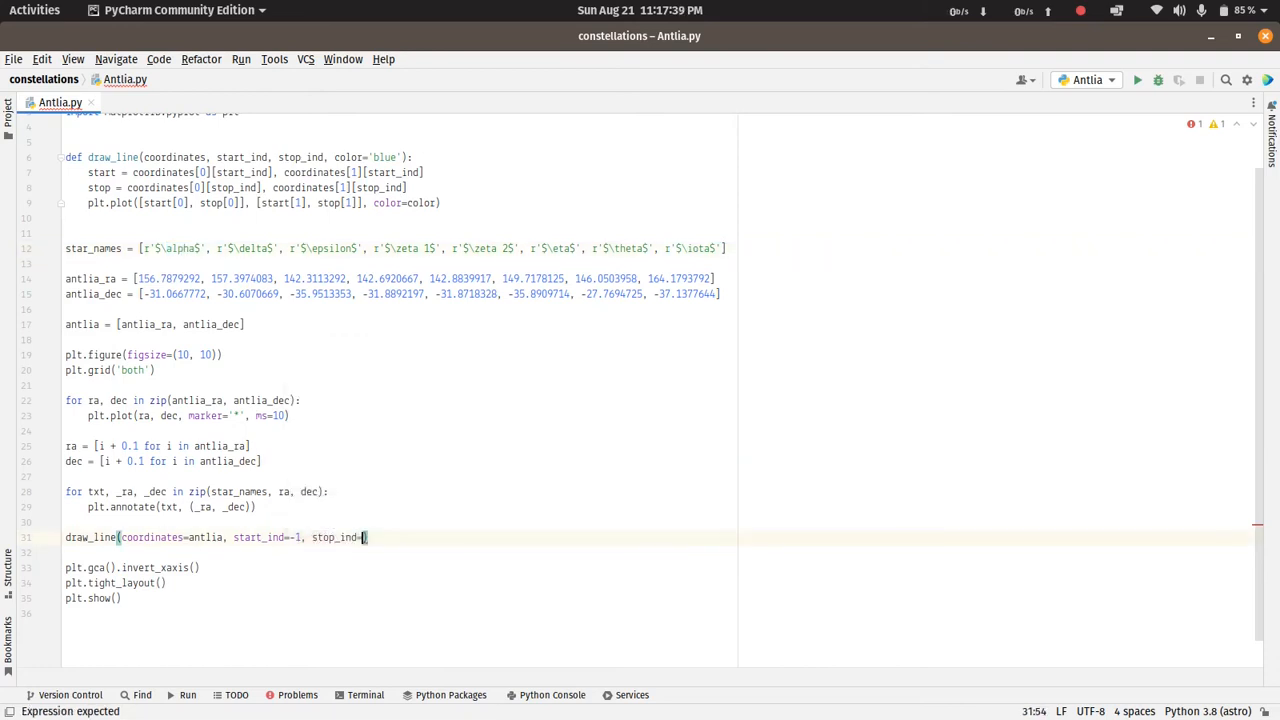
type("(")
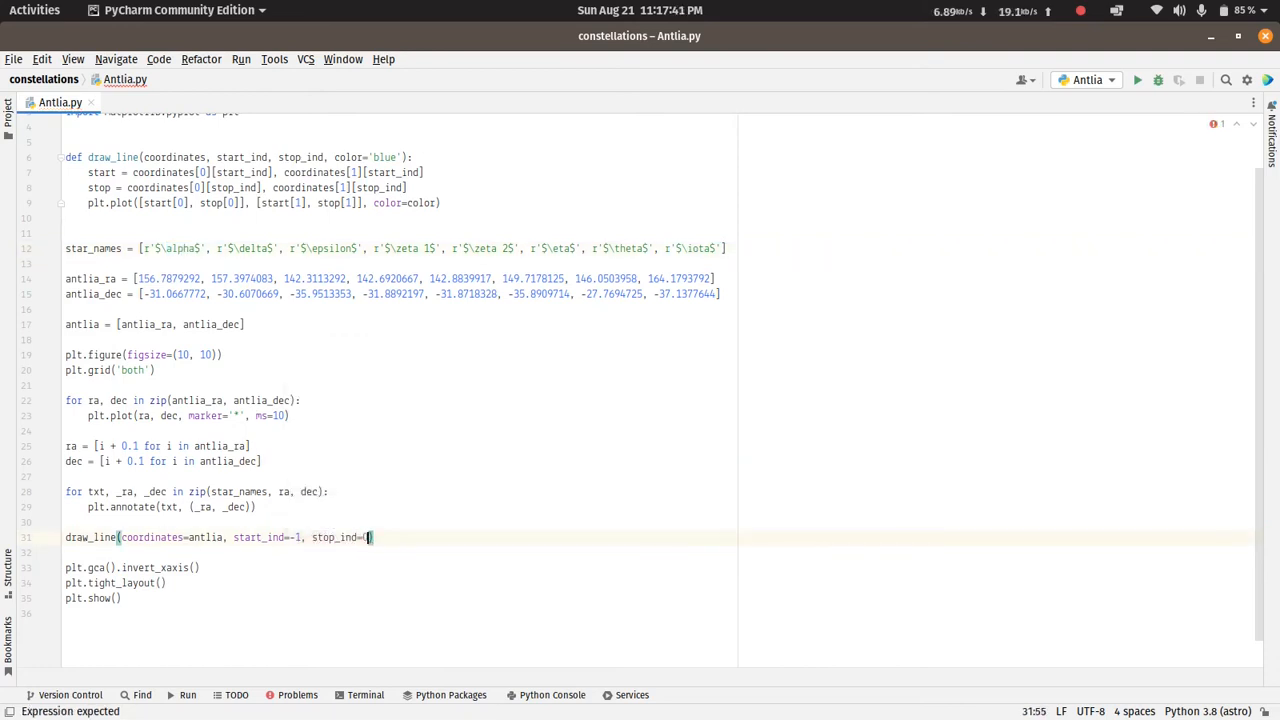
type("0)")
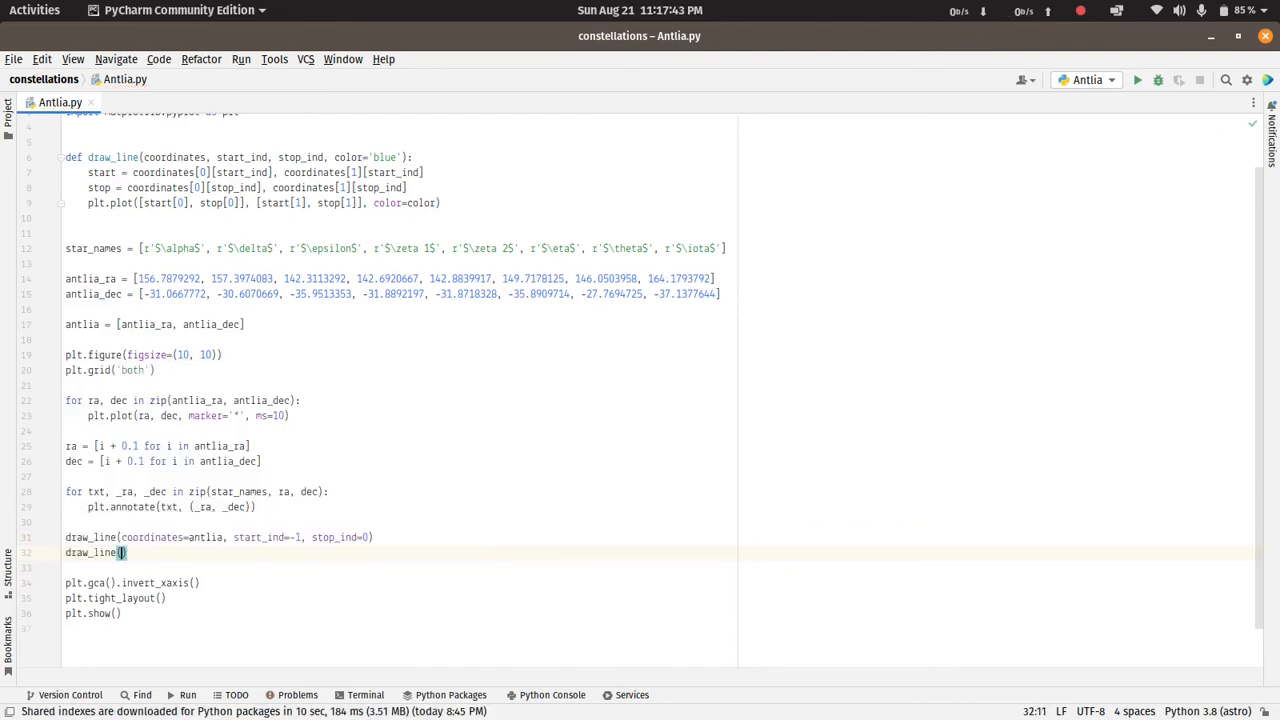
Add a second call draw_line(coordinates=antlia, start_ind=0, stop_ind=2)
type("coordinates=antlia,")
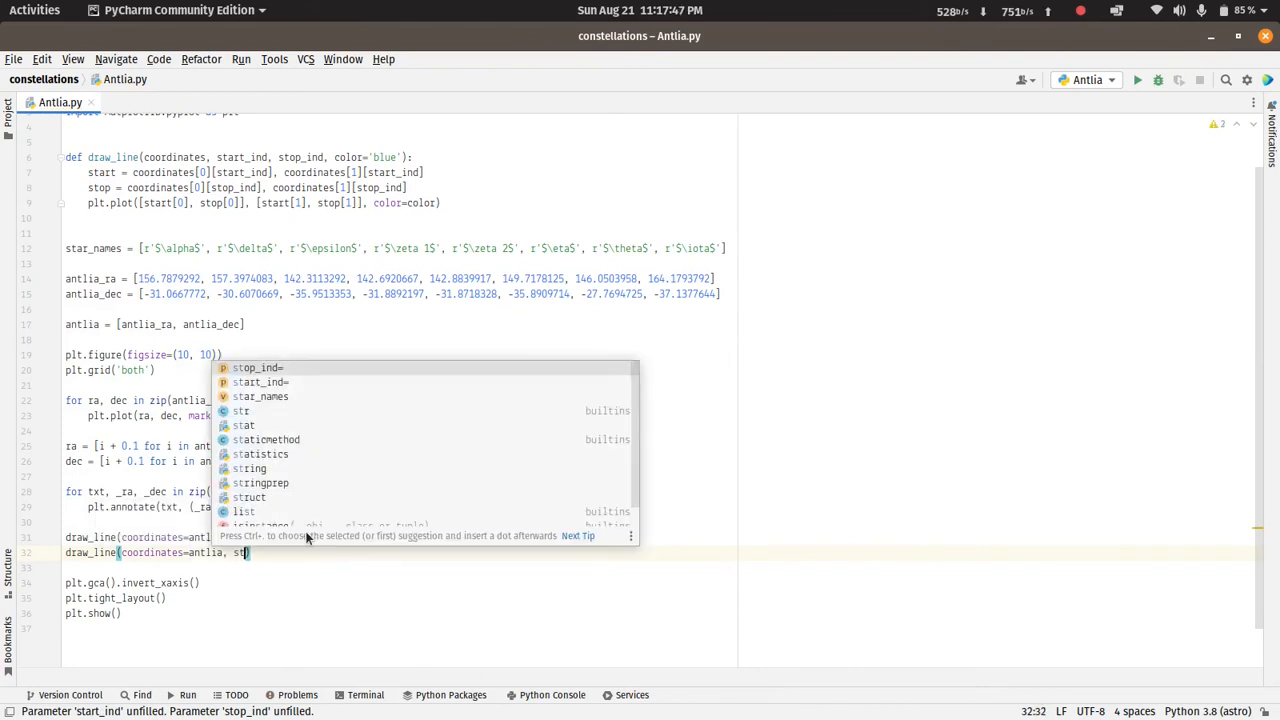
type("start_ind=")
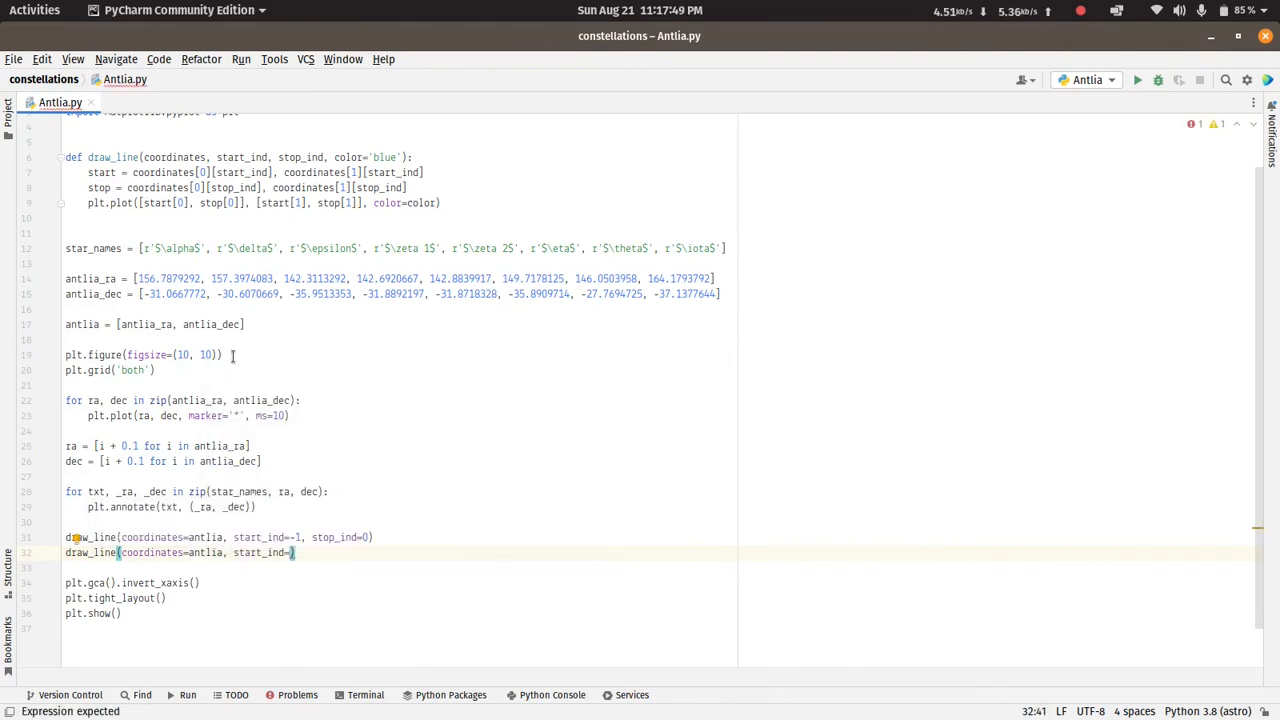
double_click(332, 248)
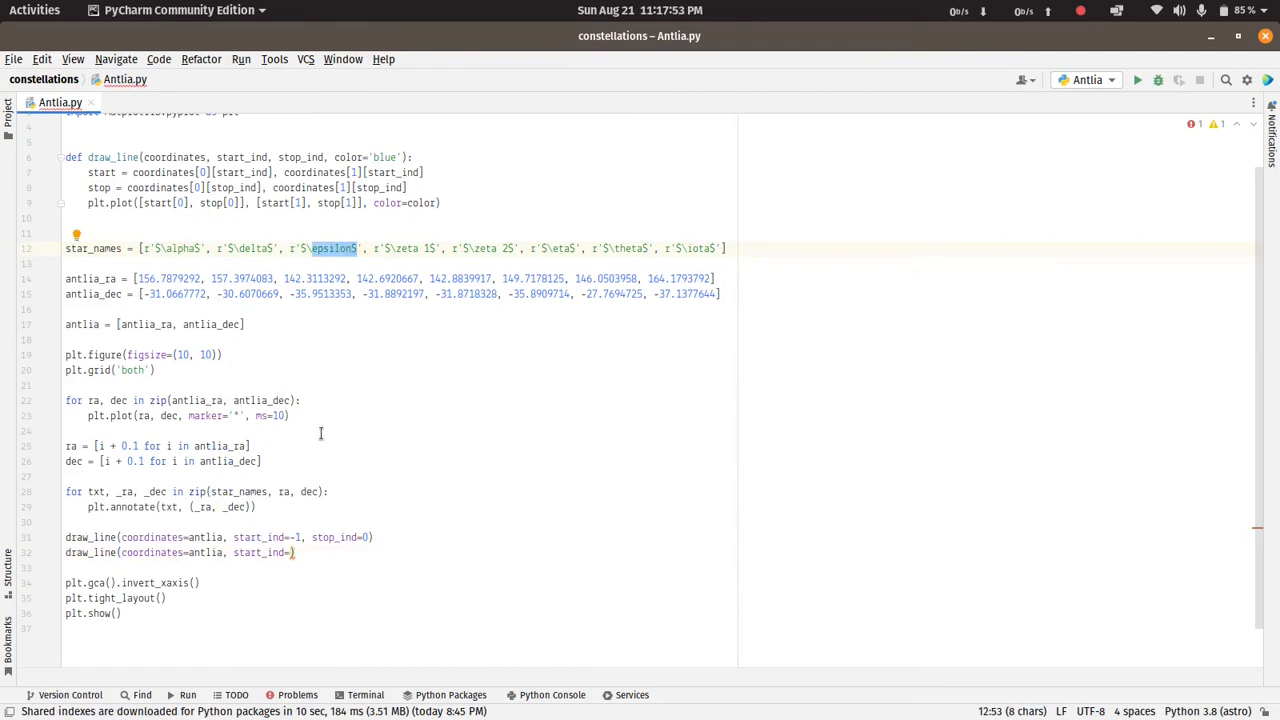
type("0, stop_ind=2")
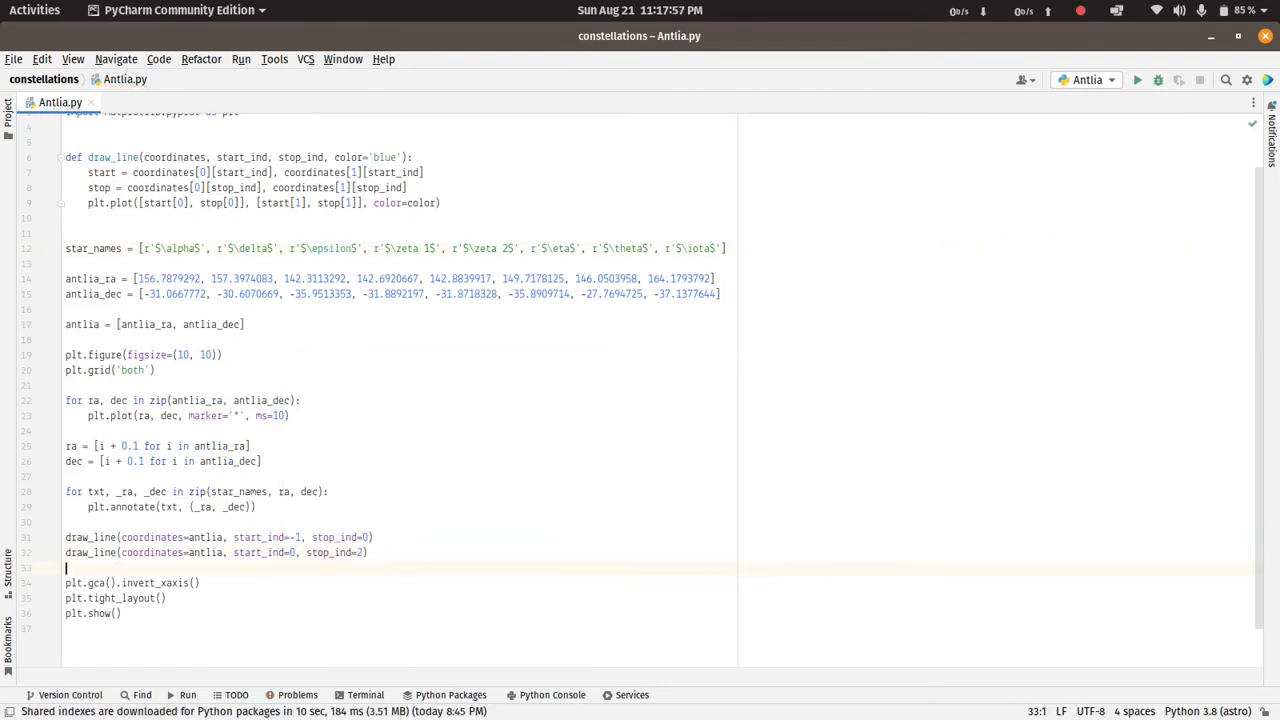
Run Antlia.py and view the figure with two blue lines joining three stars
left_click(1136, 80)
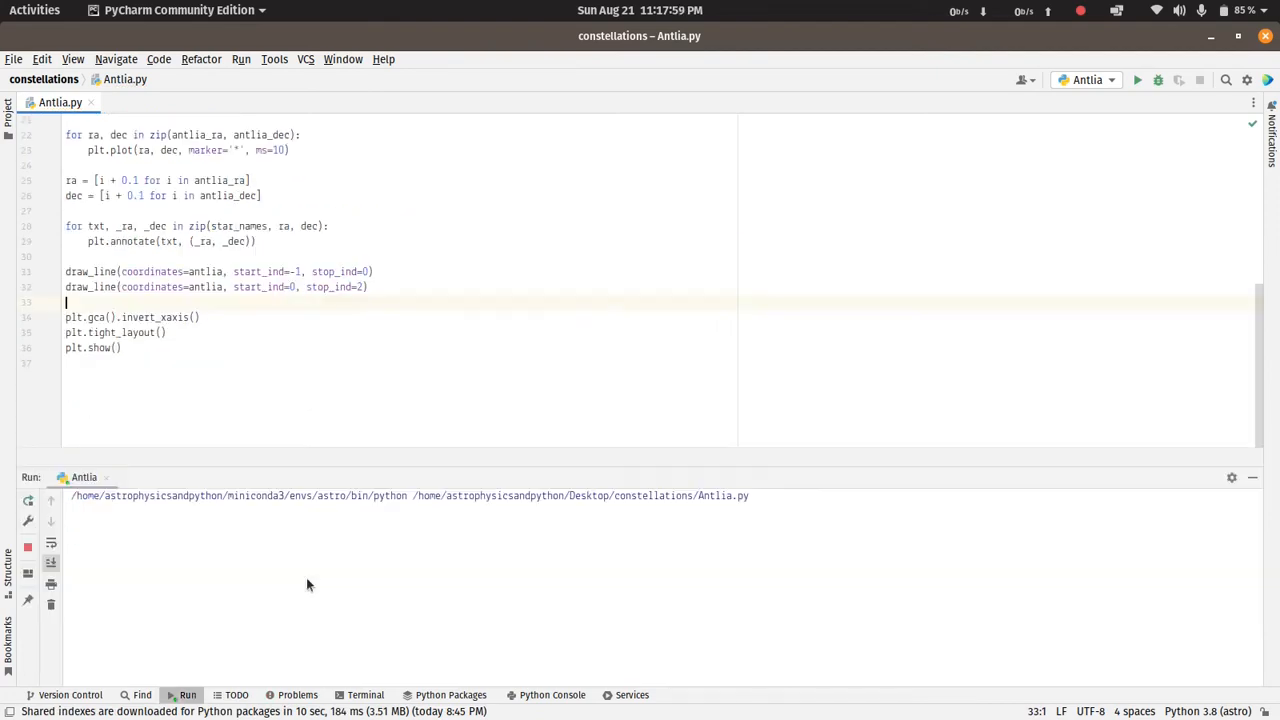
left_click(1136, 80)
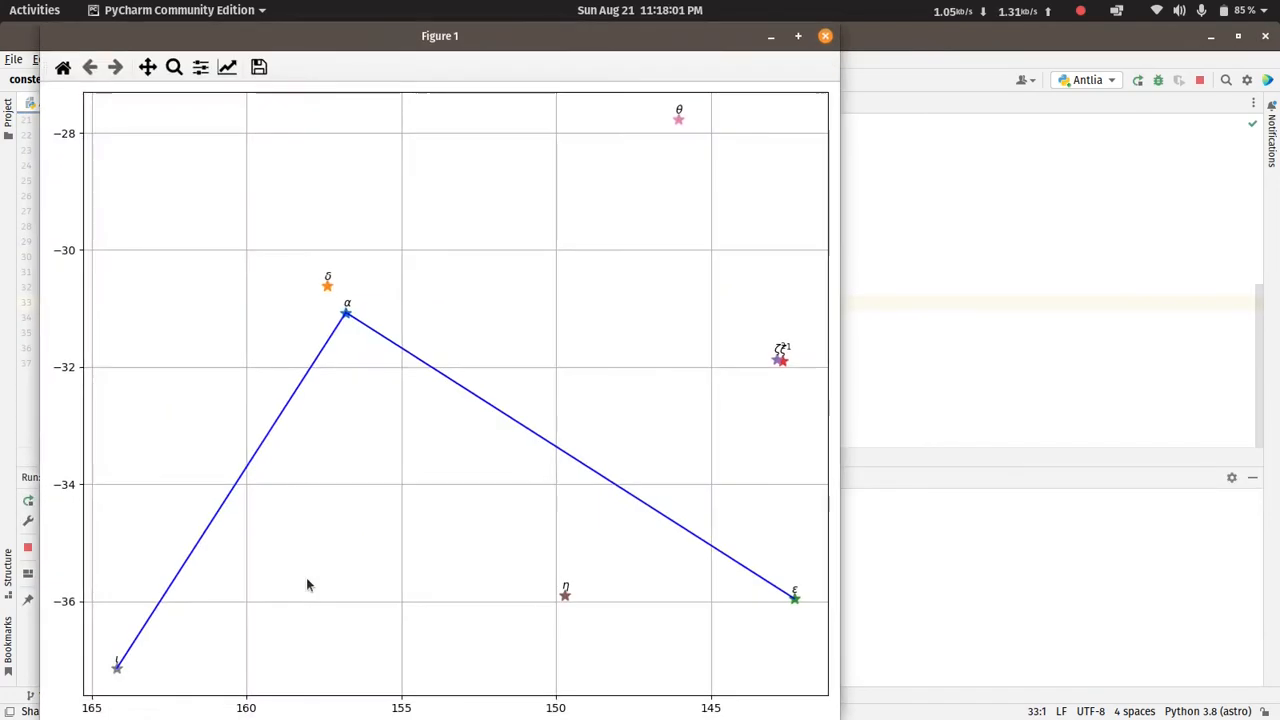
mouse_move(164, 624)
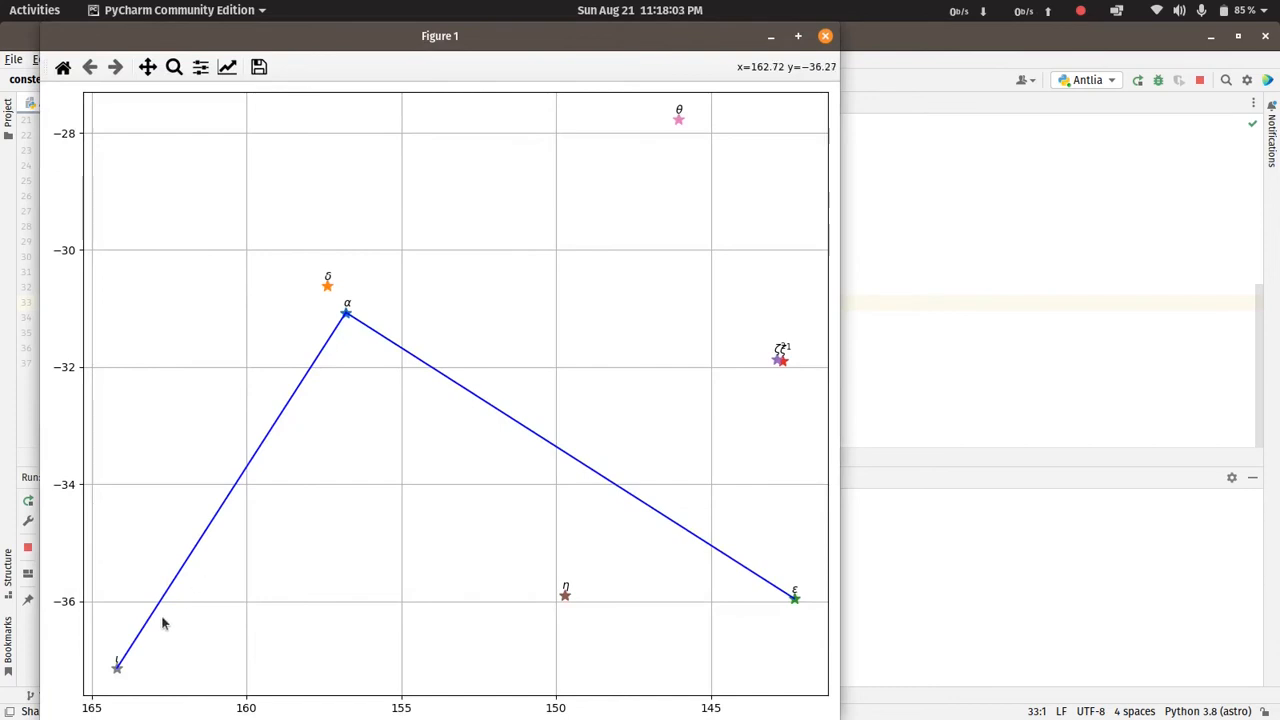
mouse_move(362, 364)
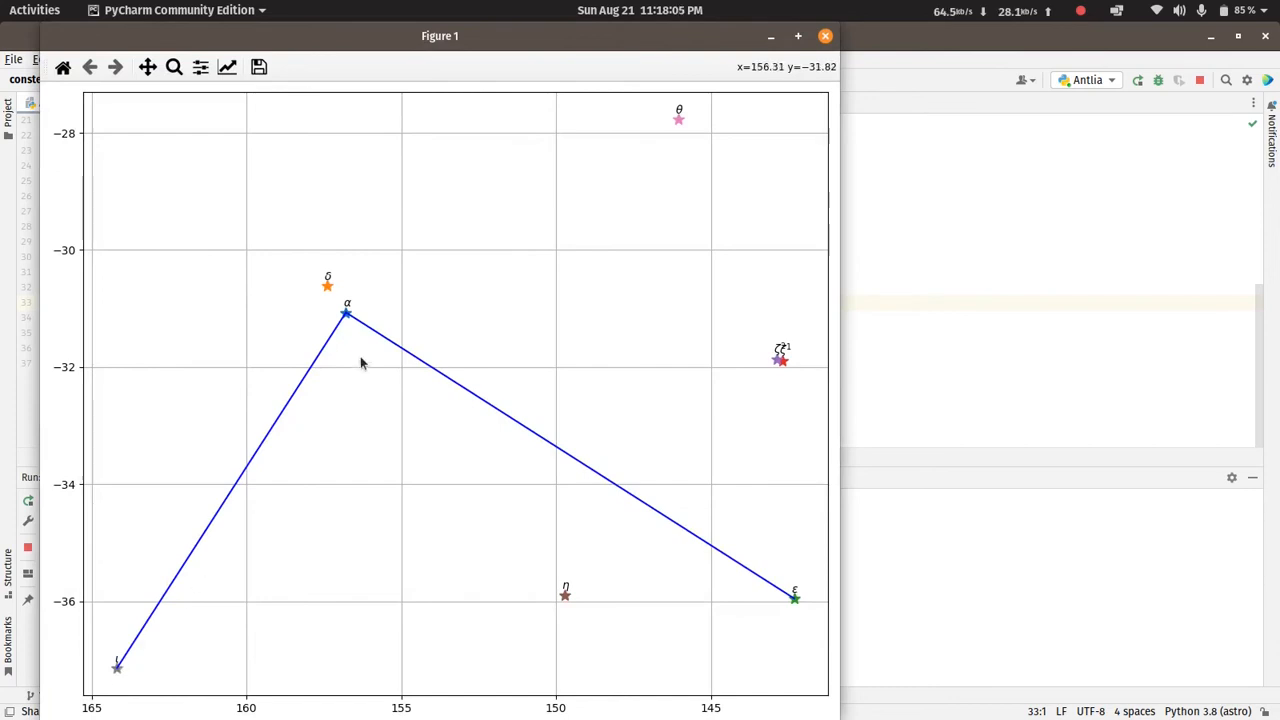
mouse_move(428, 700)
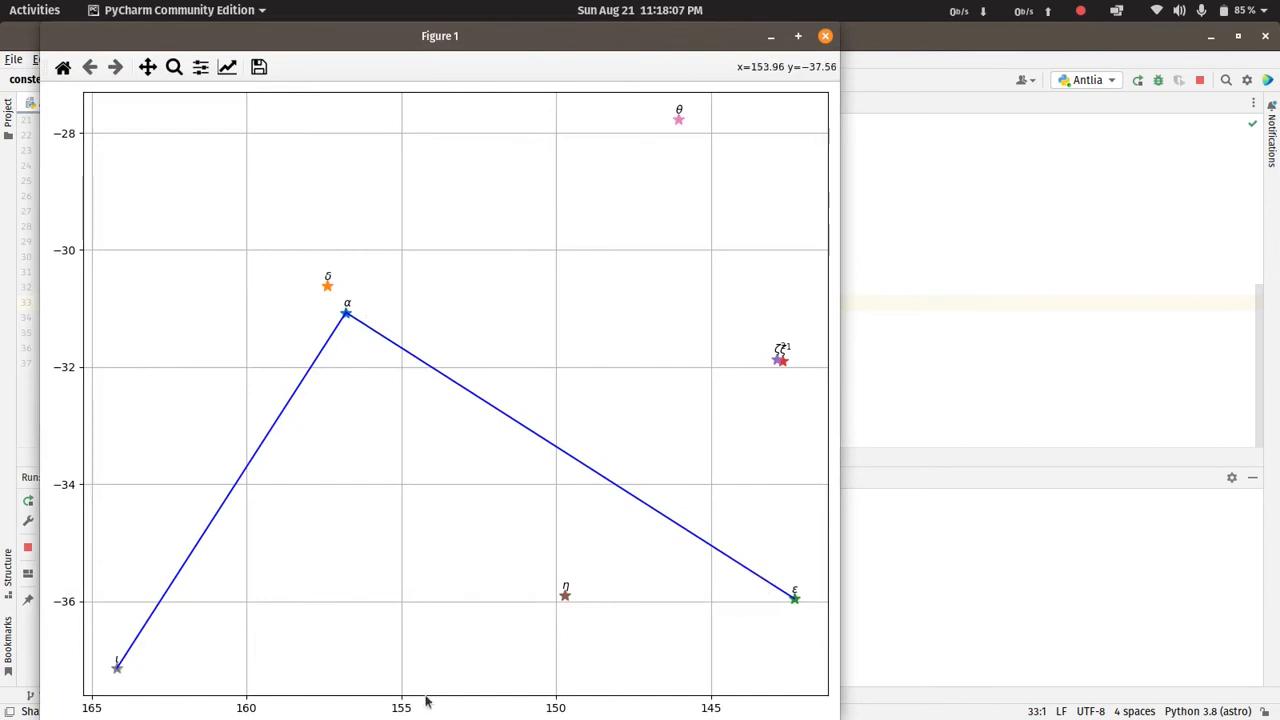
mouse_move(160, 496)
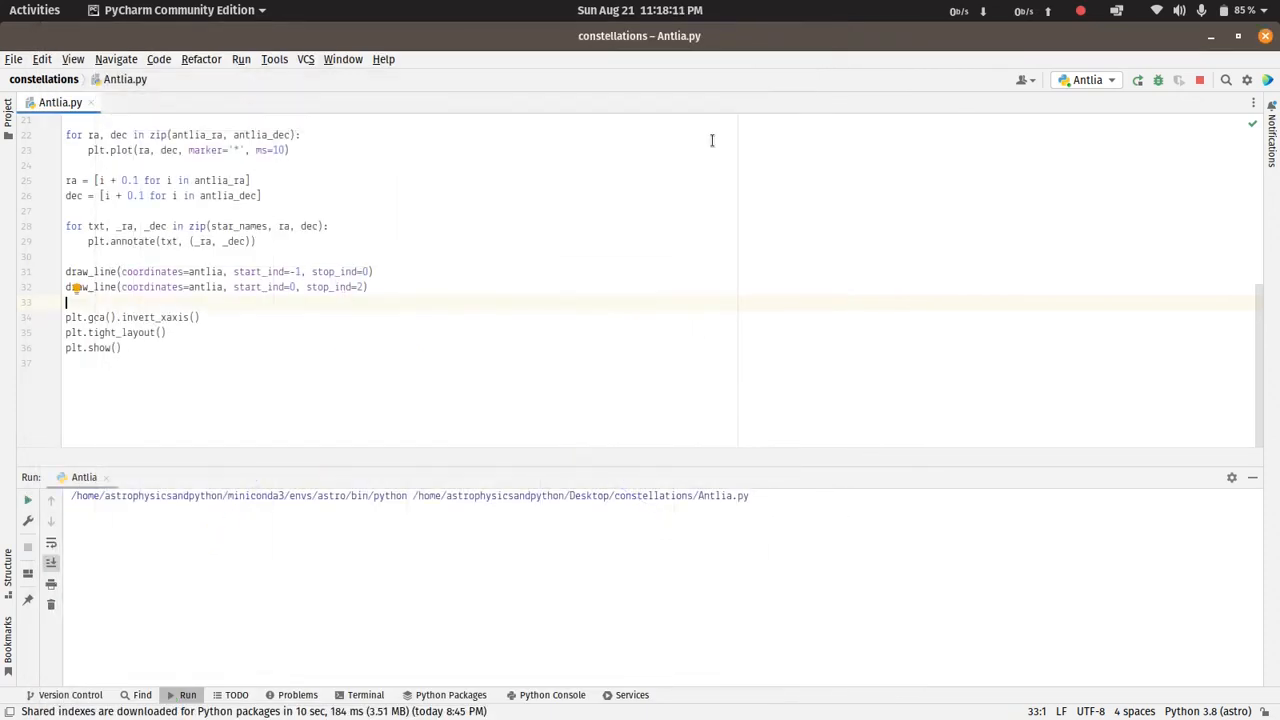
Label the axes 'Right Ascension [RA]' and 'Declination [Dec]' and rerun the script
type("plt.xlabel('")
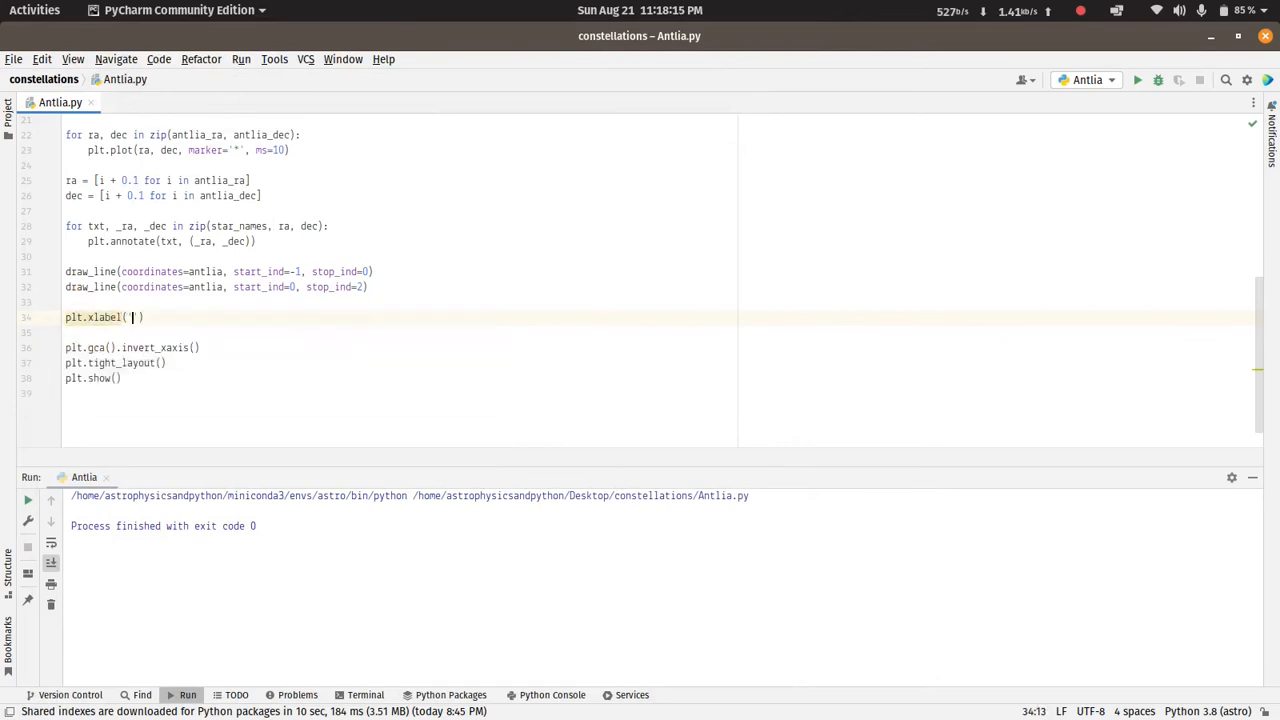
type("Right As")
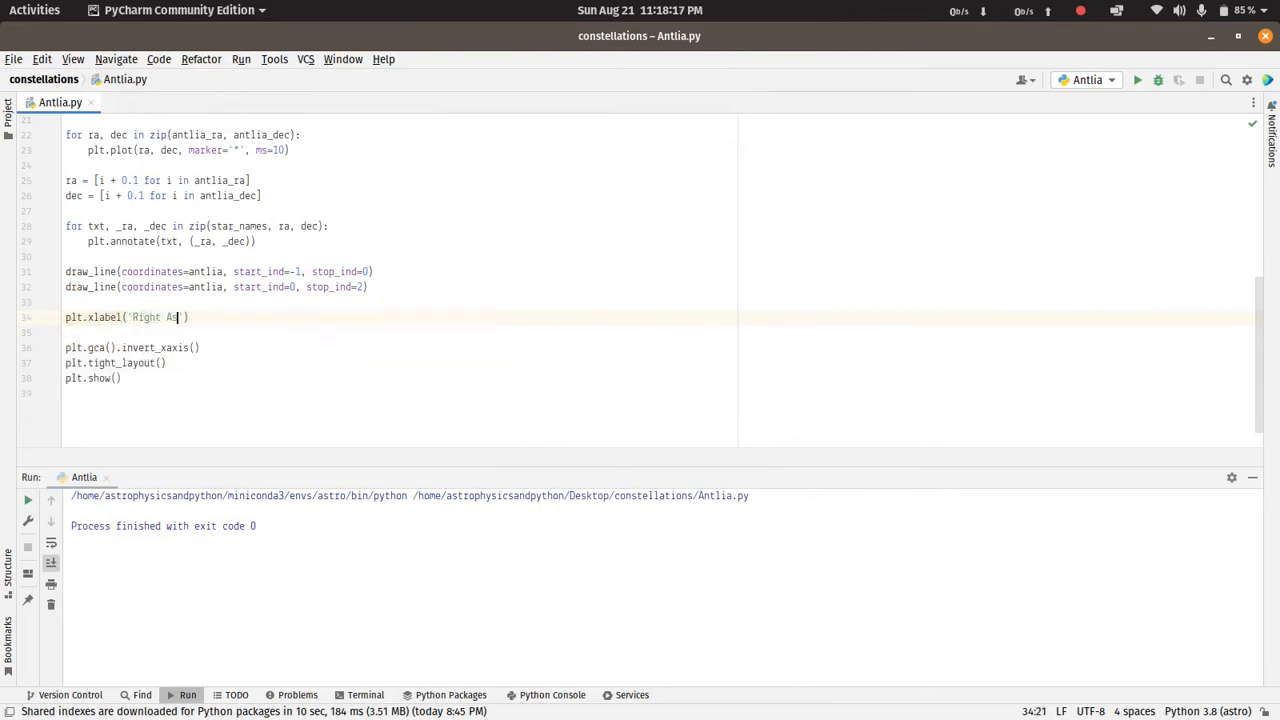
type("scension [RA")
left_click(398, 332)
type("plt.ylabel('Declination [Dec]')")
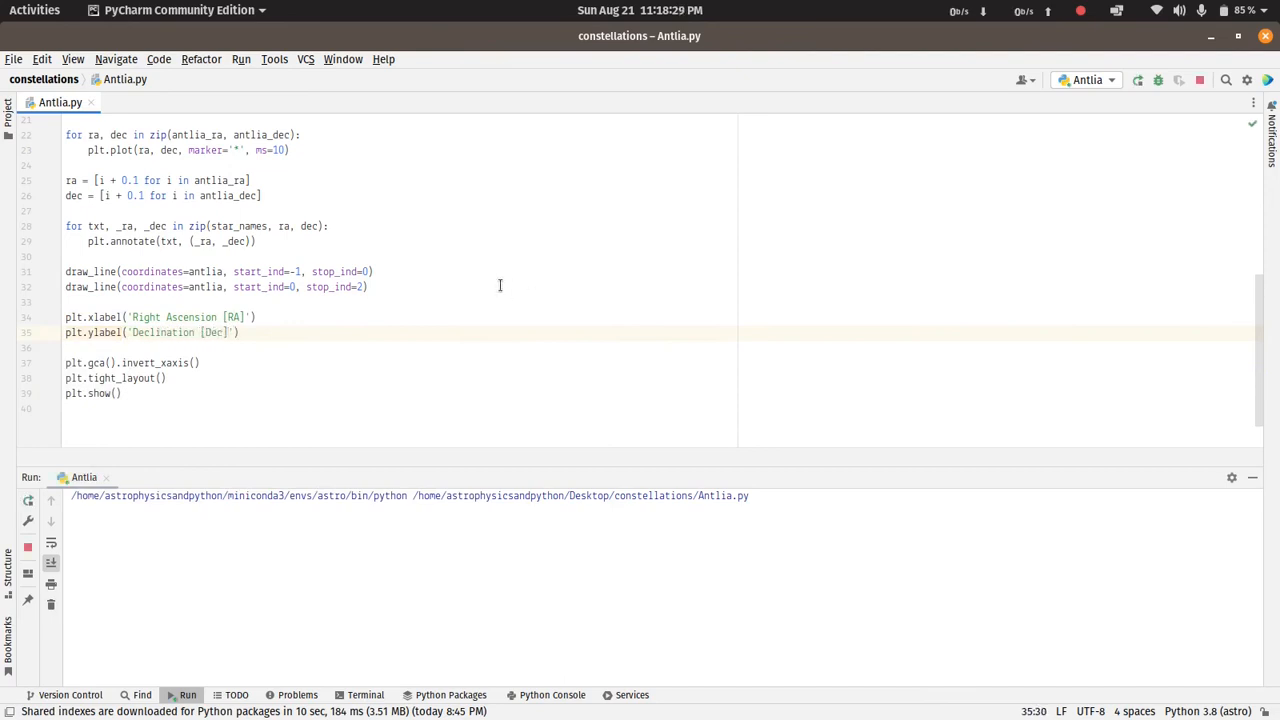
left_click(188, 694)
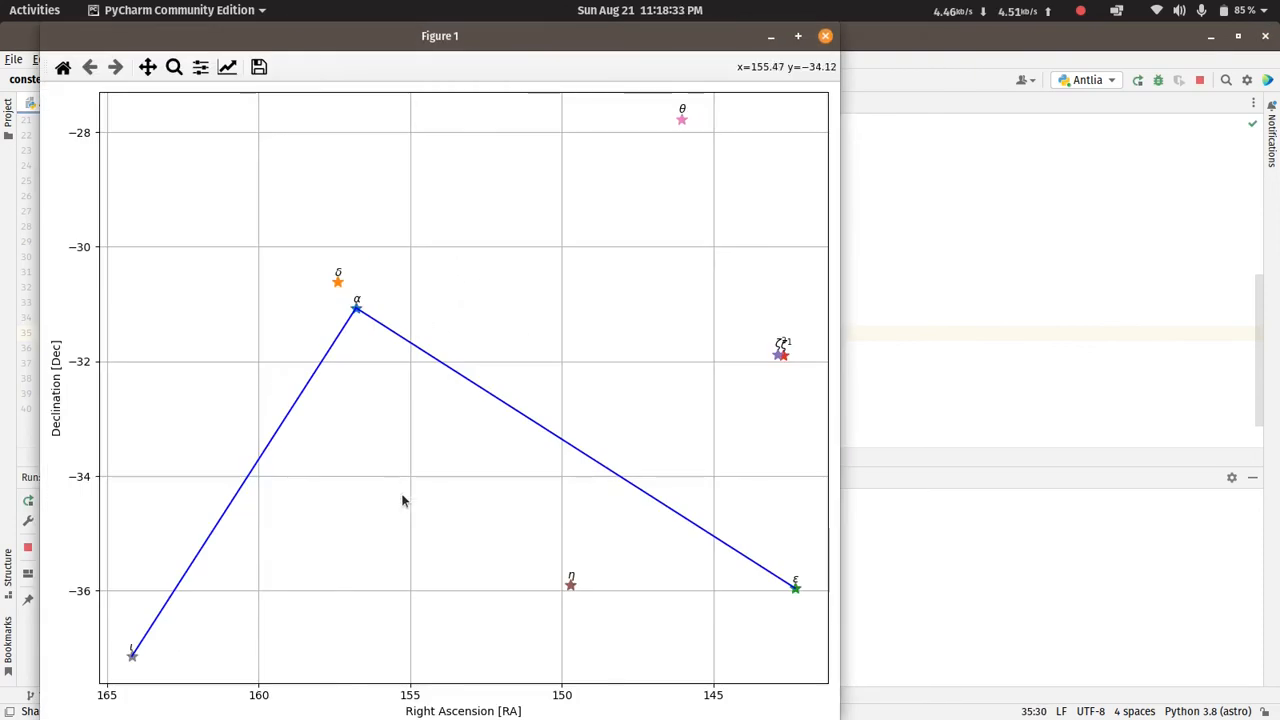
mouse_move(412, 590)
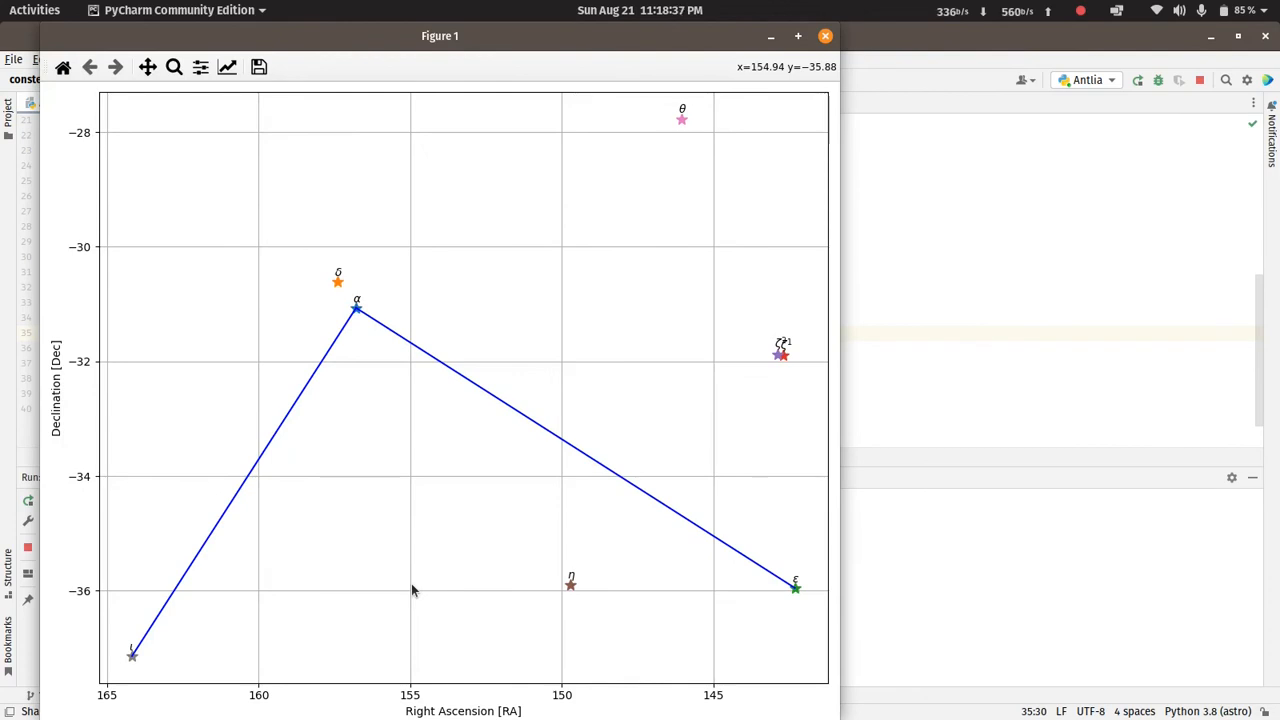
mouse_move(592, 328)
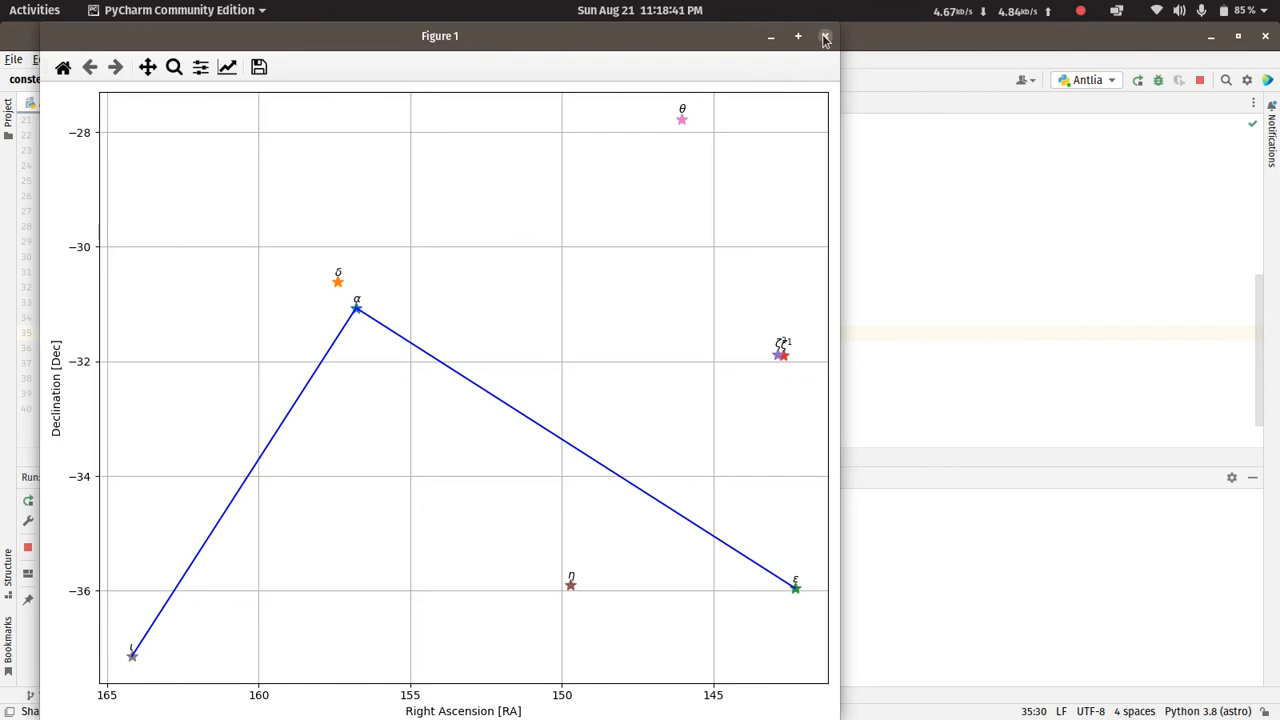
Add plt.title('Antlia constellation') to the script
left_click(824, 36)
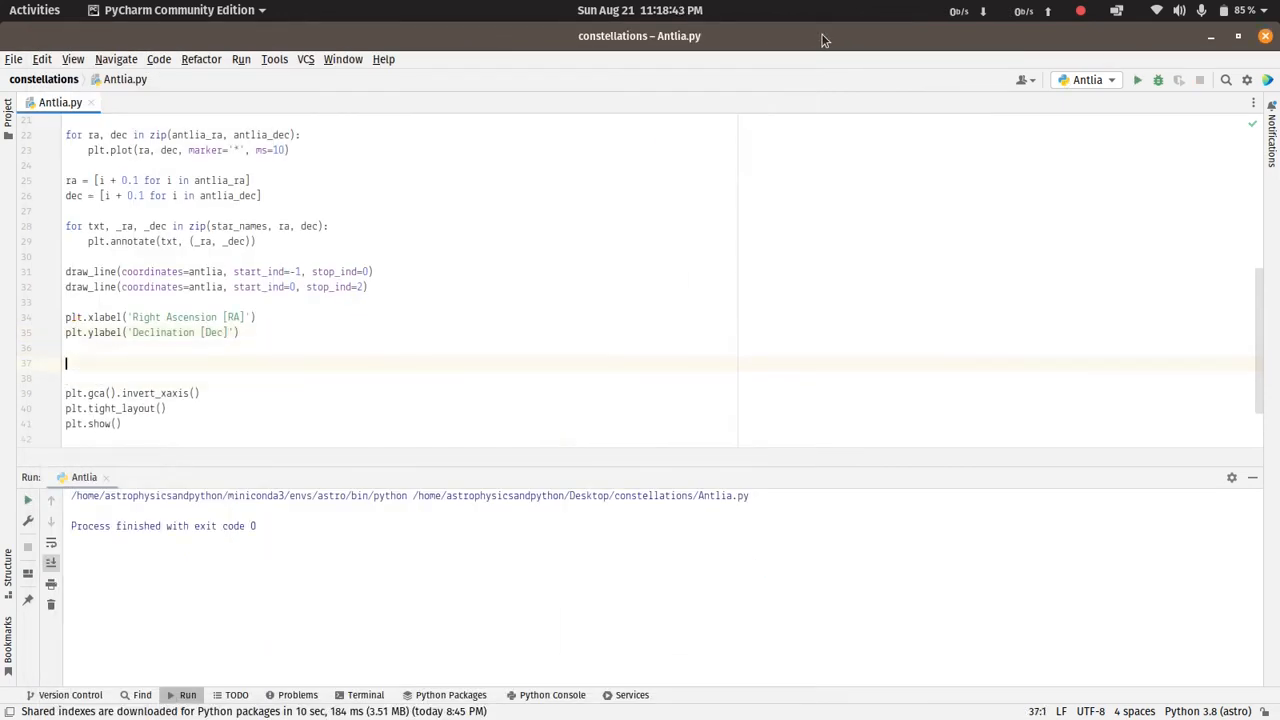
type("plt.title")
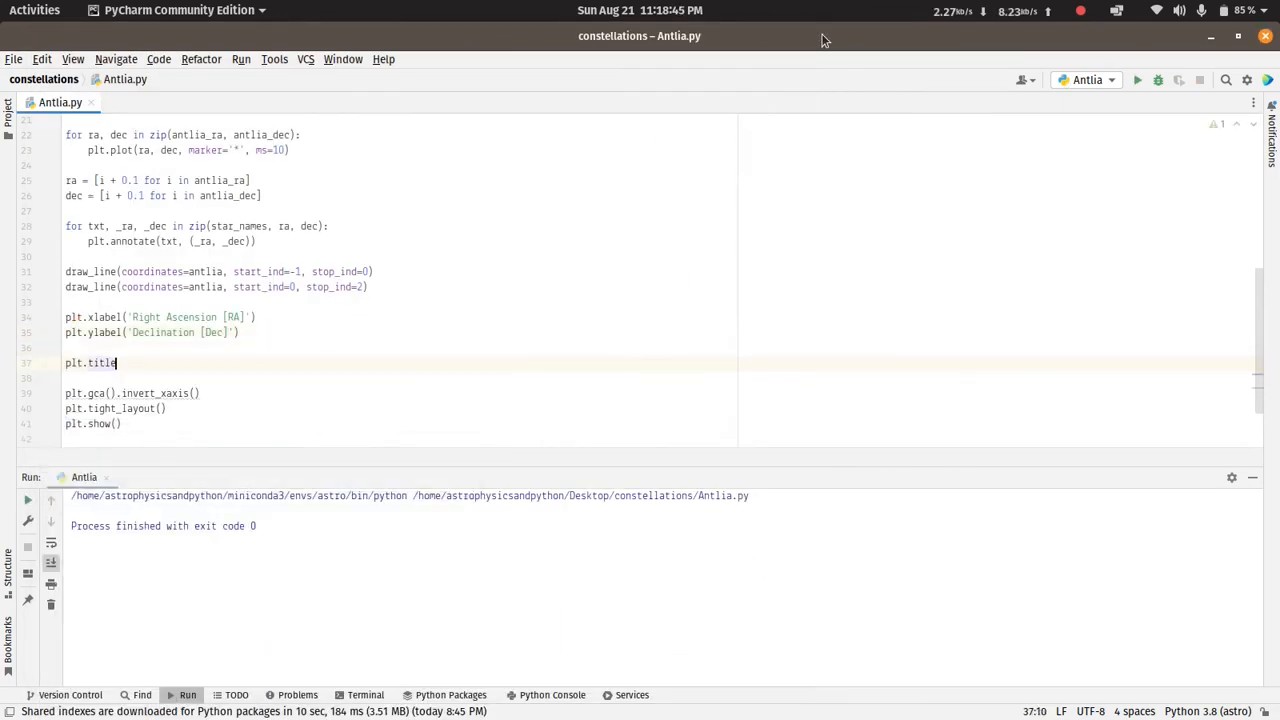
type("('Antlia c')")
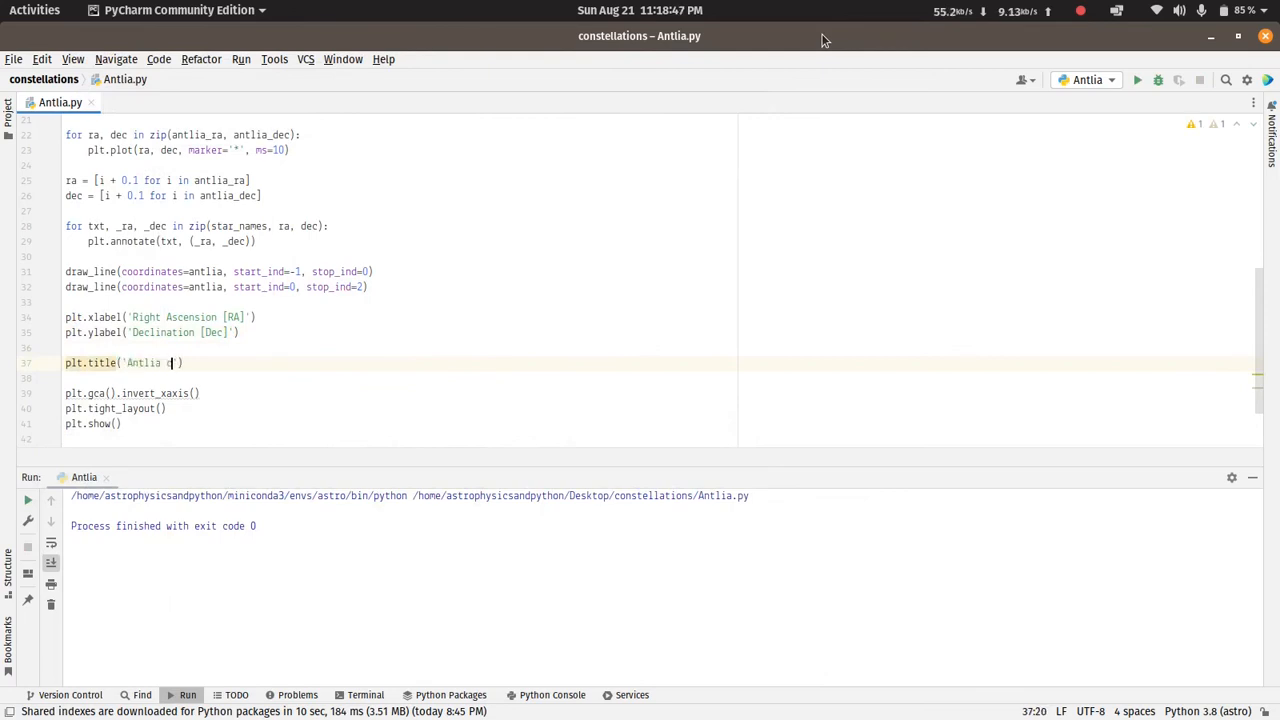
type("constellation")
type("plt.savefig(")
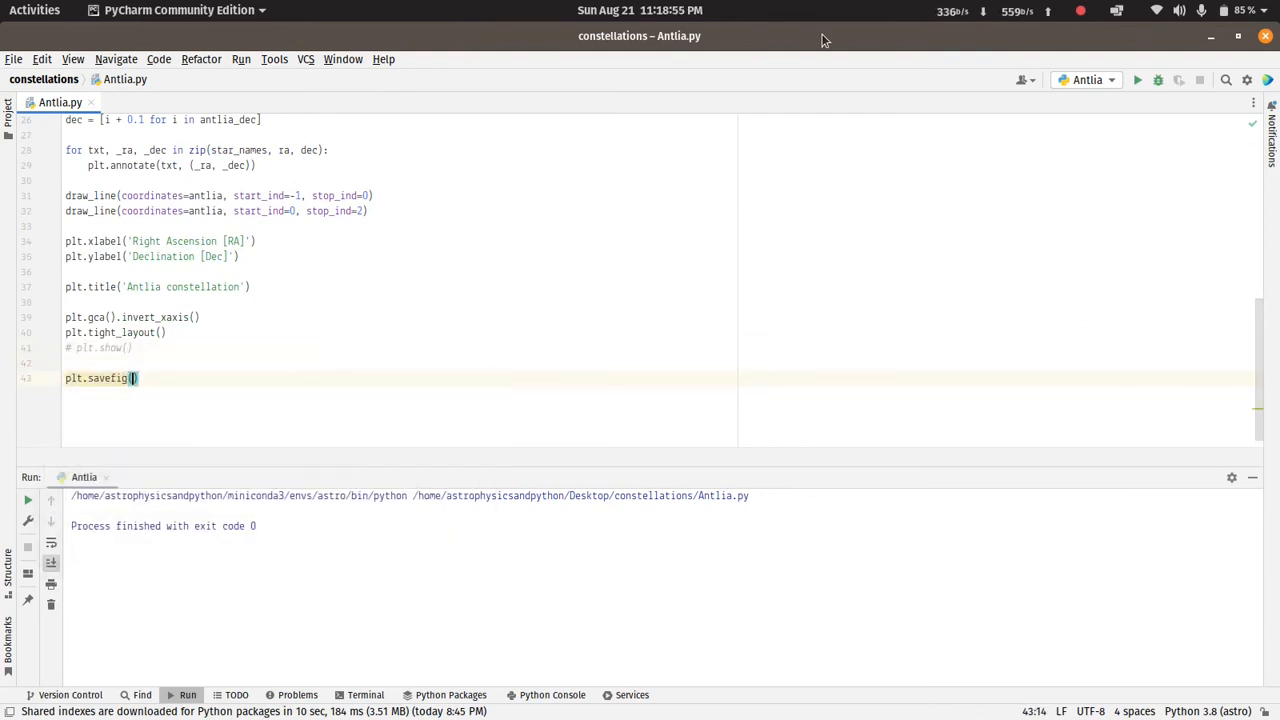
Save the figure as 'Antlia_constellation.pdf' with plt.savefig and plt.close instead of showing it, then run
type("'Antlia_constellation.pdf")
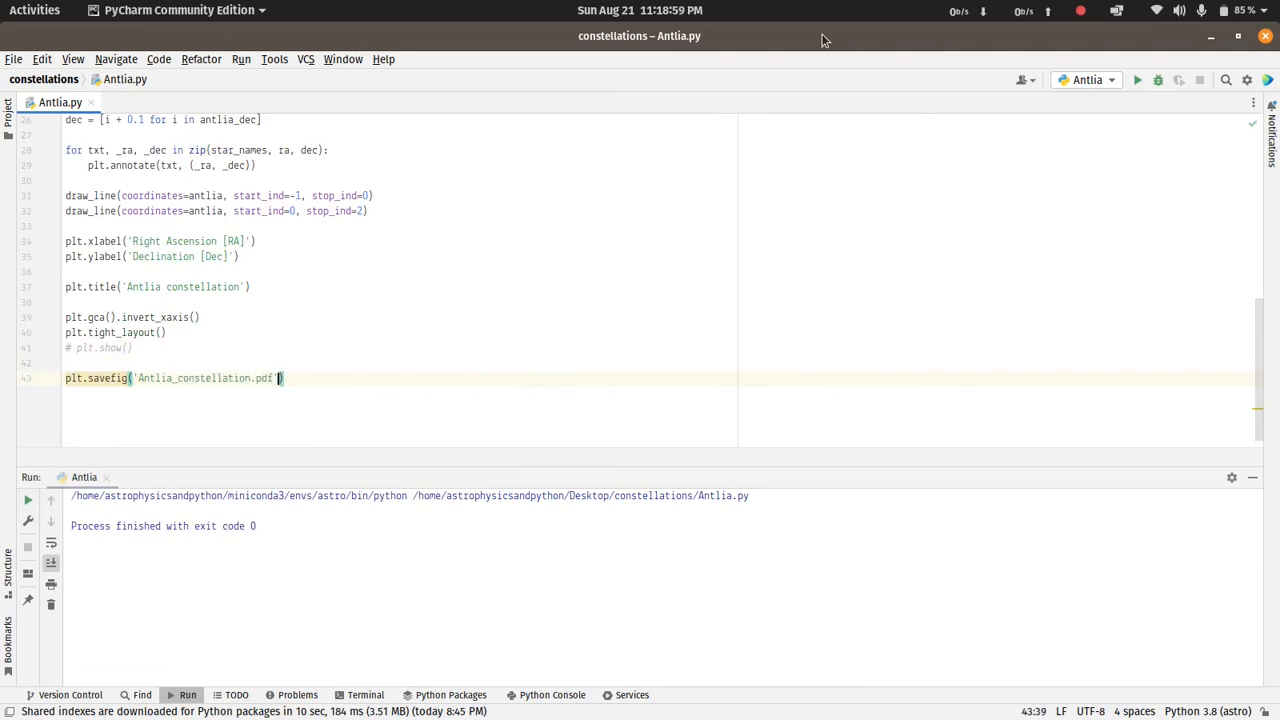
type("plt.close")
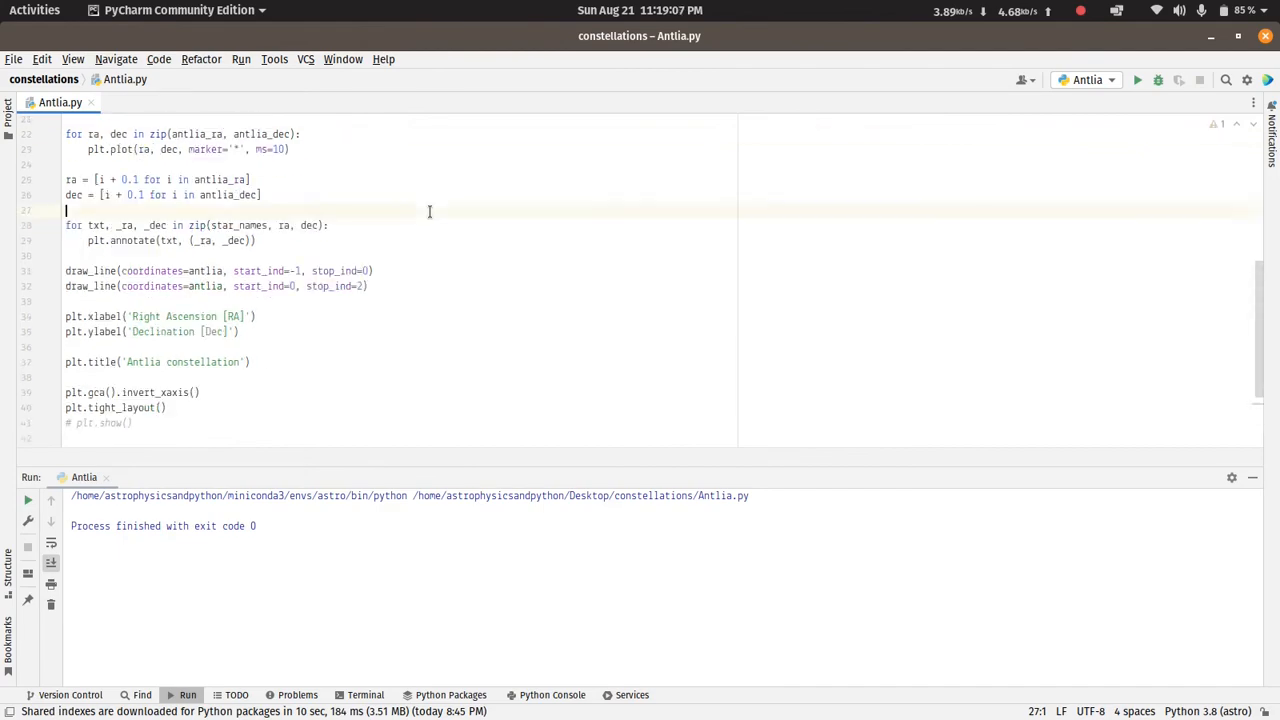
left_click(34, 10)
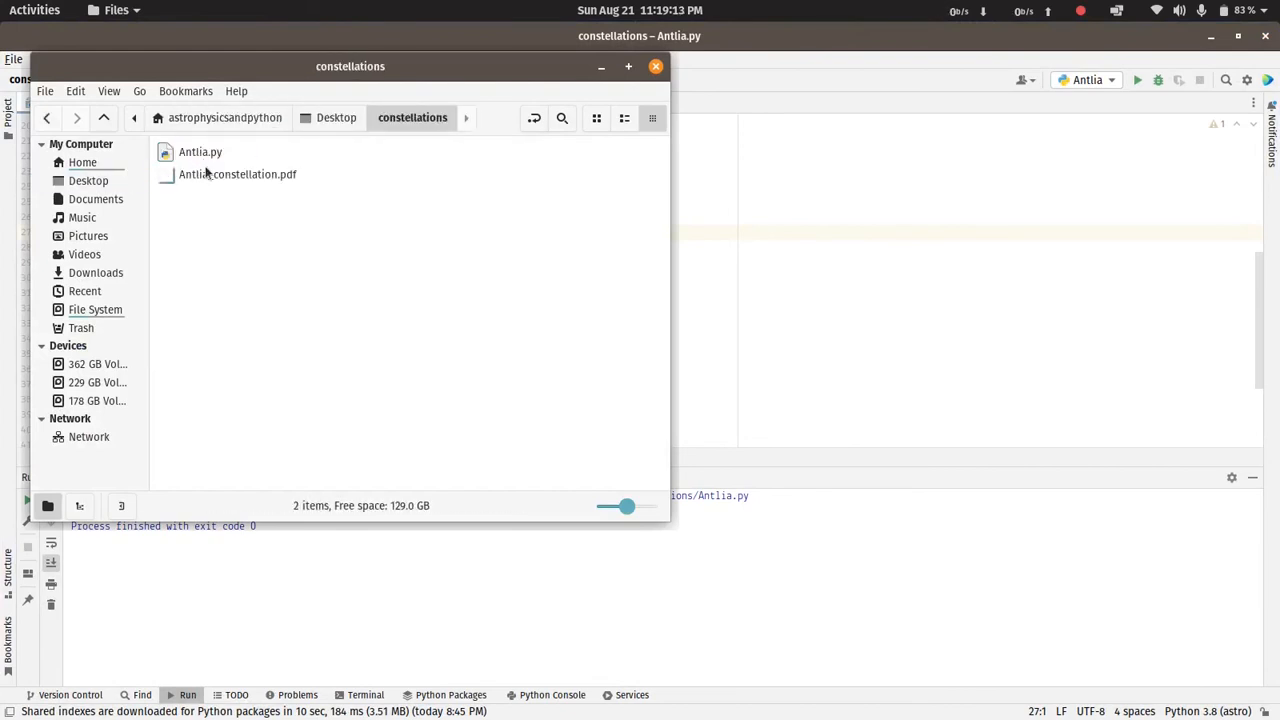
Open Antlia_constellation.pdf in Document Viewer and view the titled, labelled plot
double_click(238, 174)
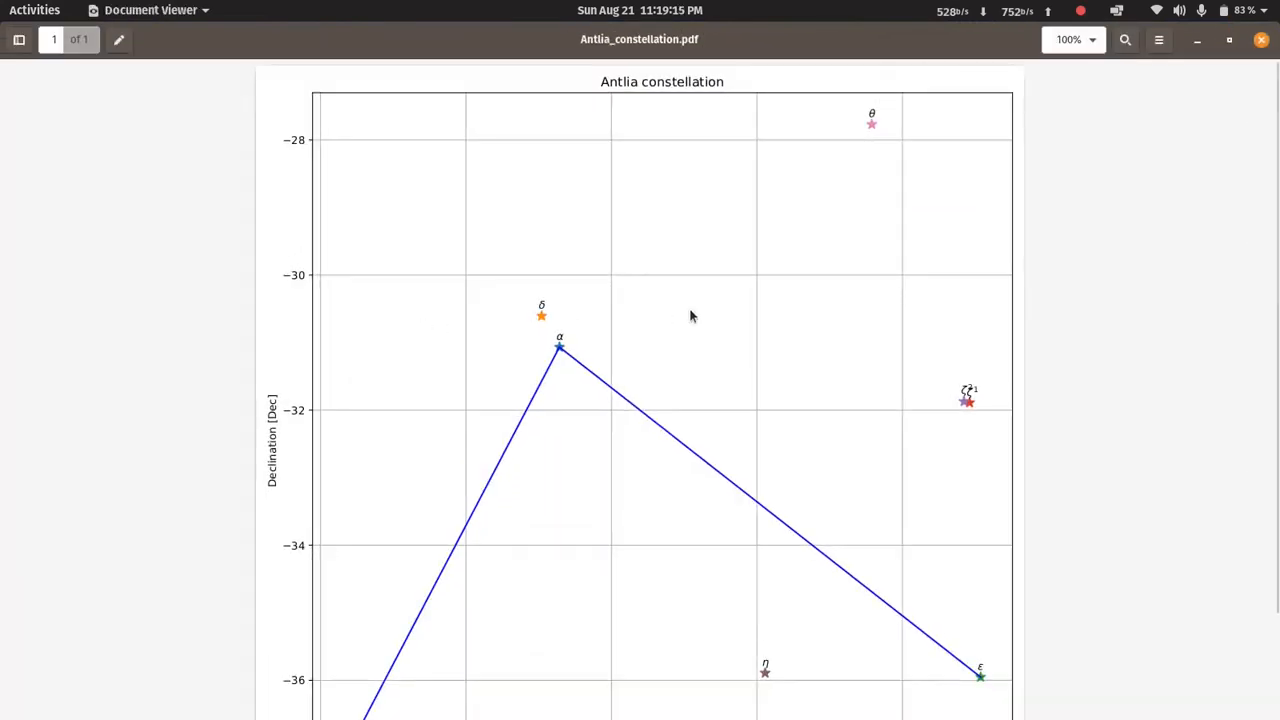
mouse_move(1162, 284)
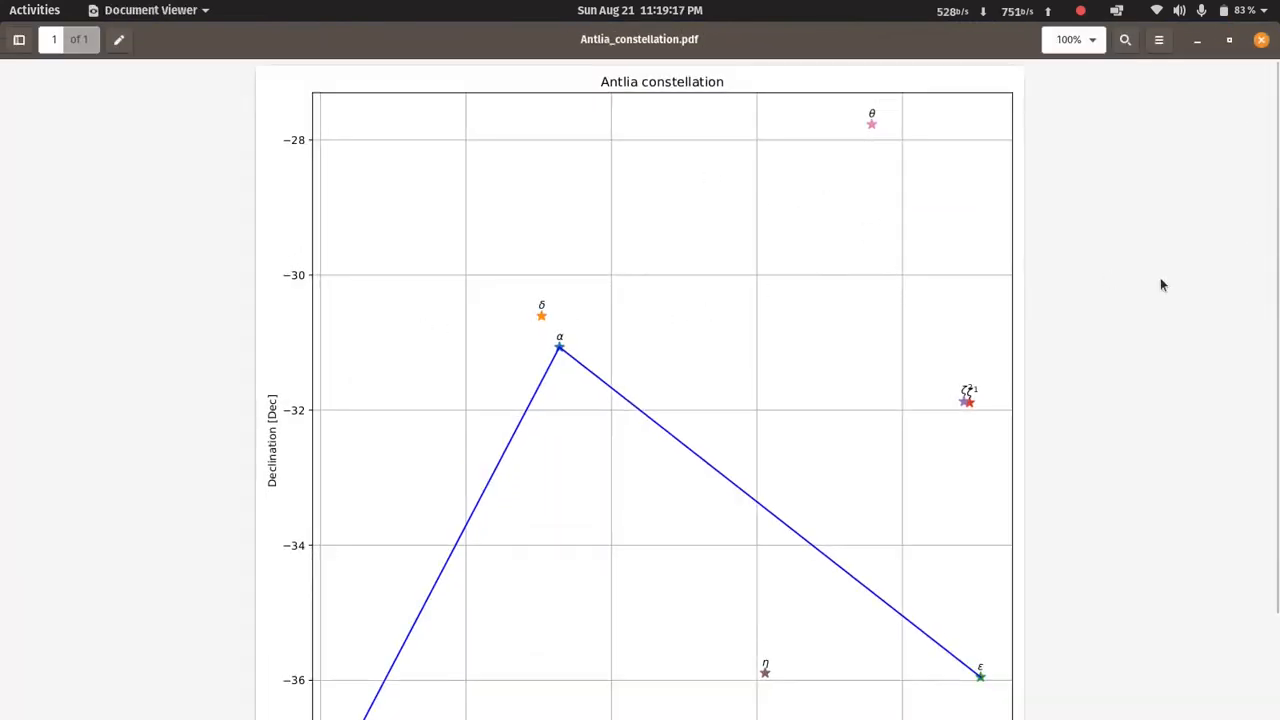
scroll("down", 3)
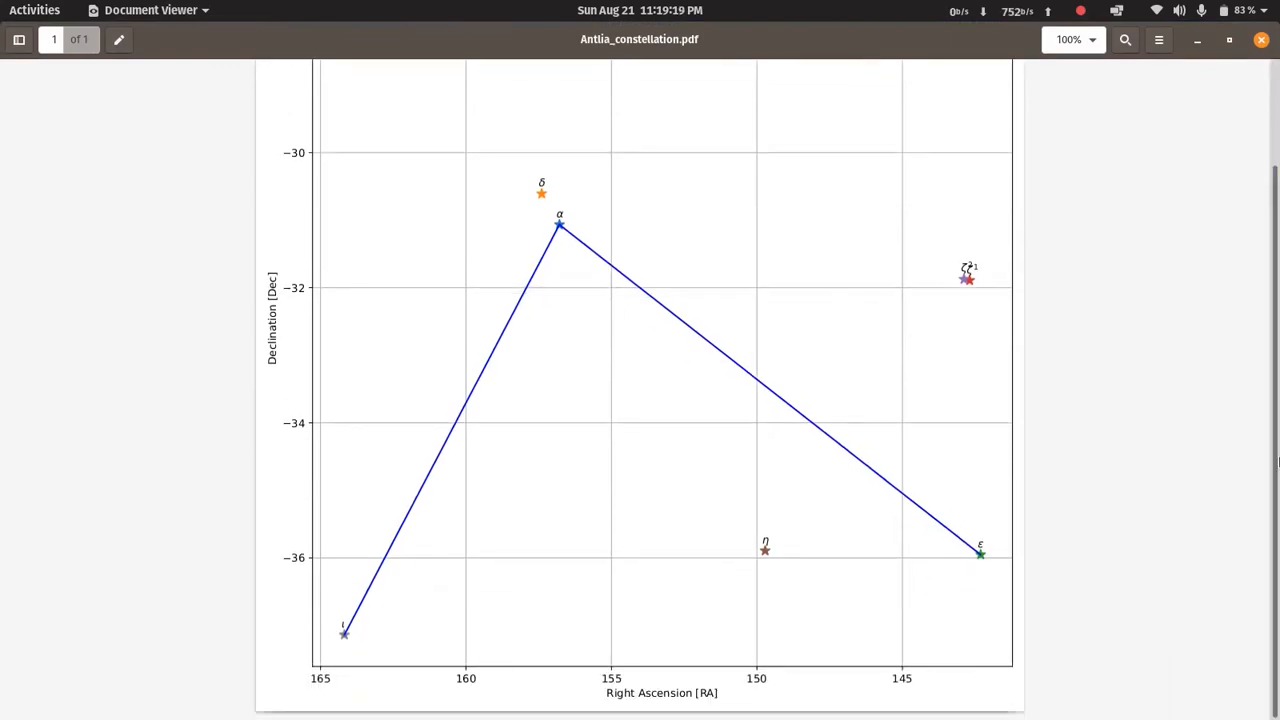
left_click(1080, 12)
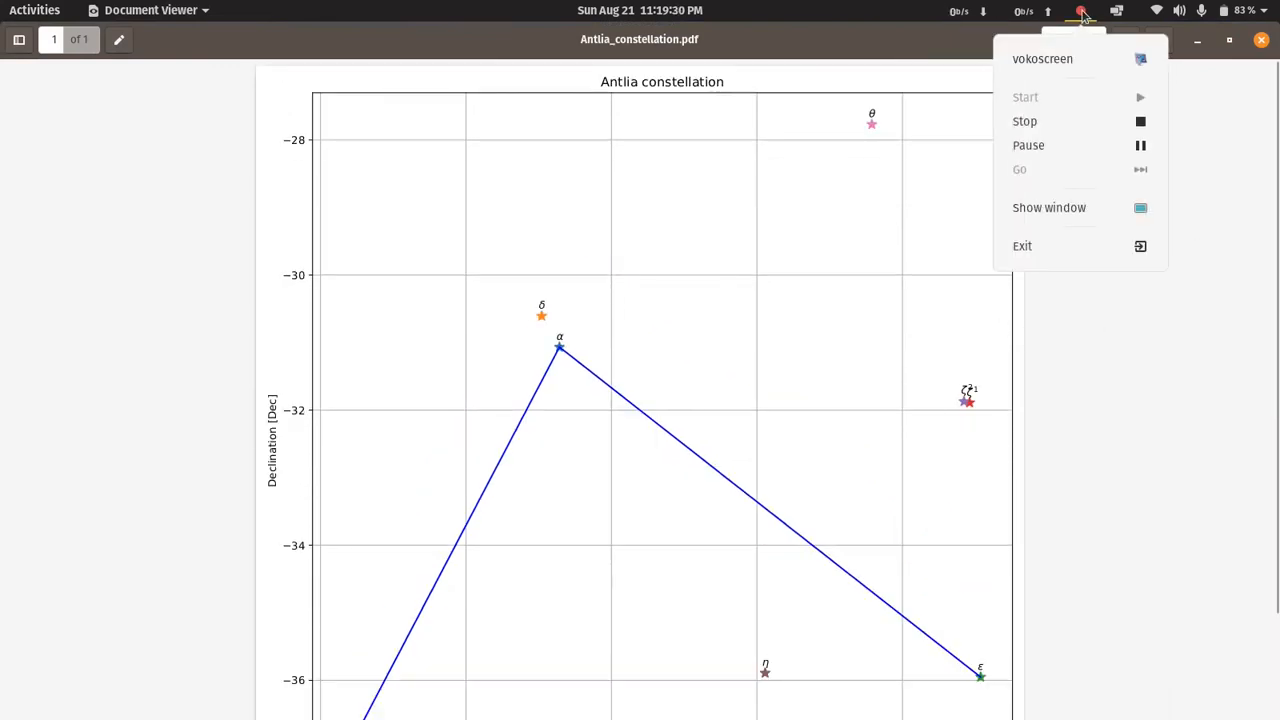